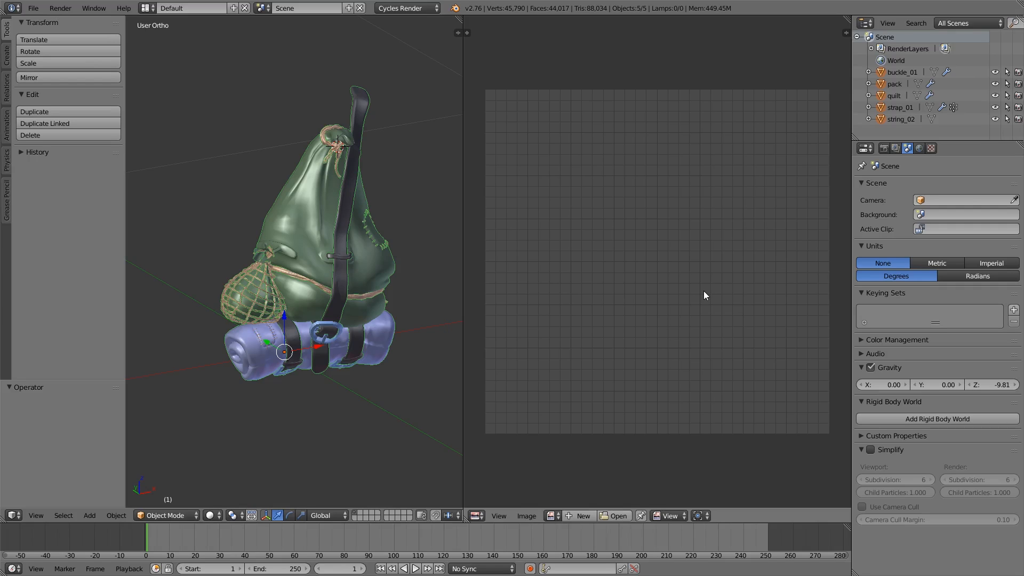
pyautogui.moveTo(216, 60)
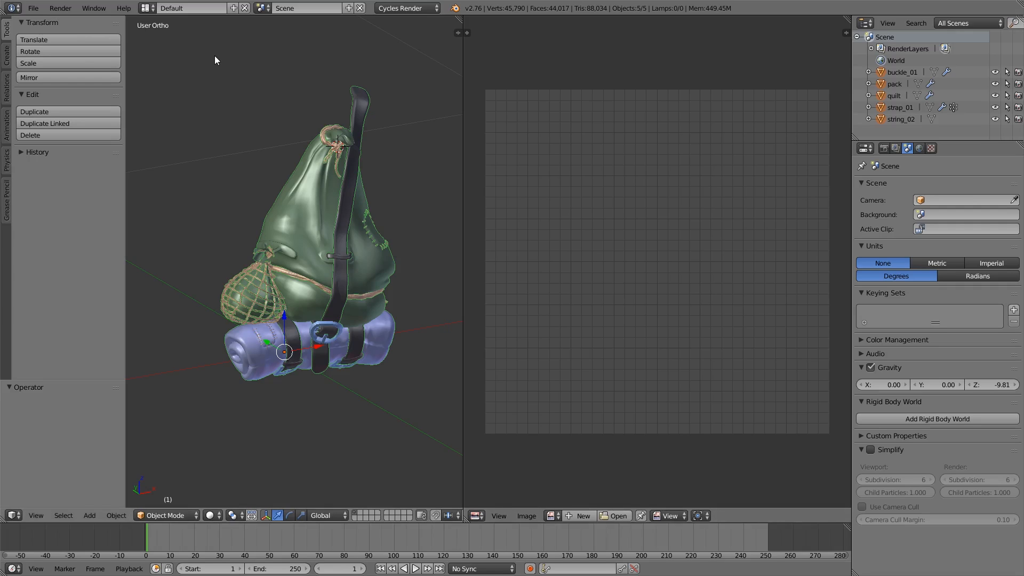
pyautogui.moveTo(274, 166)
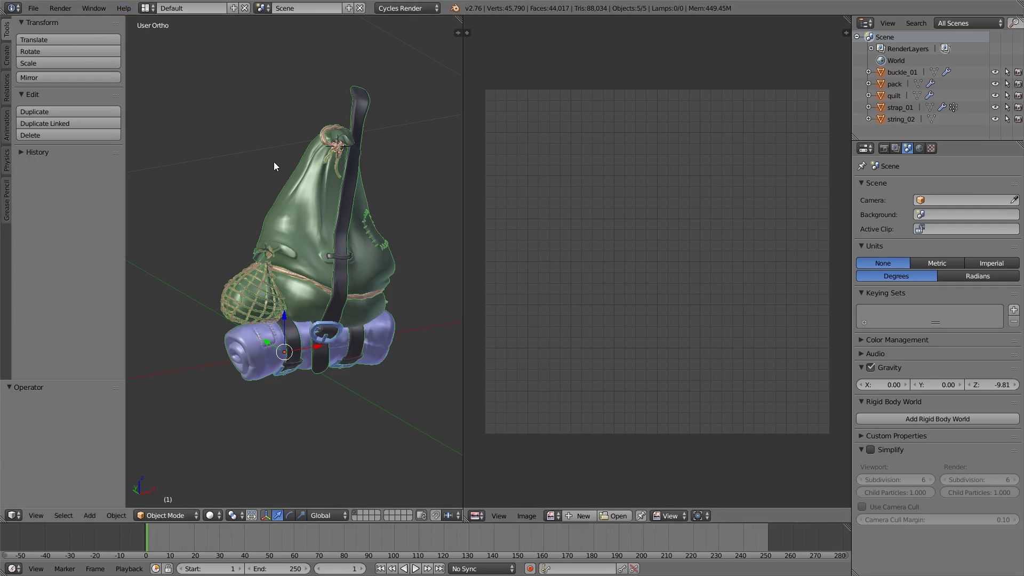
pyautogui.moveTo(292, 189)
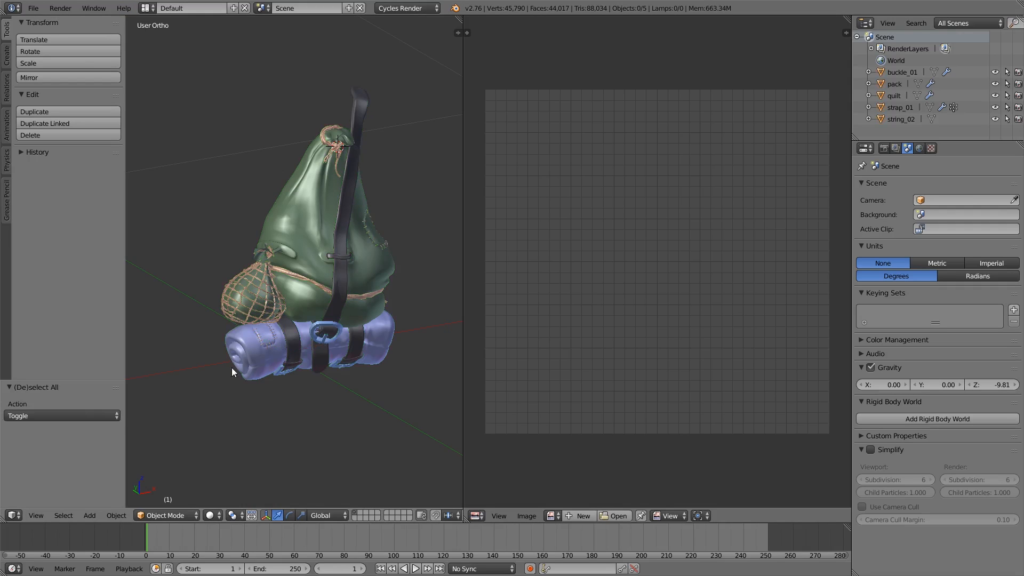
pyautogui.moveTo(271, 362)
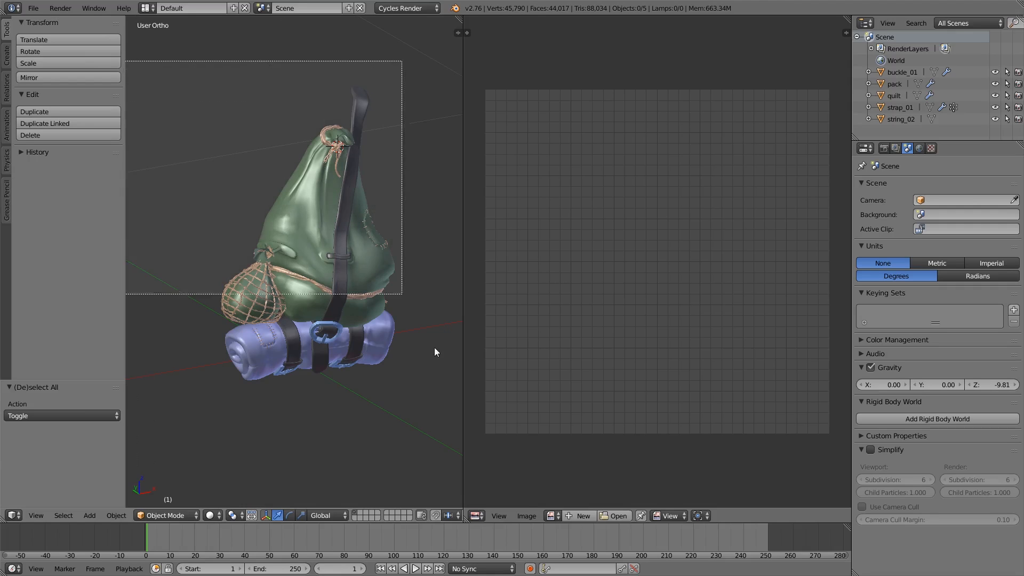
# Finish box-selecting all five backpack pieces — pack, quilt, strap, buckle and string
pyautogui.click(424, 387)
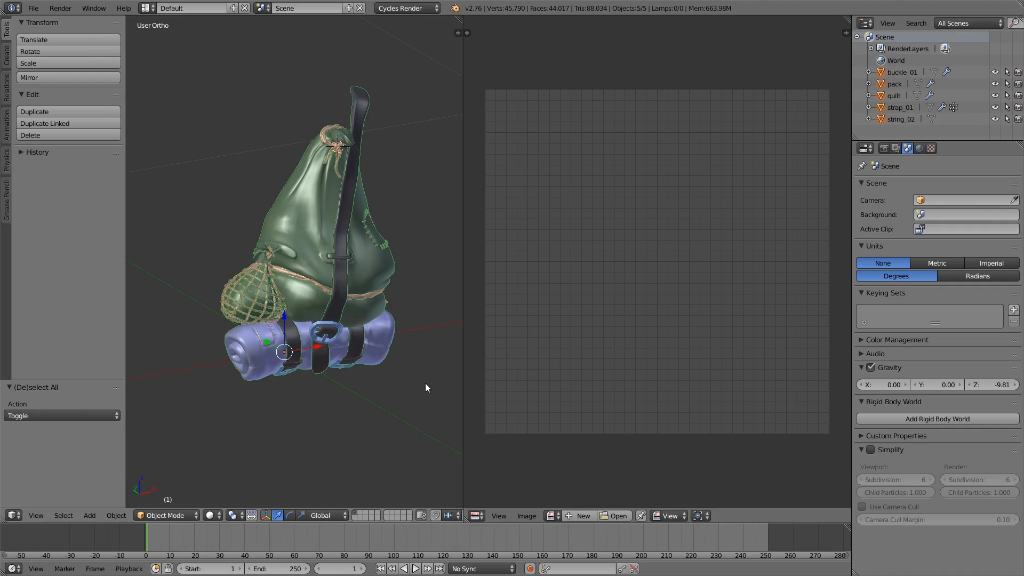
# Export only the selected objects as FBX, overwriting backpack_SPexport.fbx in the project folder
pyautogui.click(32, 7)
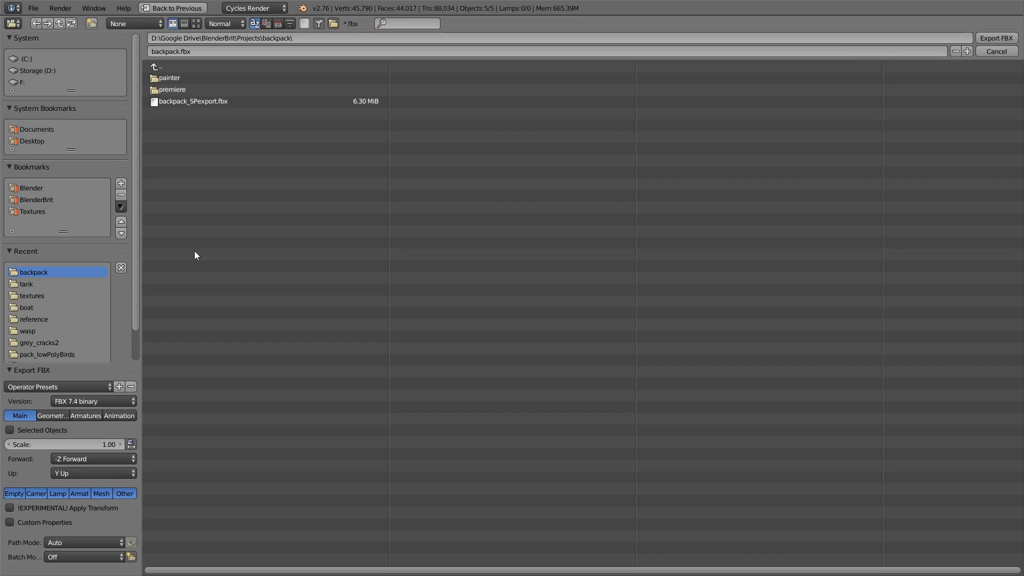
pyautogui.moveTo(25, 427)
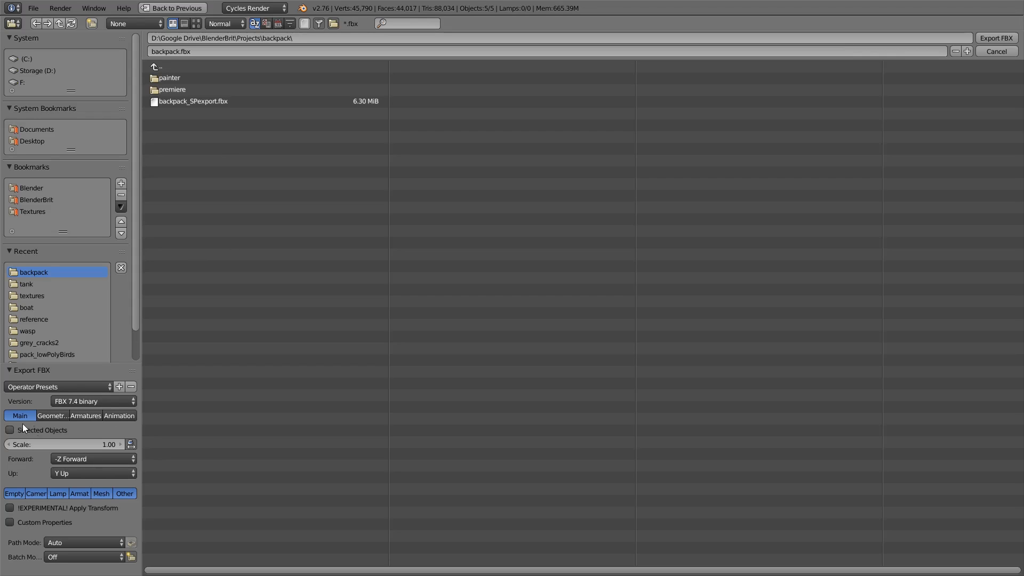
pyautogui.click(10, 430)
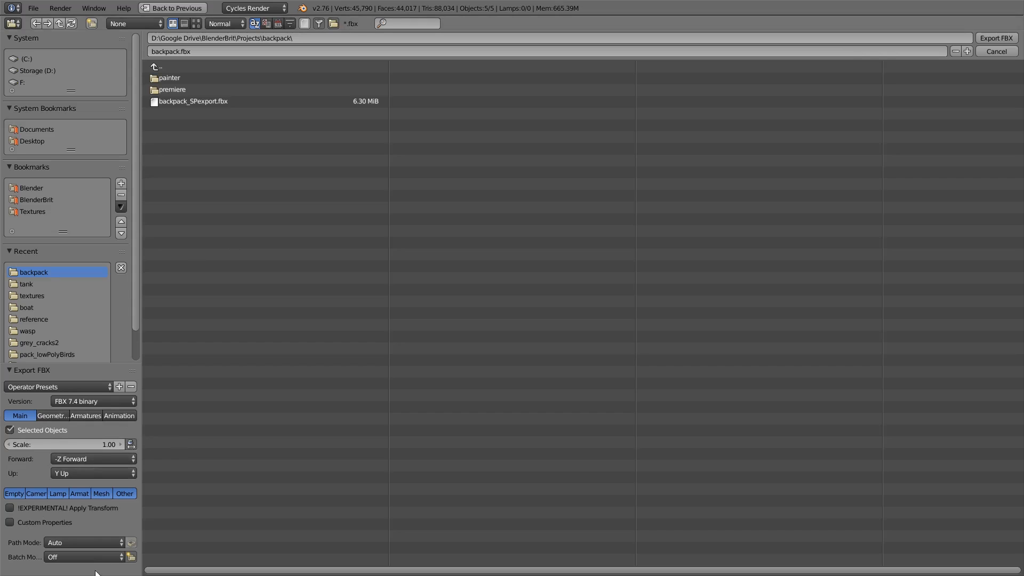
pyautogui.moveTo(135, 411)
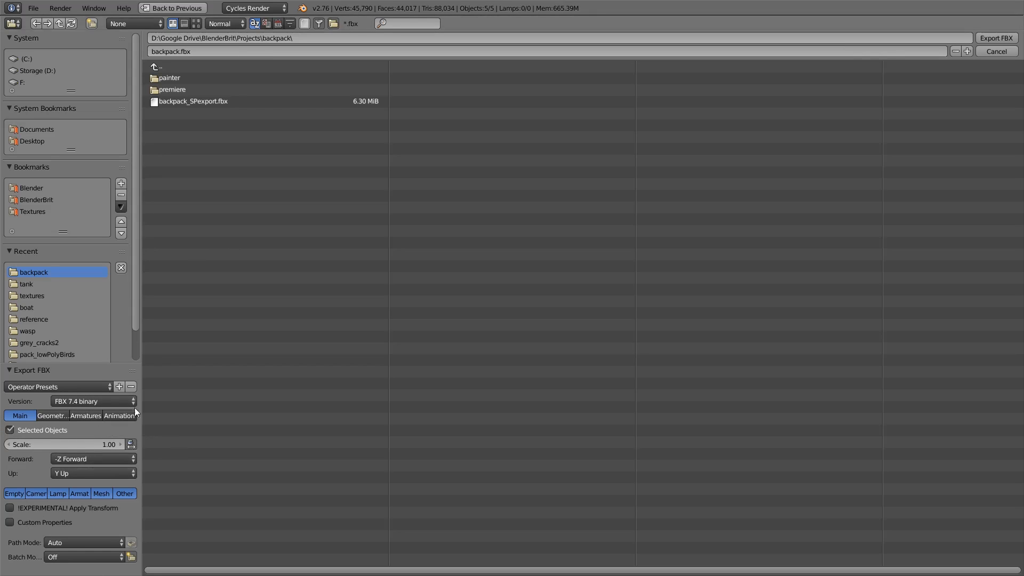
pyautogui.click(193, 101)
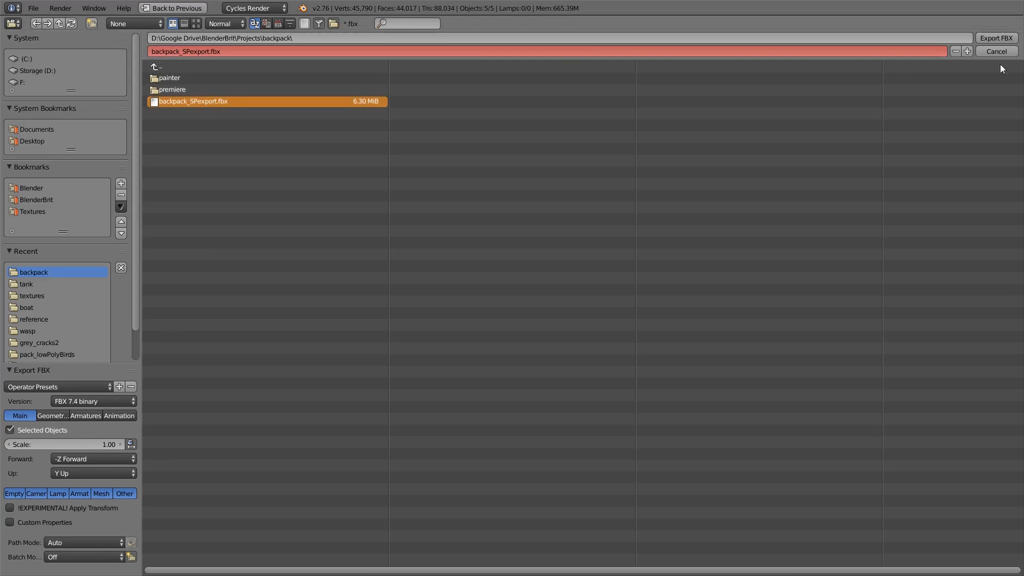
pyautogui.moveTo(595, 252)
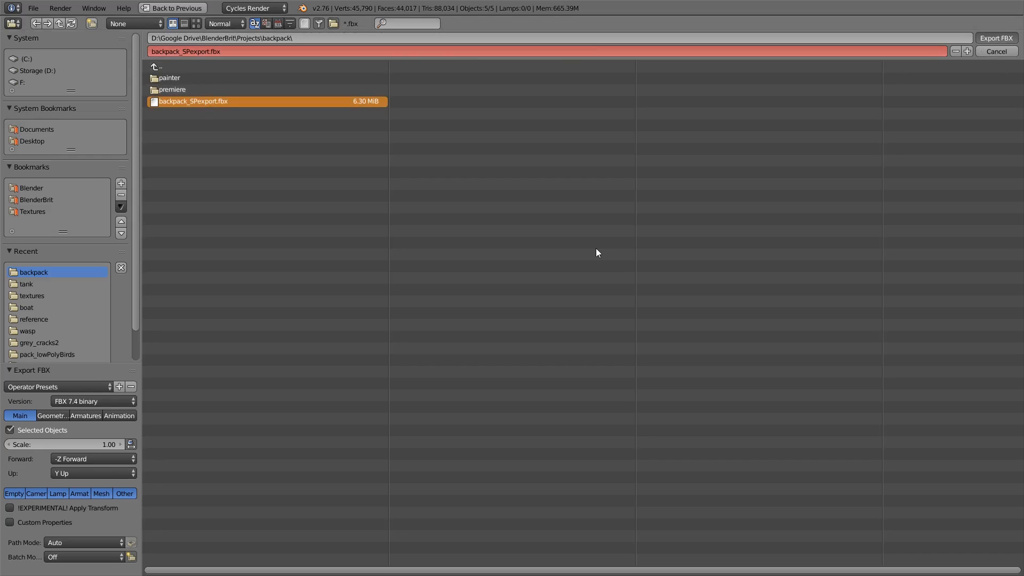
pyautogui.click(995, 38)
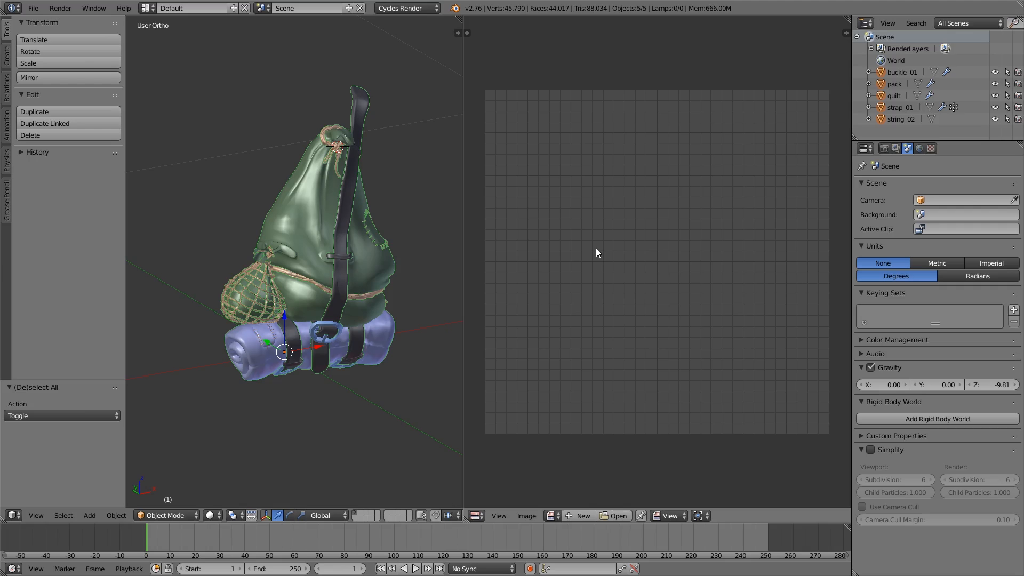
# Switch from Blender over to the empty Substance Painter window
pyautogui.press('alt+tab')
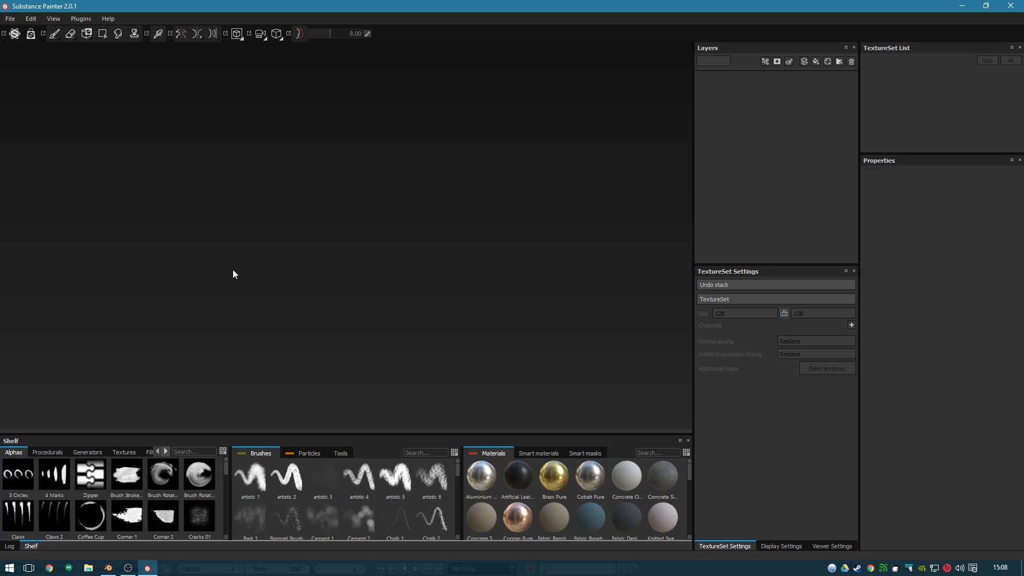
pyautogui.moveTo(102, 103)
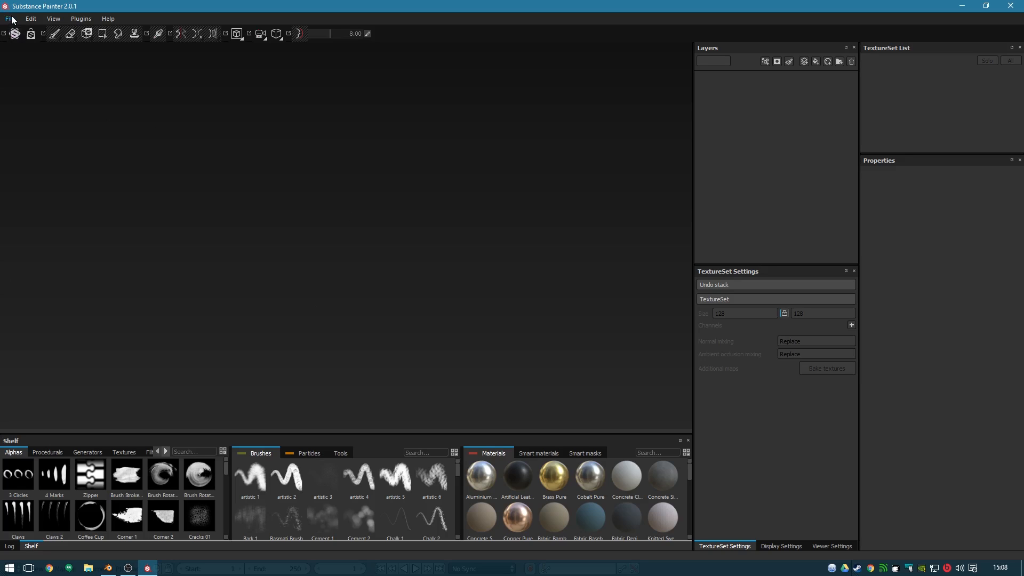
# Start a new pbr-spec-gloss project with backpack_SPexport.fbx as its mesh
pyautogui.click(10, 18)
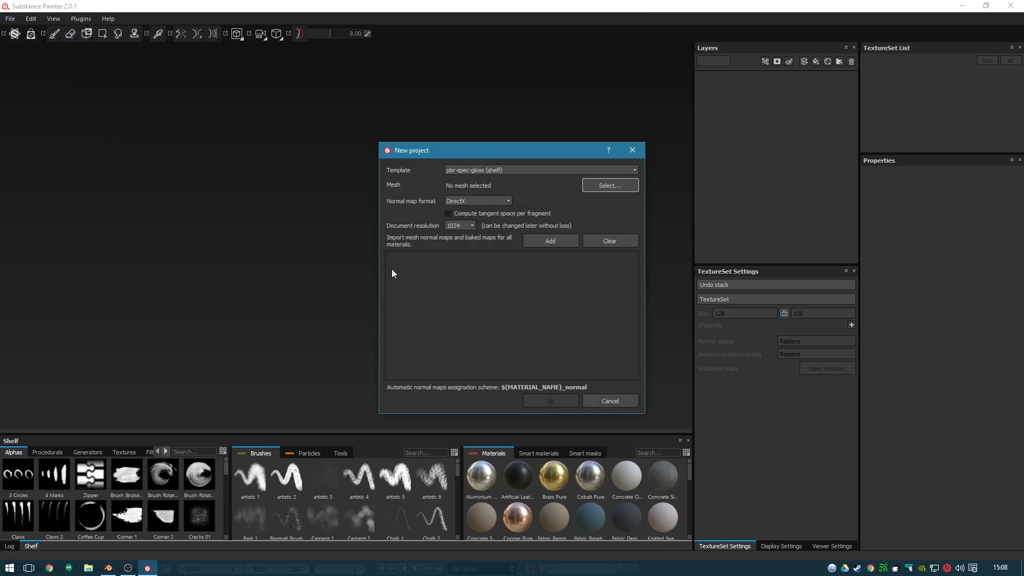
pyautogui.moveTo(468, 183)
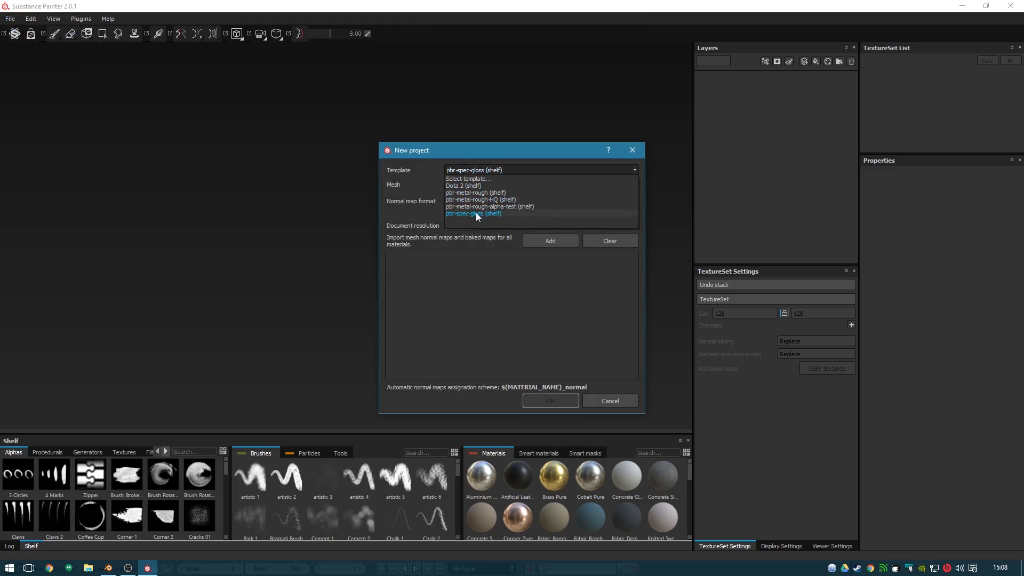
pyautogui.moveTo(488, 206)
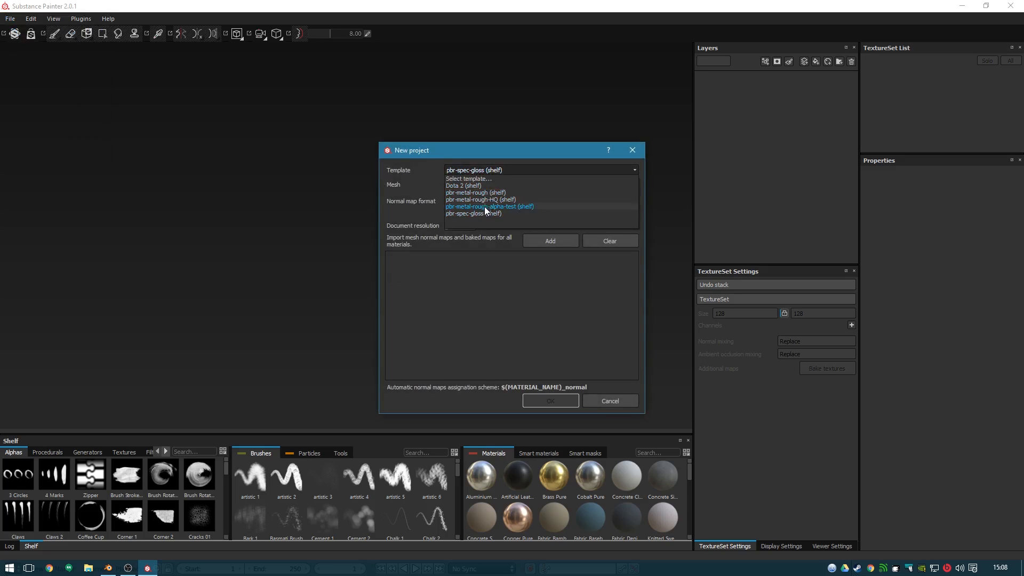
pyautogui.click(474, 213)
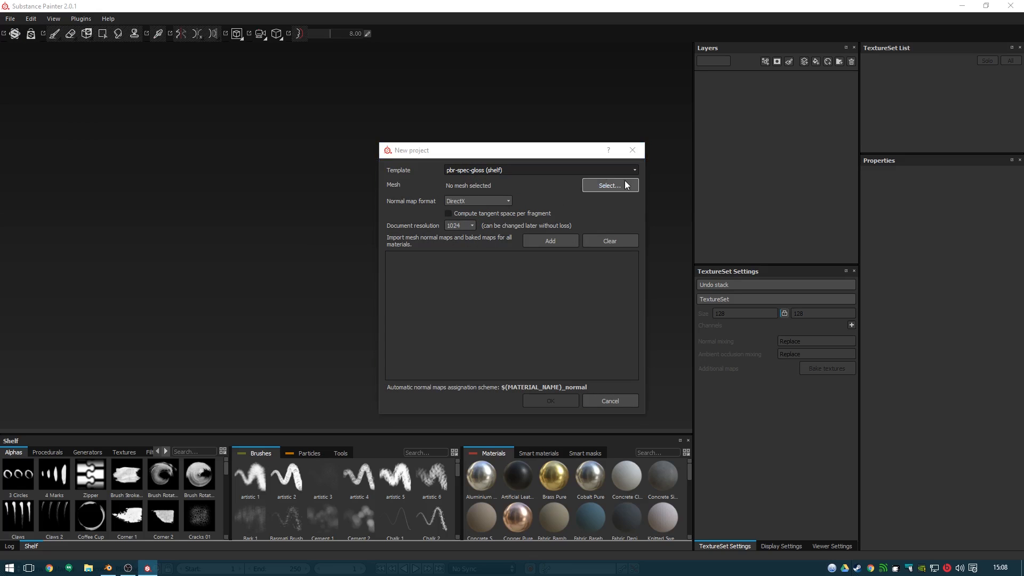
pyautogui.click(608, 185)
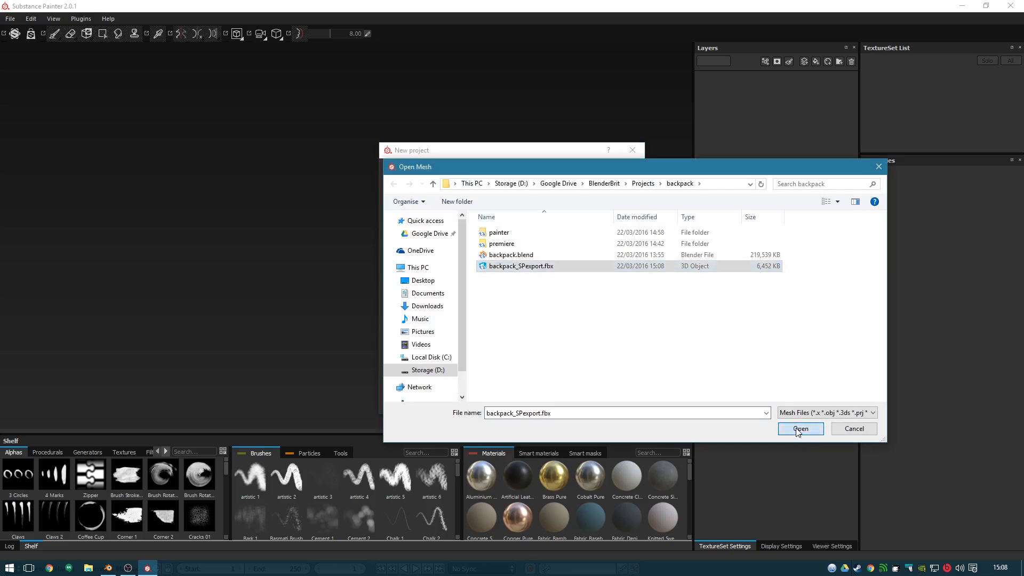
pyautogui.click(799, 429)
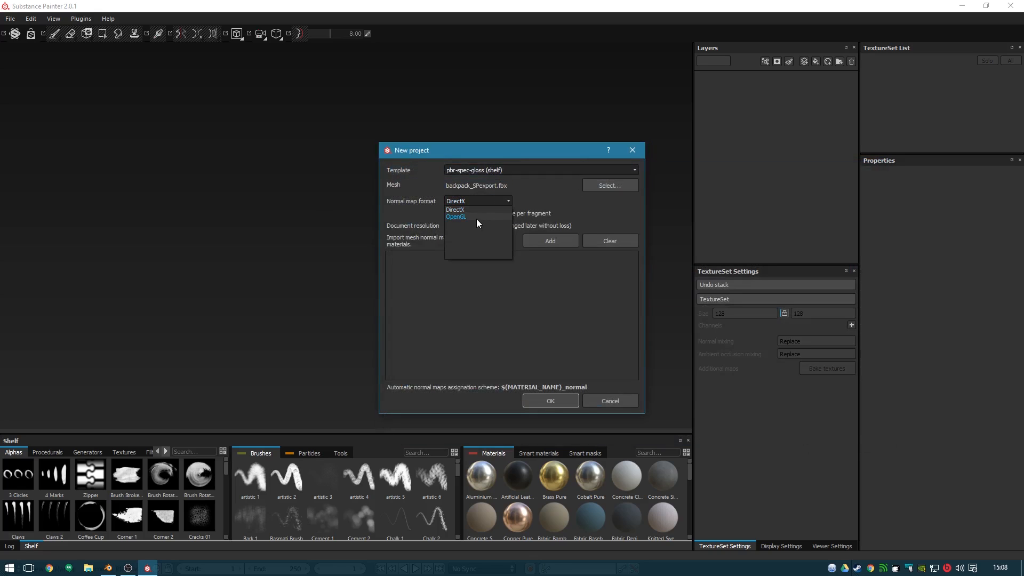
# Choose OpenGL normal maps and 1024 resolution, then create the project
pyautogui.click(455, 217)
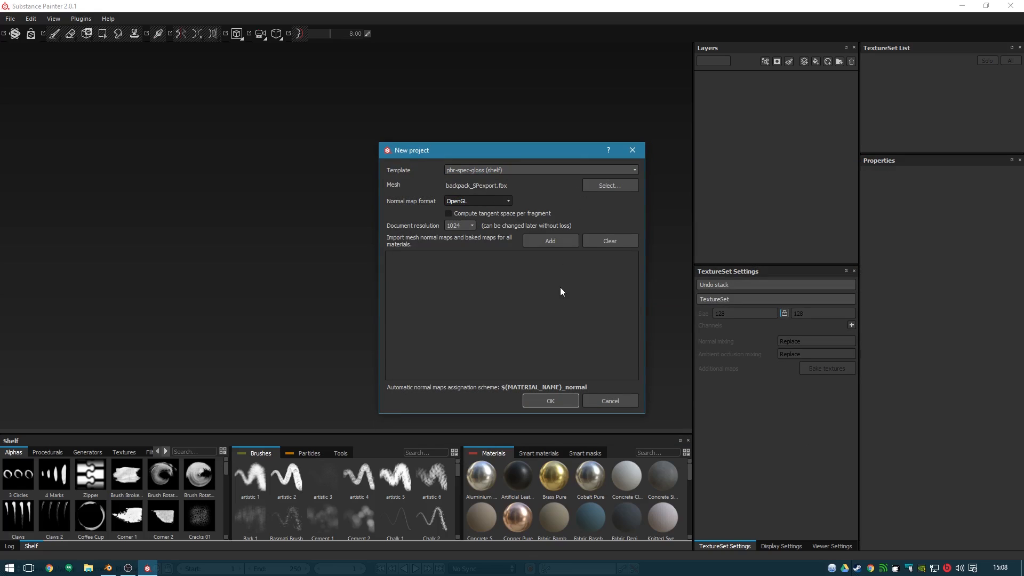
pyautogui.moveTo(478, 249)
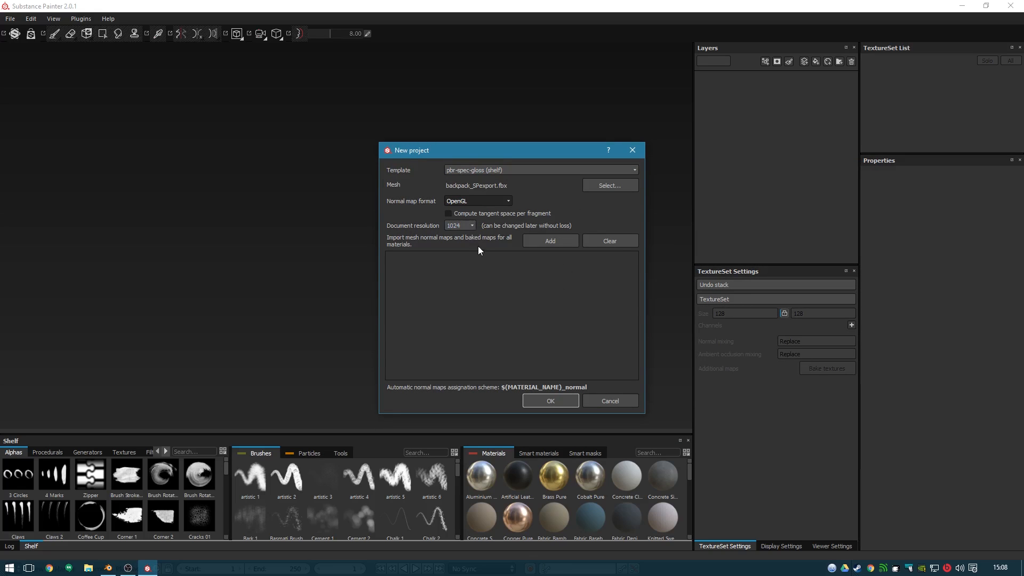
pyautogui.moveTo(497, 240)
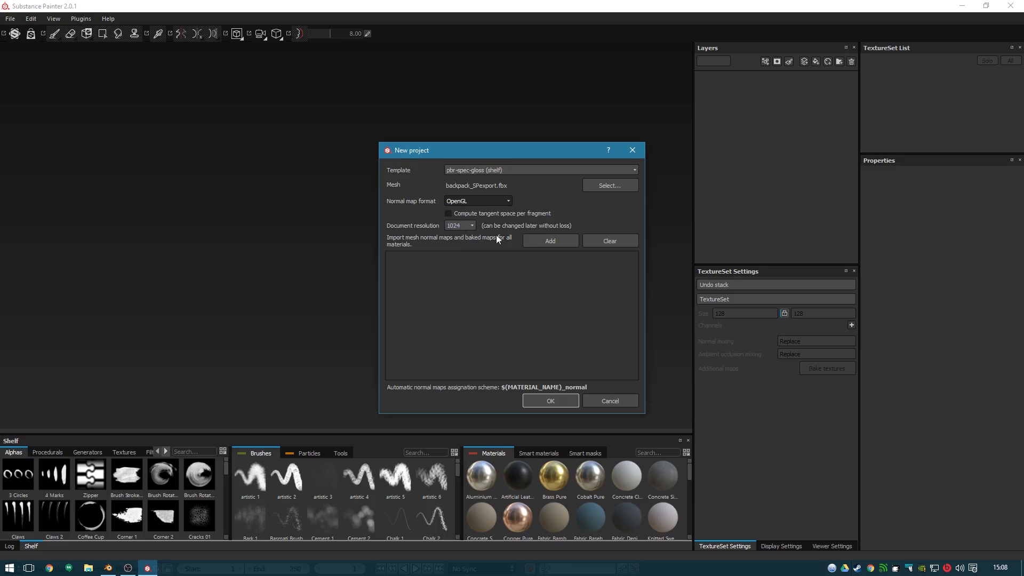
pyautogui.click(461, 225)
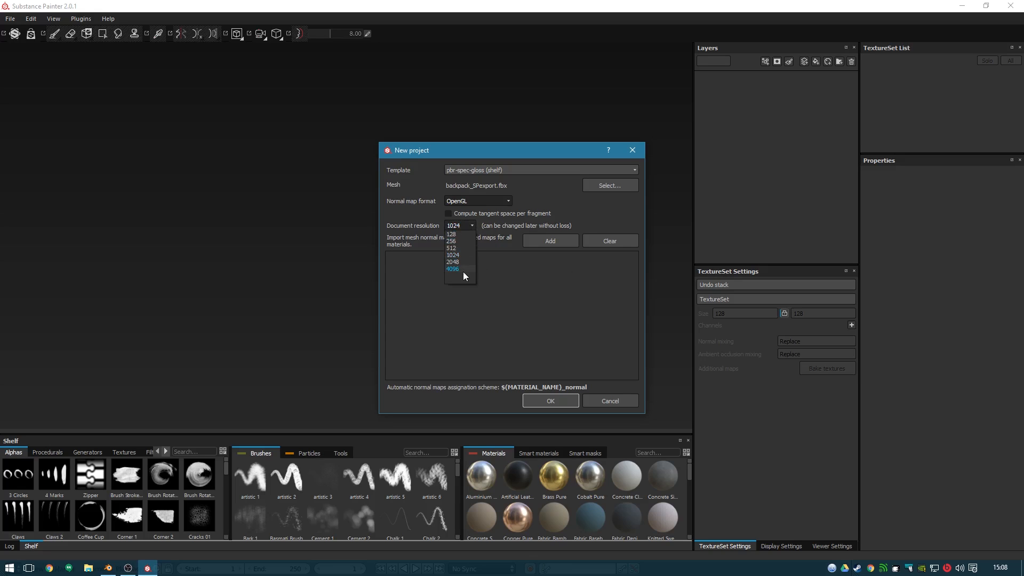
pyautogui.moveTo(452, 254)
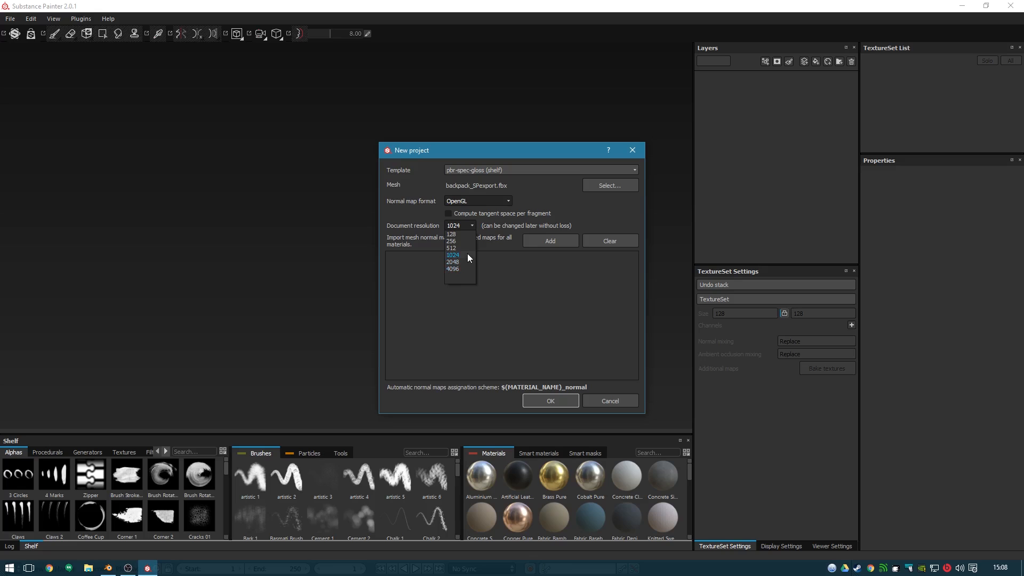
pyautogui.click(452, 255)
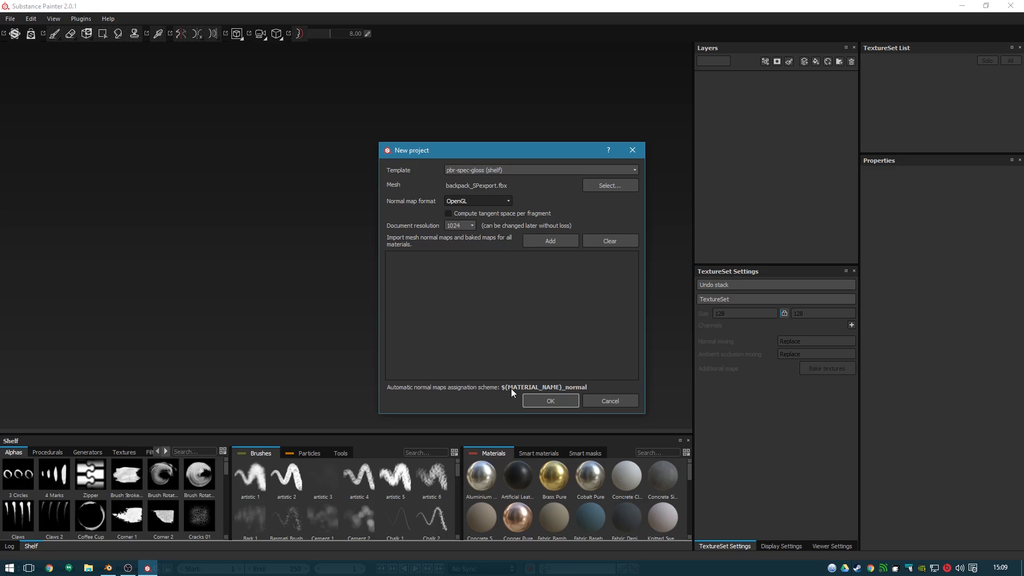
pyautogui.click(550, 399)
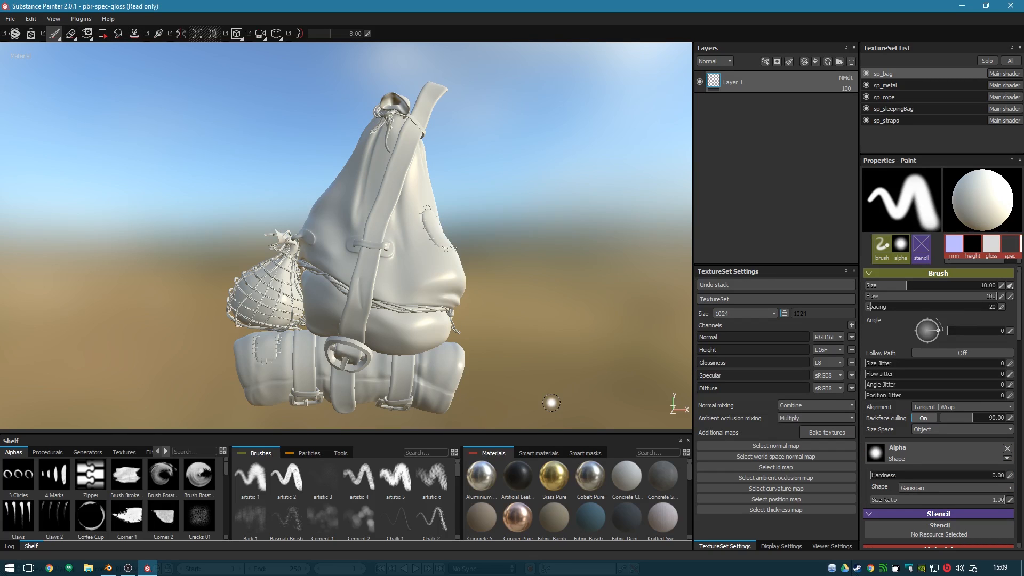
pyautogui.moveTo(1016, 7)
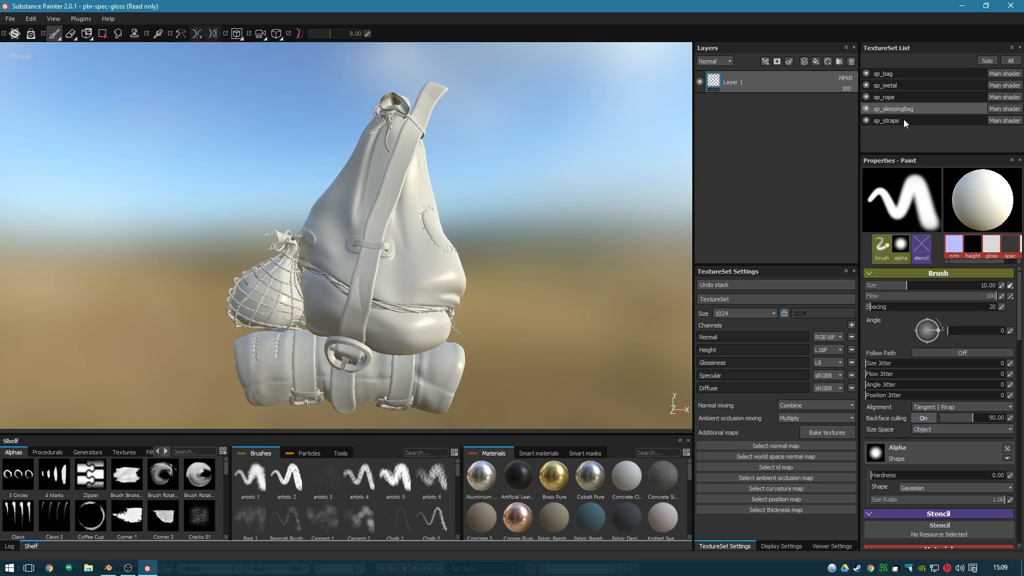
pyautogui.moveTo(190, 376)
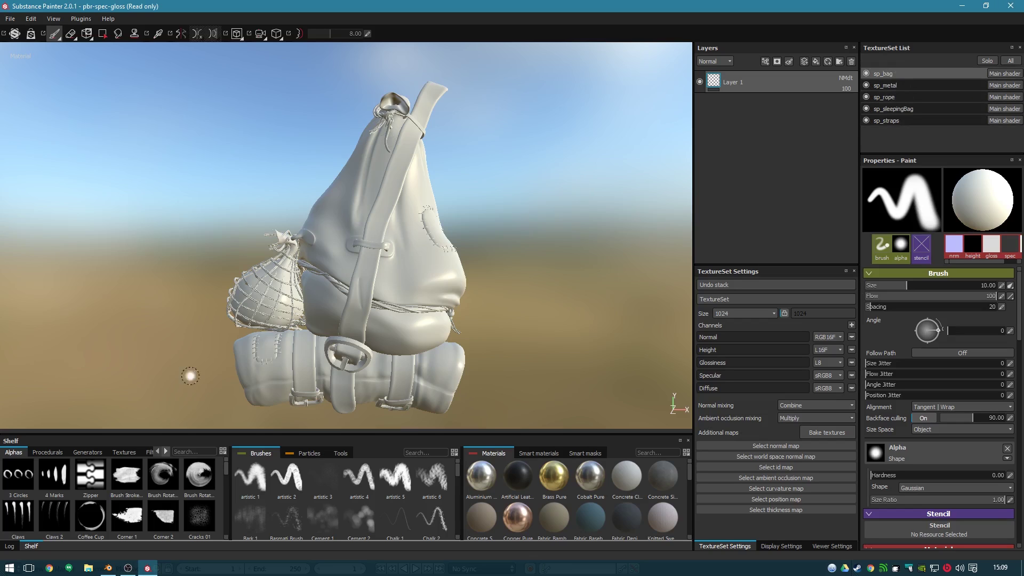
pyautogui.moveTo(503, 272)
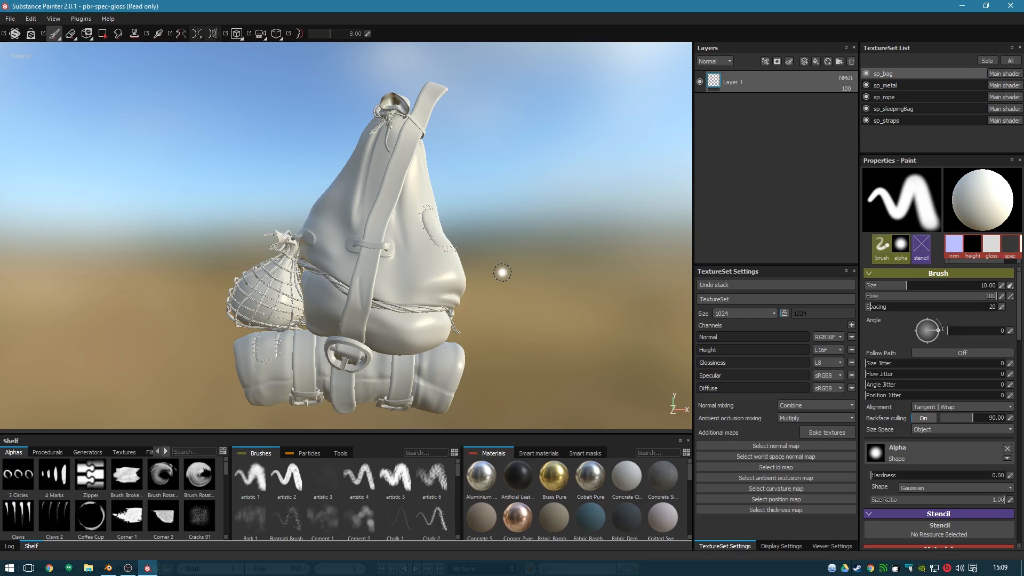
pyautogui.moveTo(560, 287)
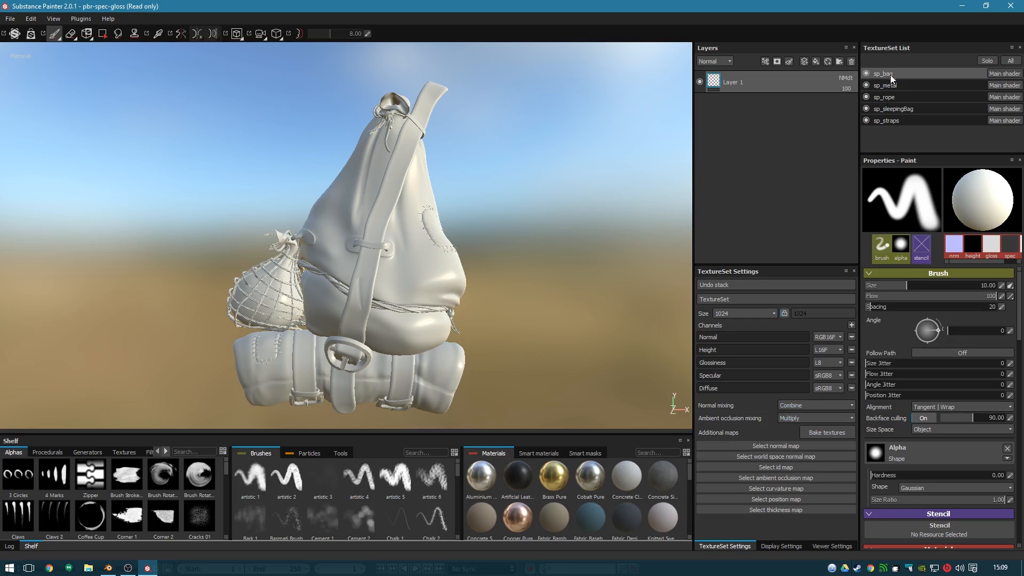
pyautogui.click(824, 432)
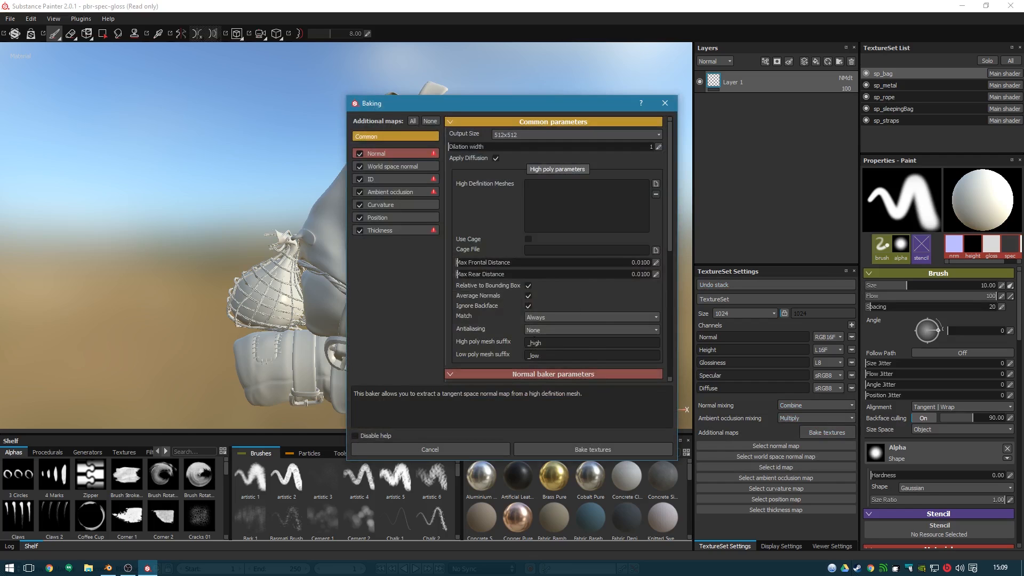
# Bake the default mesh maps for every texture set and dismiss the finished notice
pyautogui.click(592, 449)
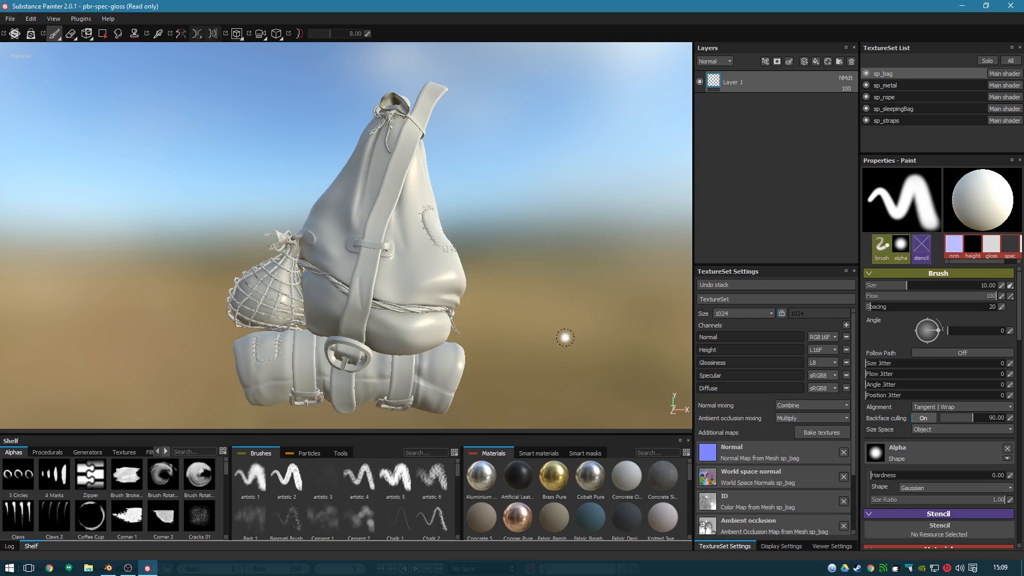
pyautogui.click(824, 432)
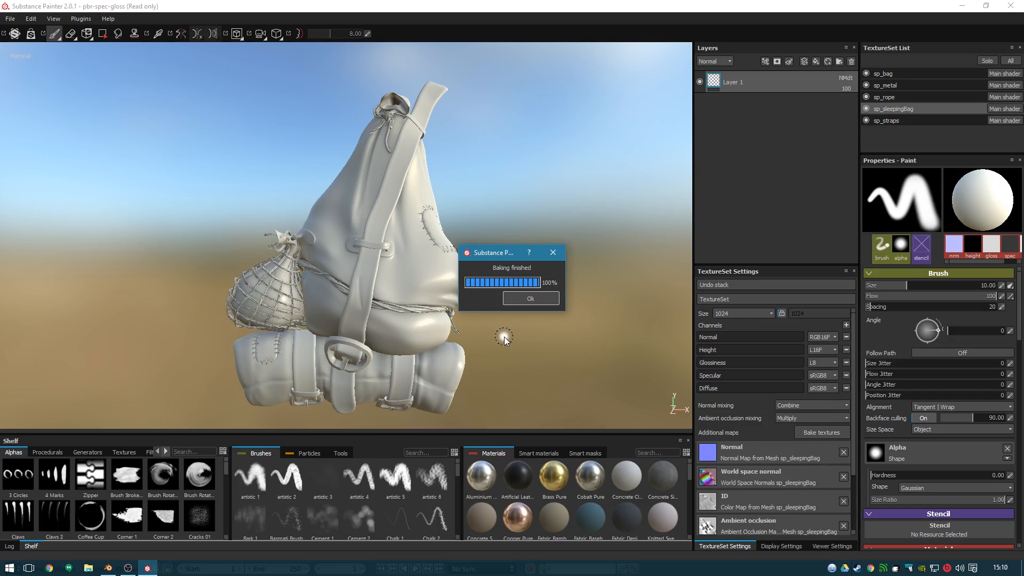
pyautogui.click(530, 299)
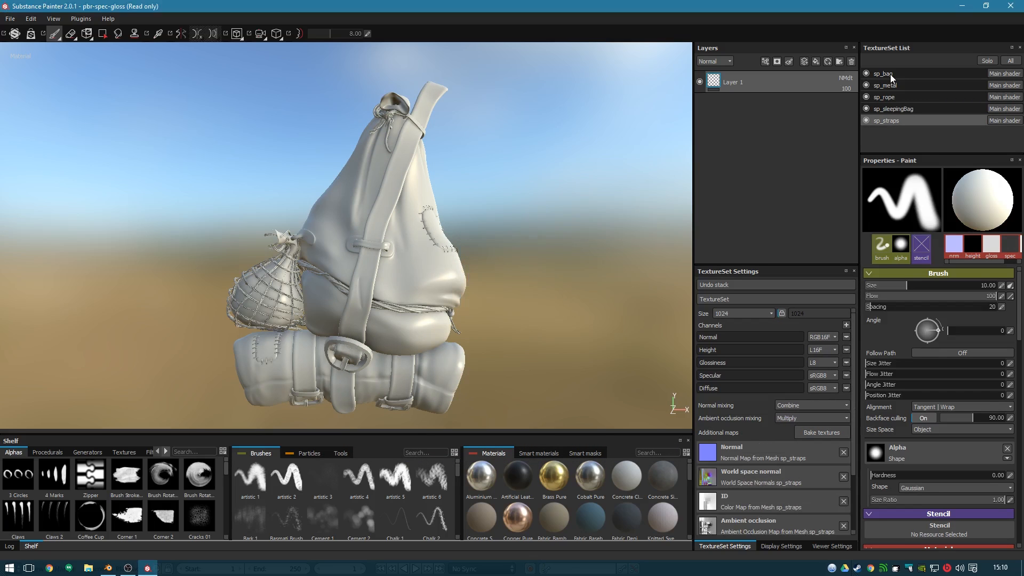
pyautogui.click(536, 452)
pyautogui.write('fab')
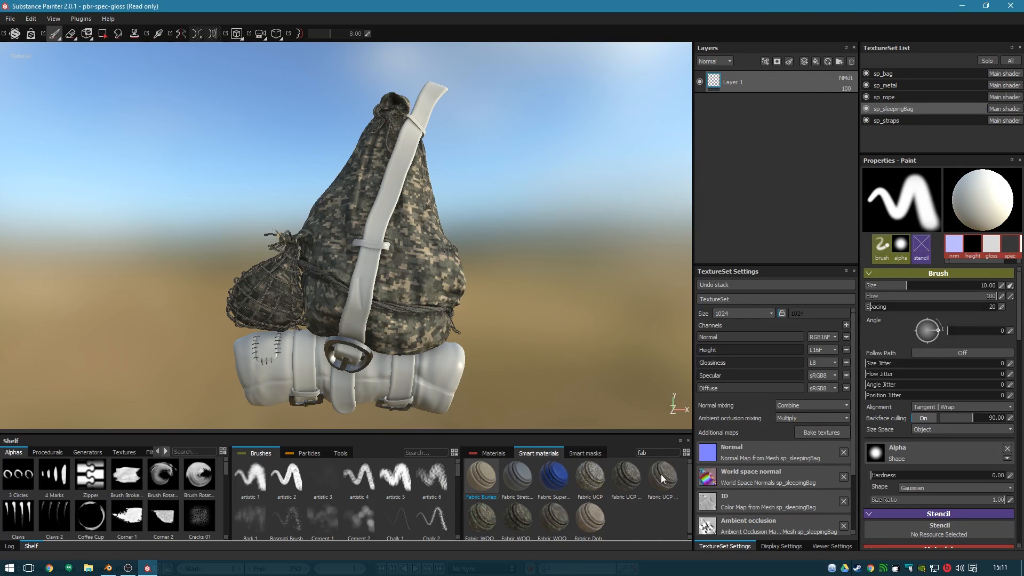
# Apply a fabric smart material to the bag and swap it to the WOODLAND Dirty variant with a dirt layer
pyautogui.doubleClick(481, 472)
pyautogui.write('dirt')
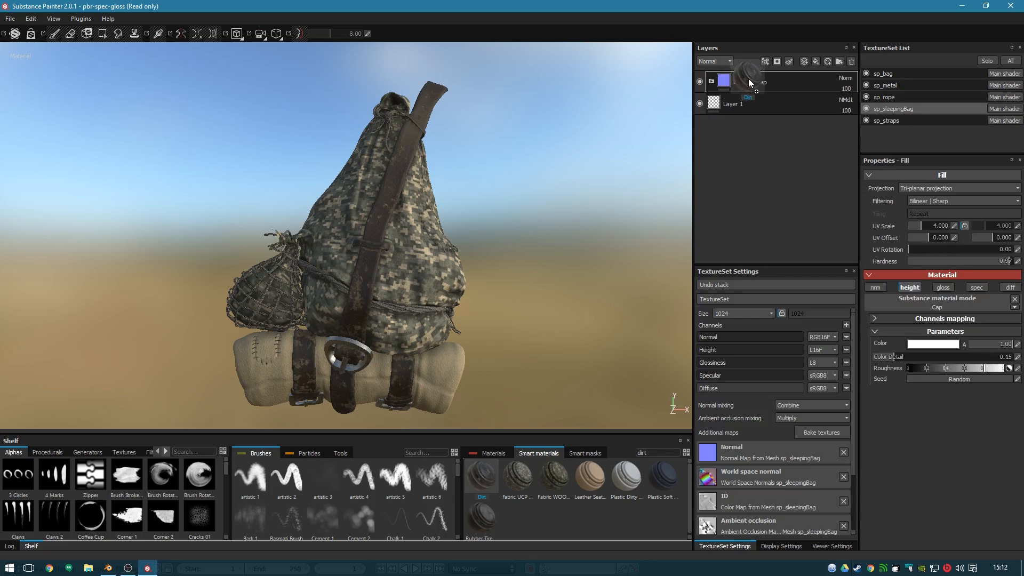
pyautogui.click(883, 72)
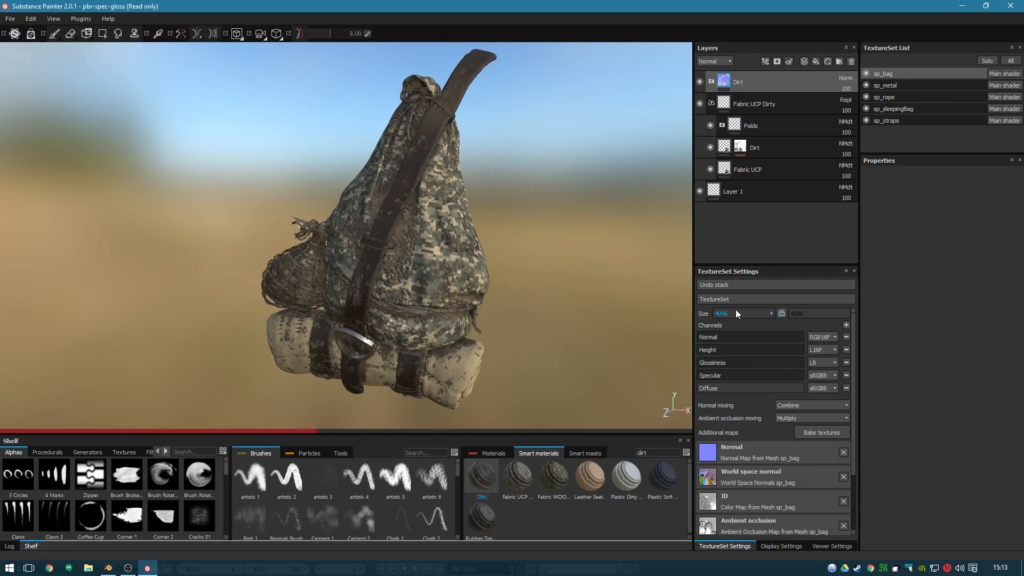
pyautogui.click(851, 61)
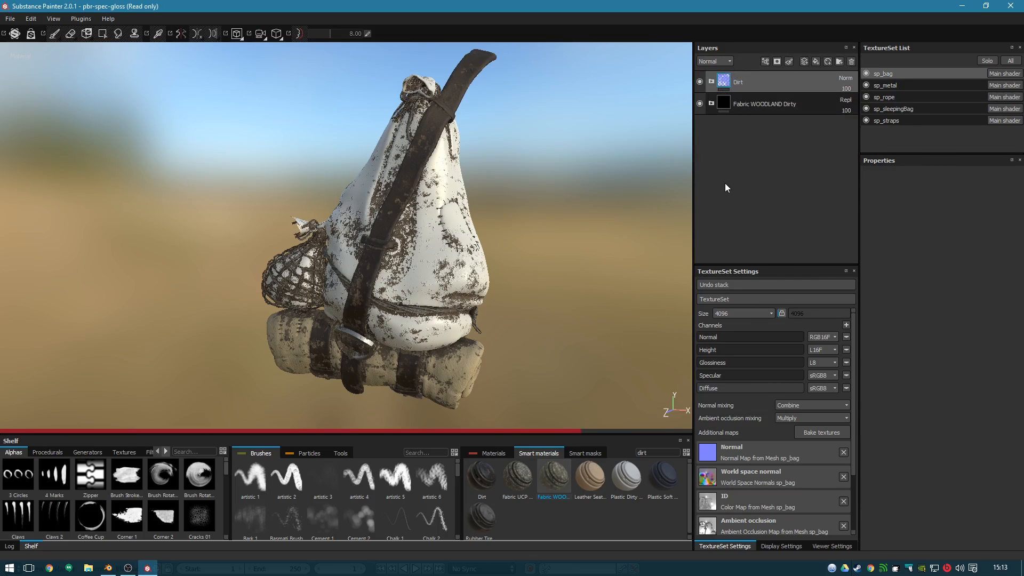
pyautogui.click(883, 97)
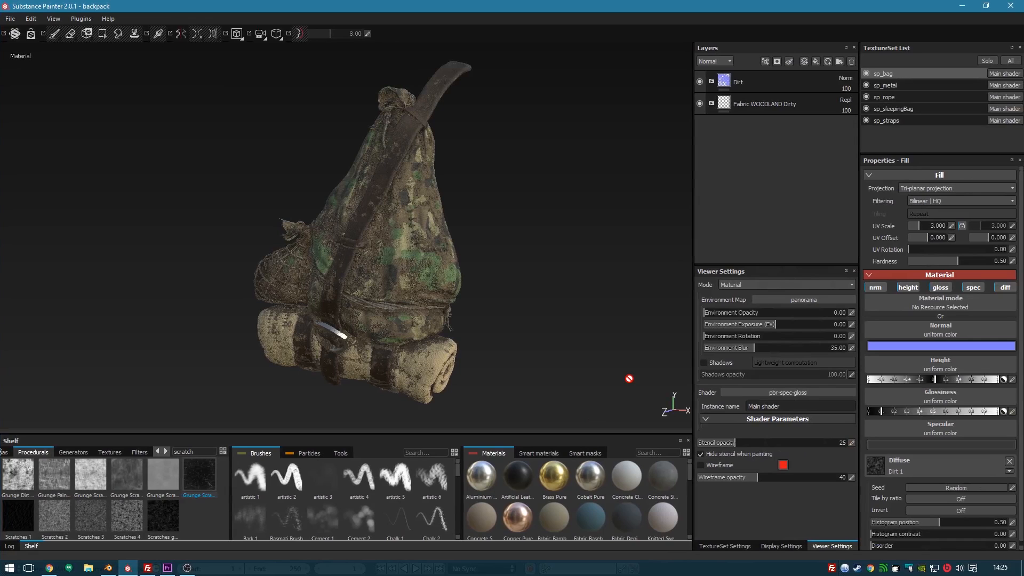
pyautogui.moveTo(118, 16)
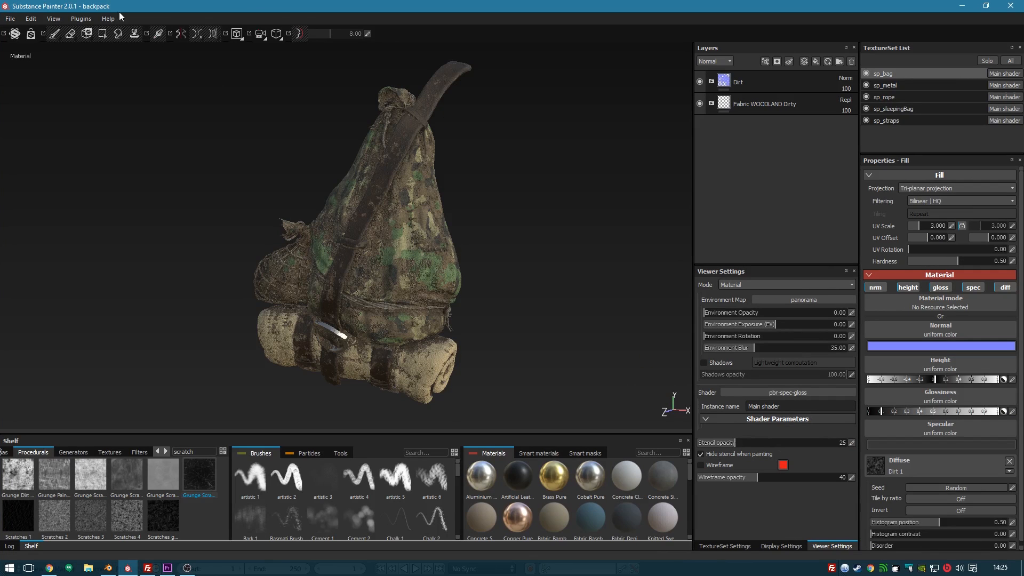
pyautogui.moveTo(49, 19)
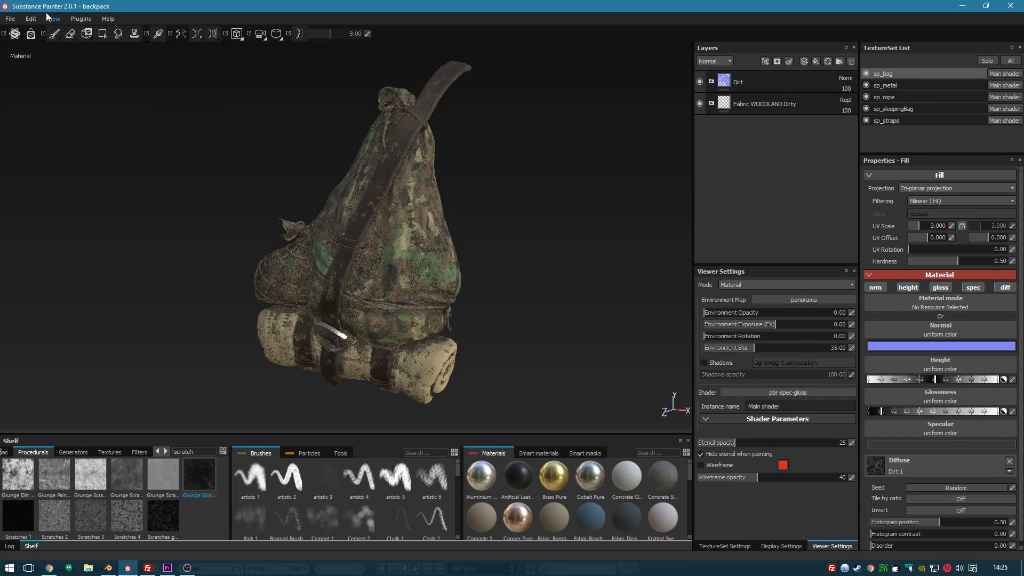
# Bring up the Export document dialog from File > Export textures
pyautogui.click(10, 18)
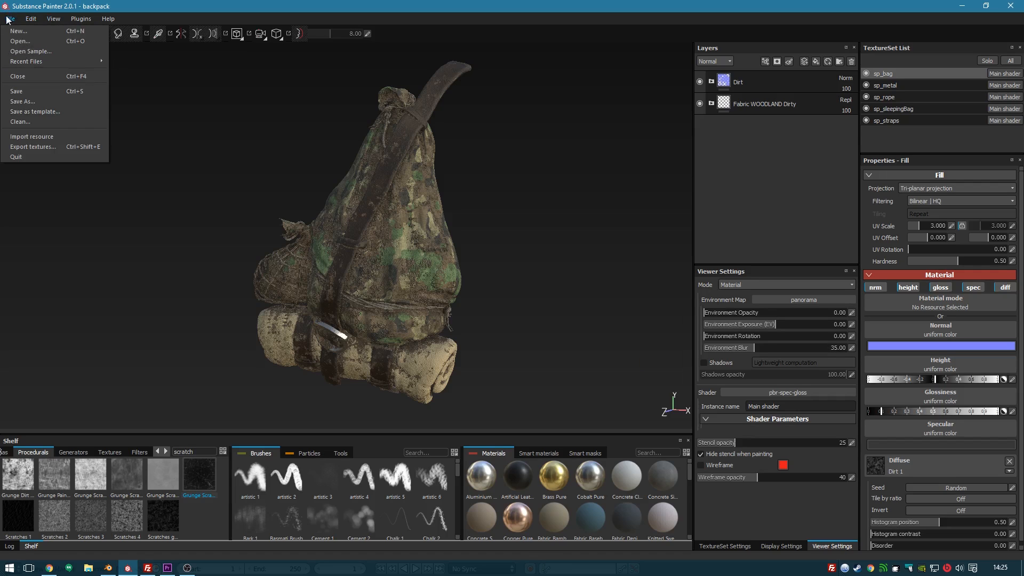
pyautogui.click(32, 146)
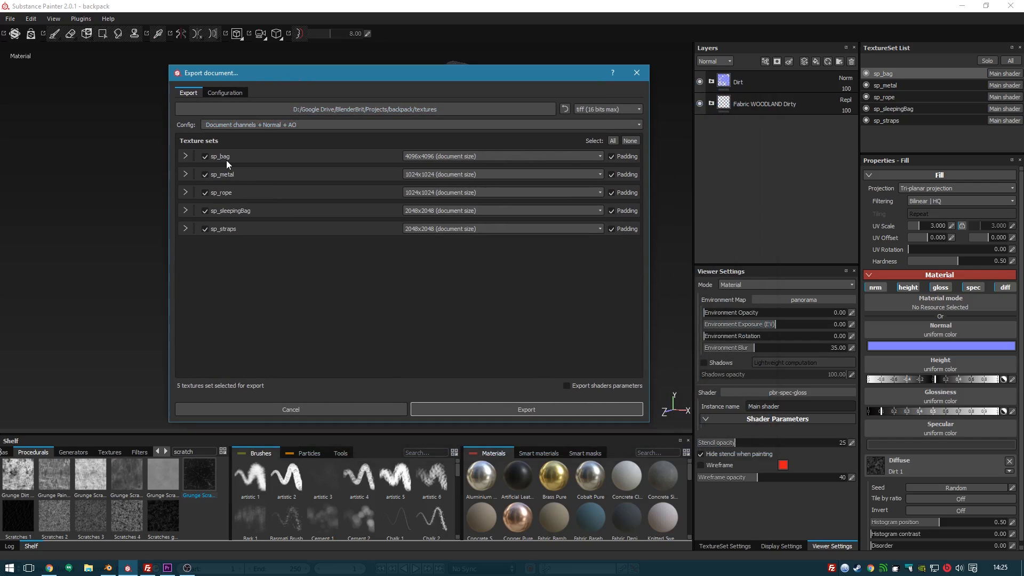
pyautogui.moveTo(270, 145)
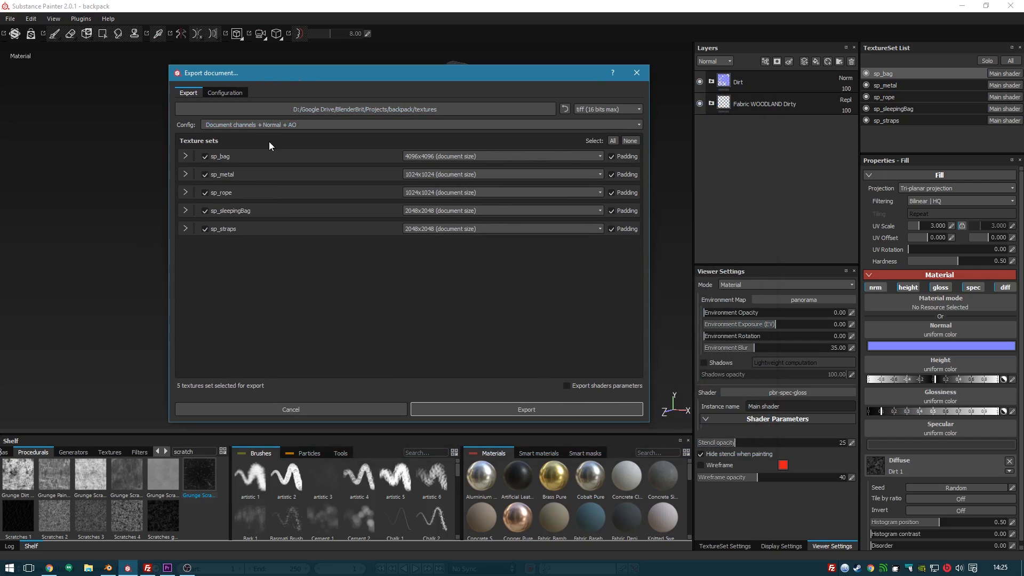
pyautogui.moveTo(306, 136)
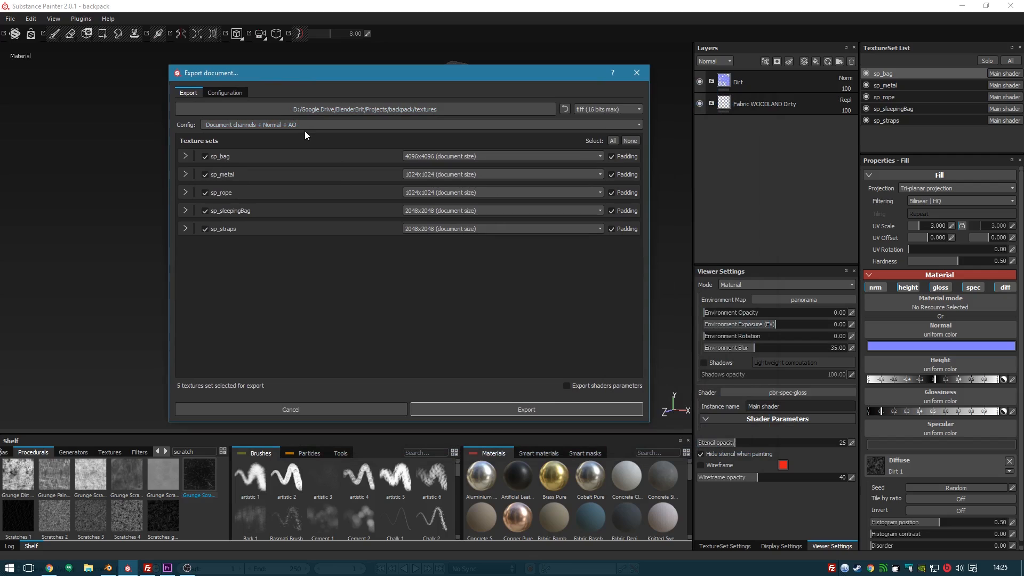
pyautogui.moveTo(219, 123)
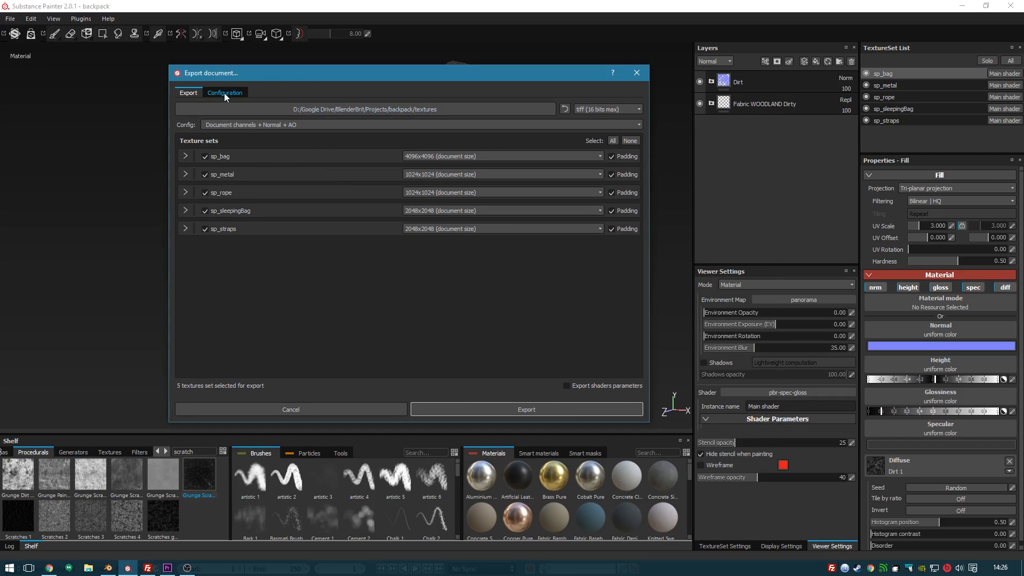
# Review the Configuration presets list and return to the Export settings page, leaving them unchanged
pyautogui.click(225, 92)
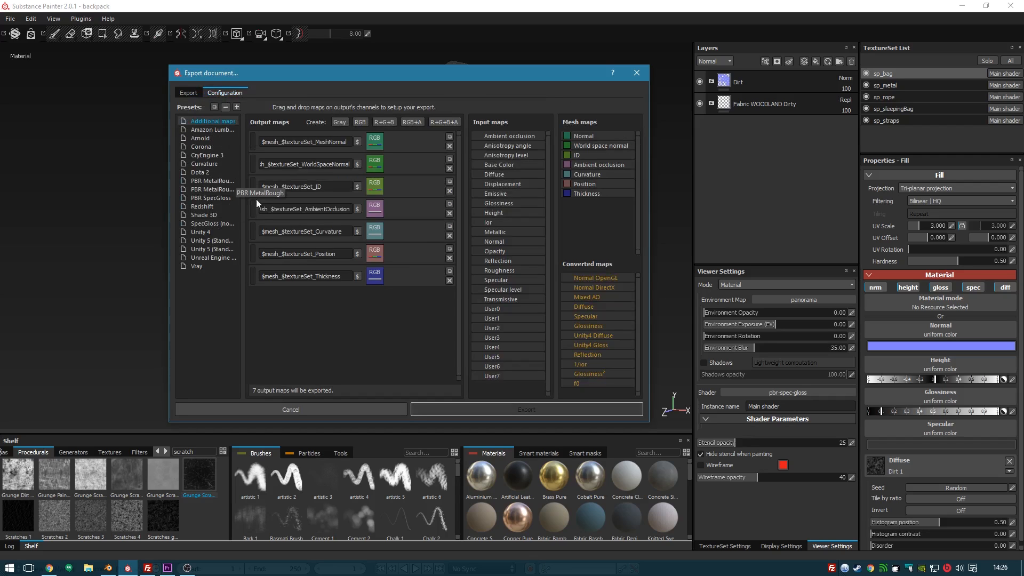
pyautogui.moveTo(219, 291)
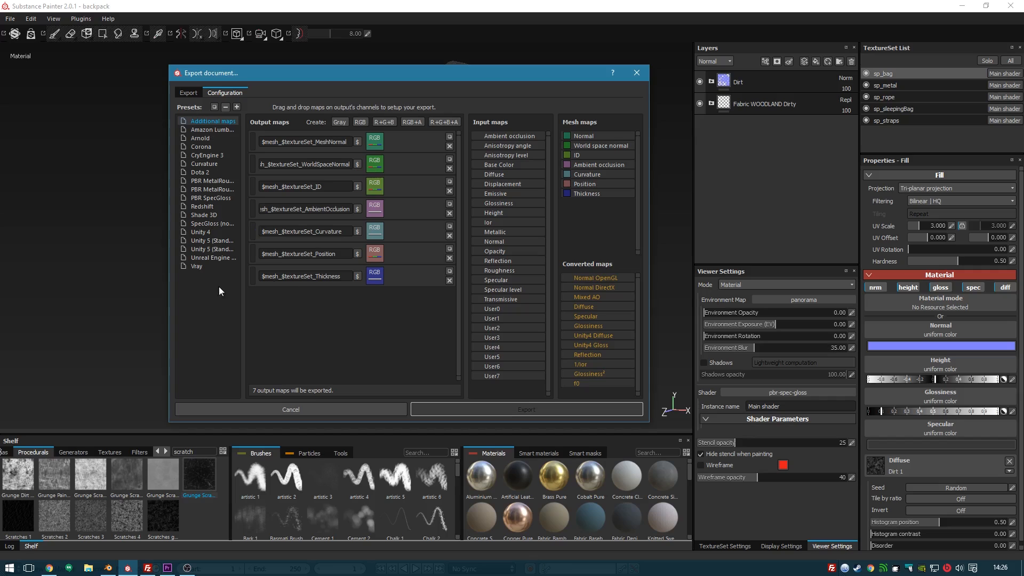
pyautogui.moveTo(242, 272)
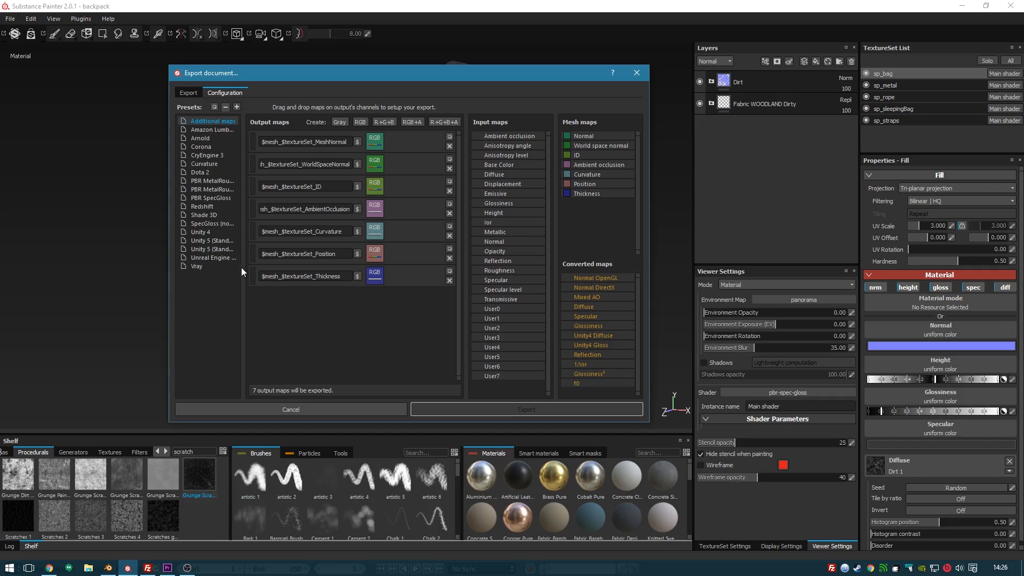
pyautogui.moveTo(202, 268)
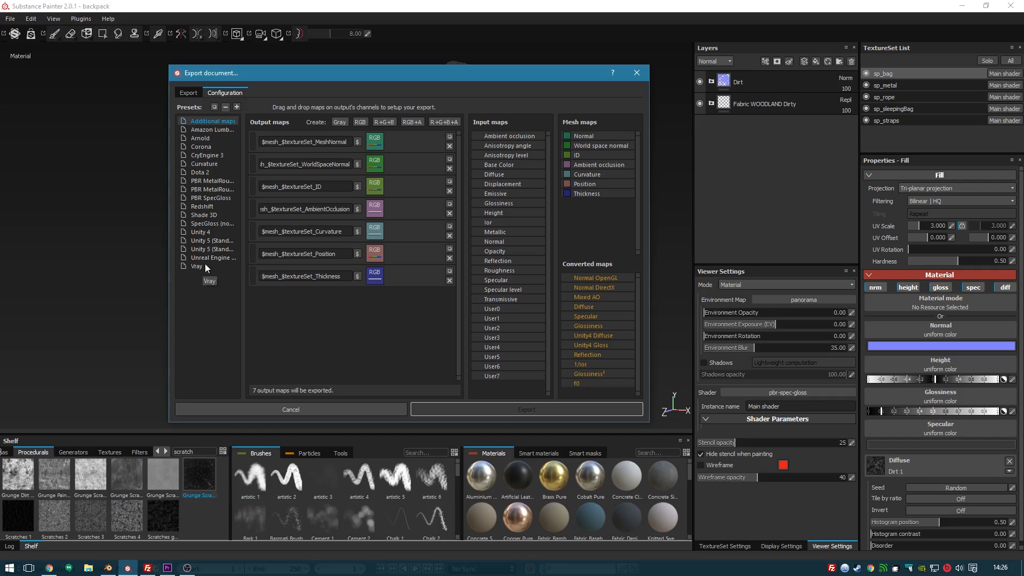
pyautogui.click(188, 92)
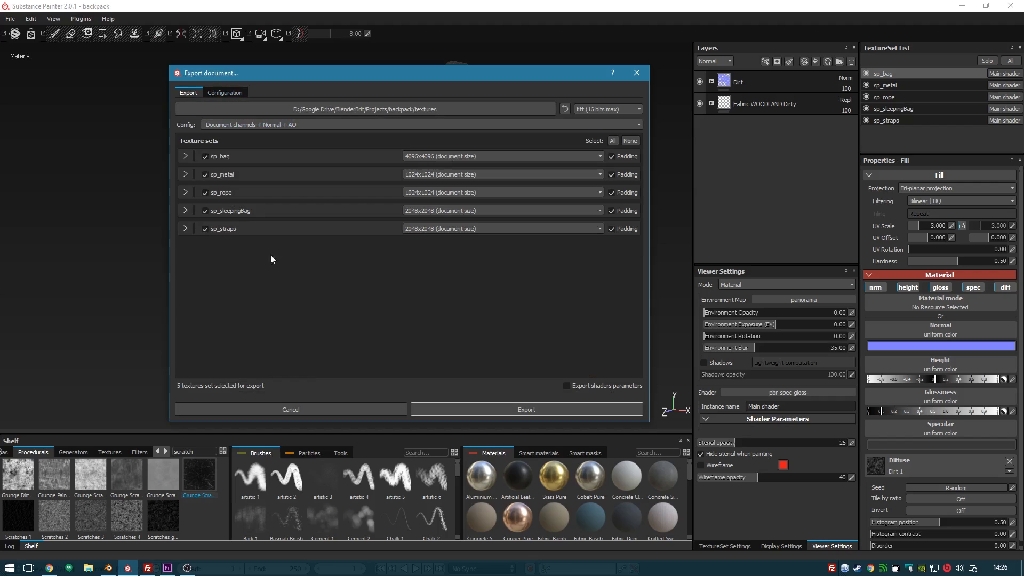
pyautogui.click(225, 92)
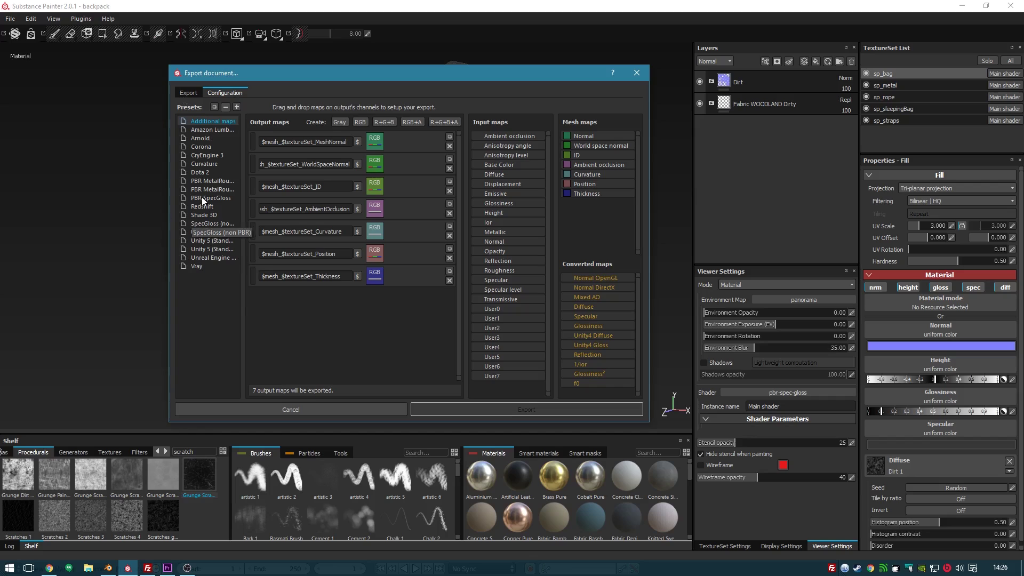
pyautogui.click(188, 91)
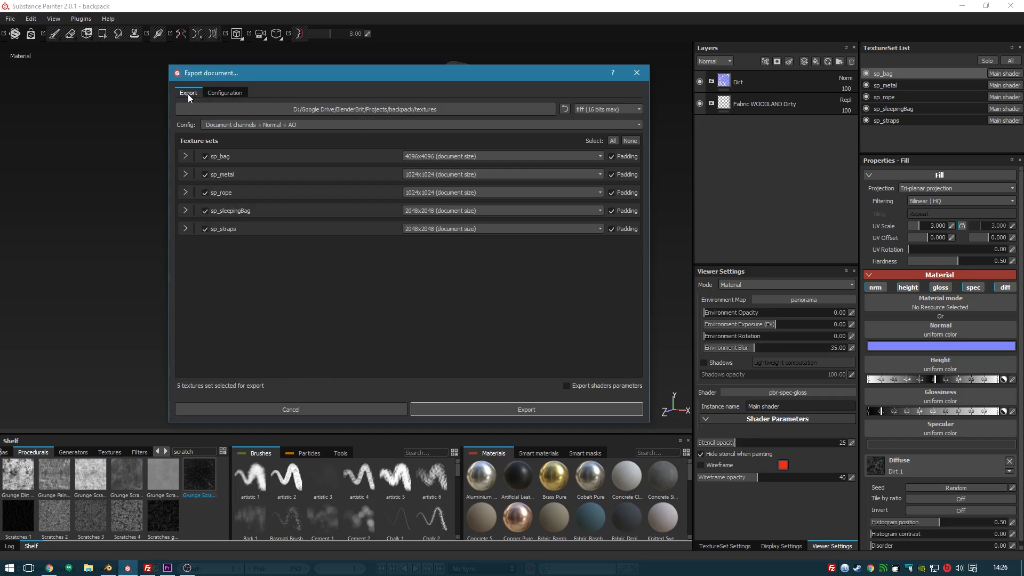
pyautogui.moveTo(274, 153)
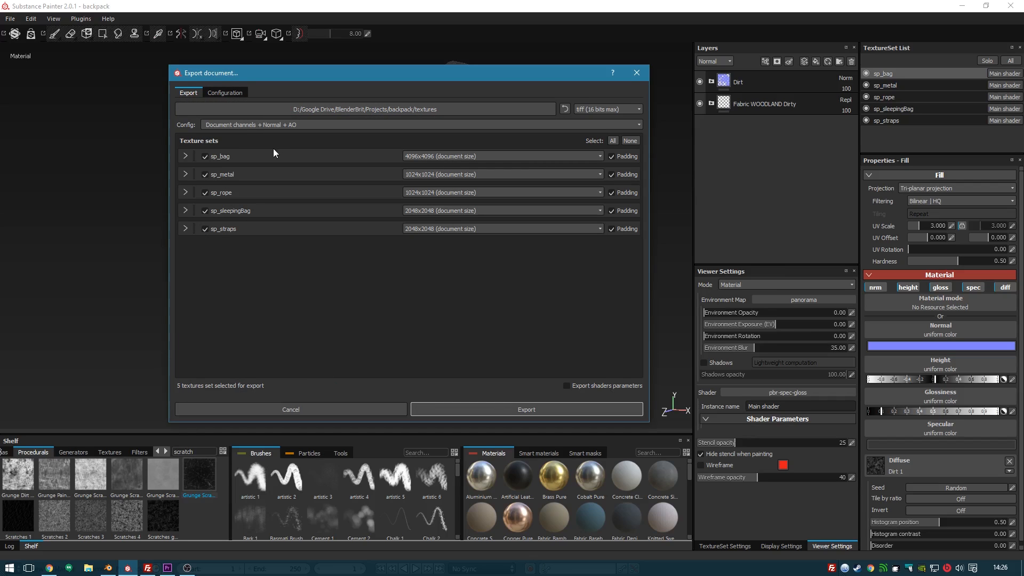
pyautogui.moveTo(190, 174)
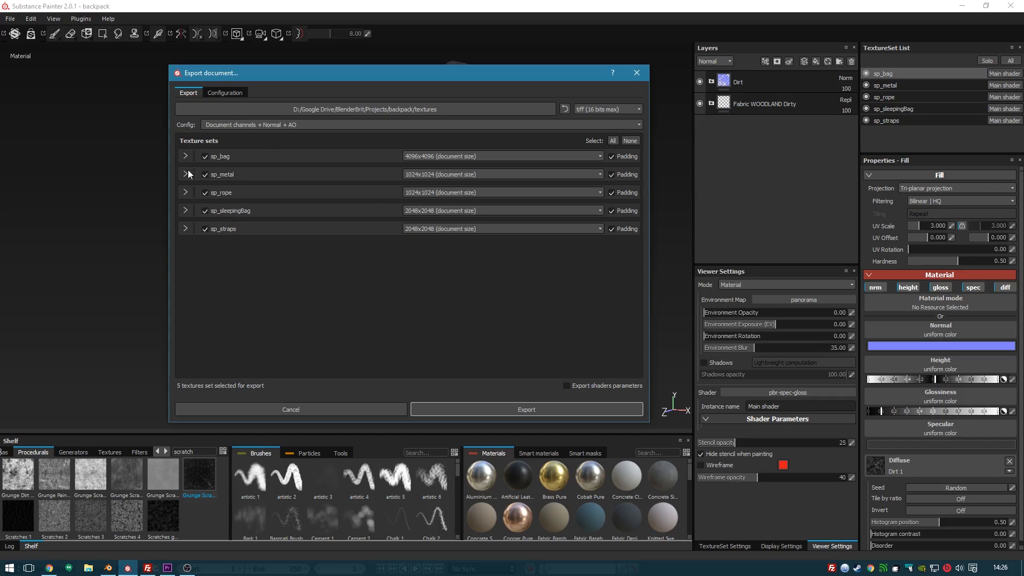
pyautogui.click(186, 155)
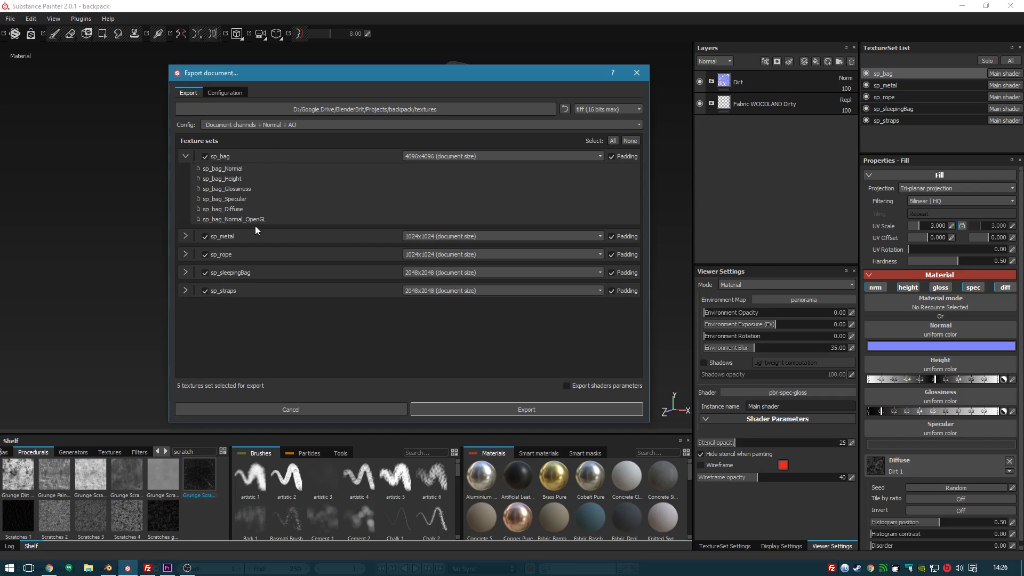
pyautogui.moveTo(249, 223)
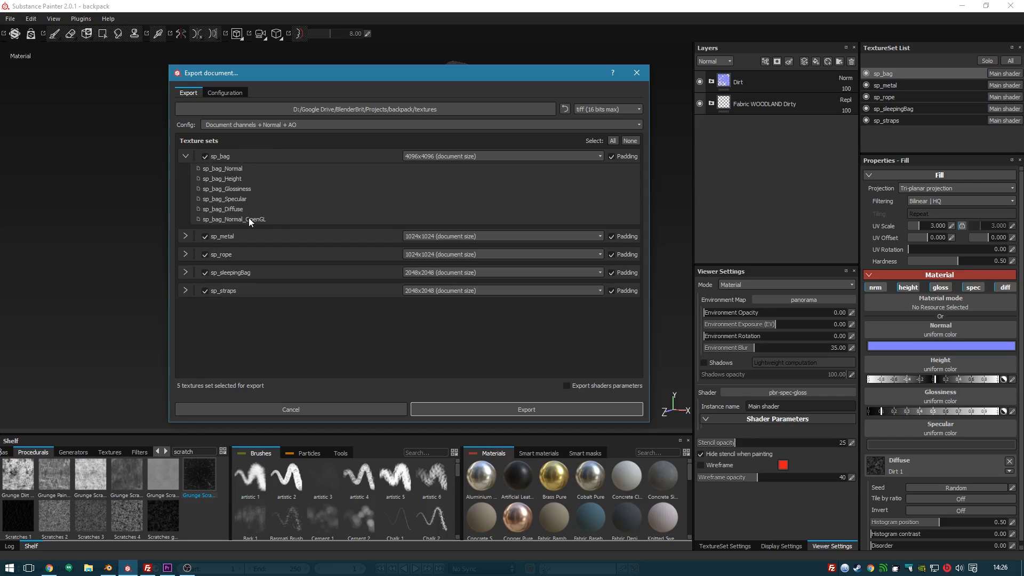
pyautogui.moveTo(346, 229)
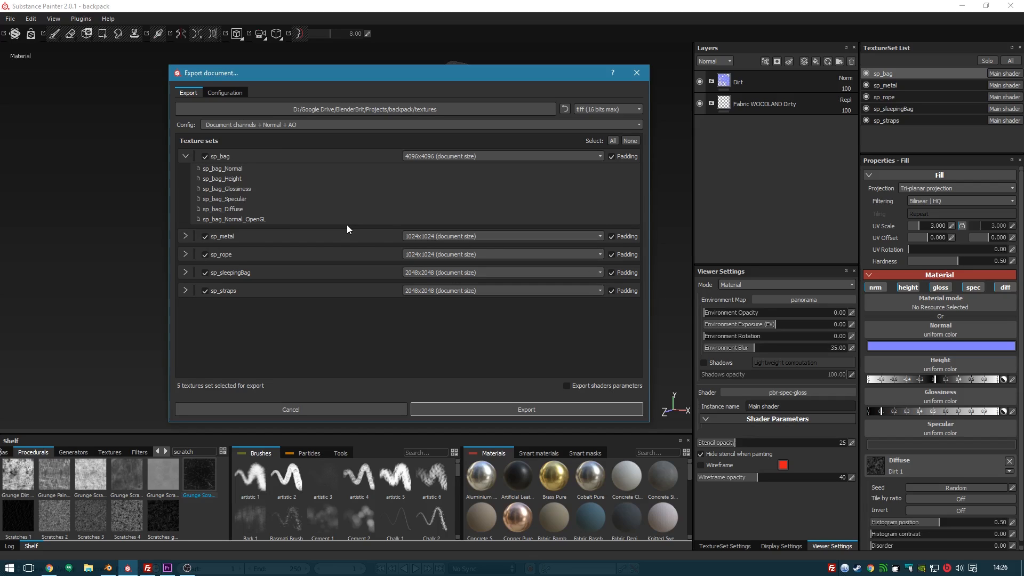
pyautogui.moveTo(244, 178)
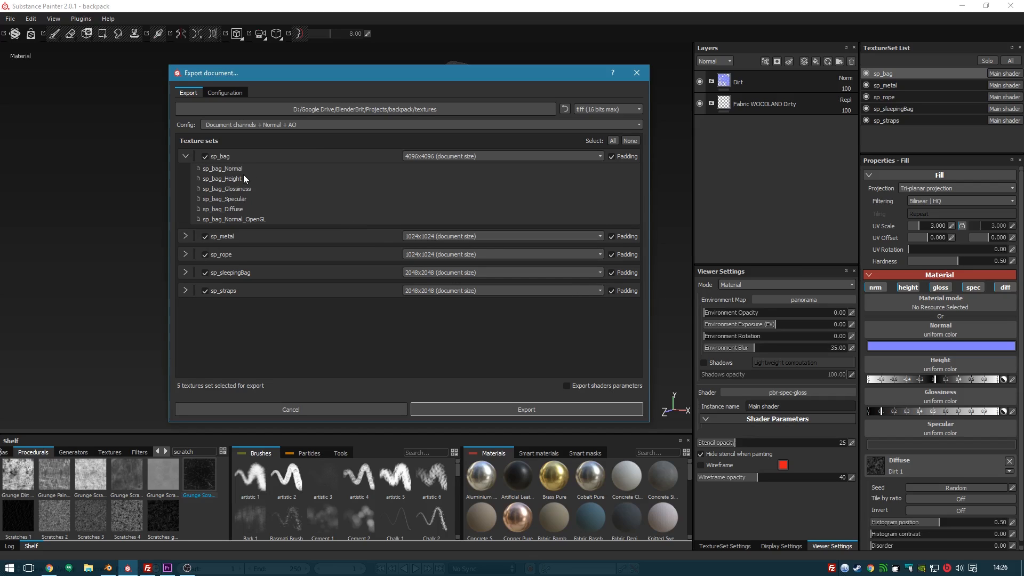
pyautogui.click(185, 235)
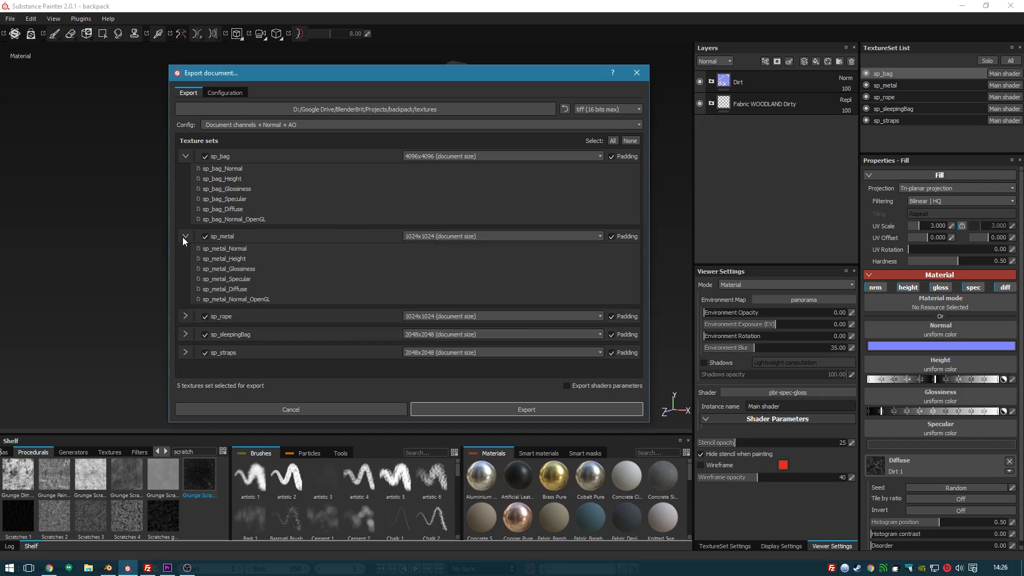
pyautogui.click(185, 156)
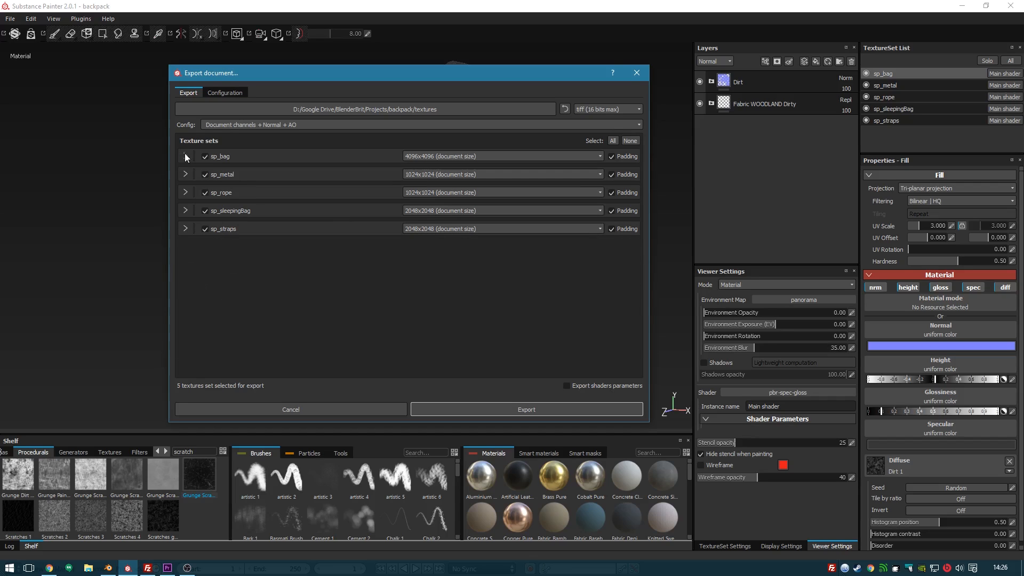
pyautogui.moveTo(406, 146)
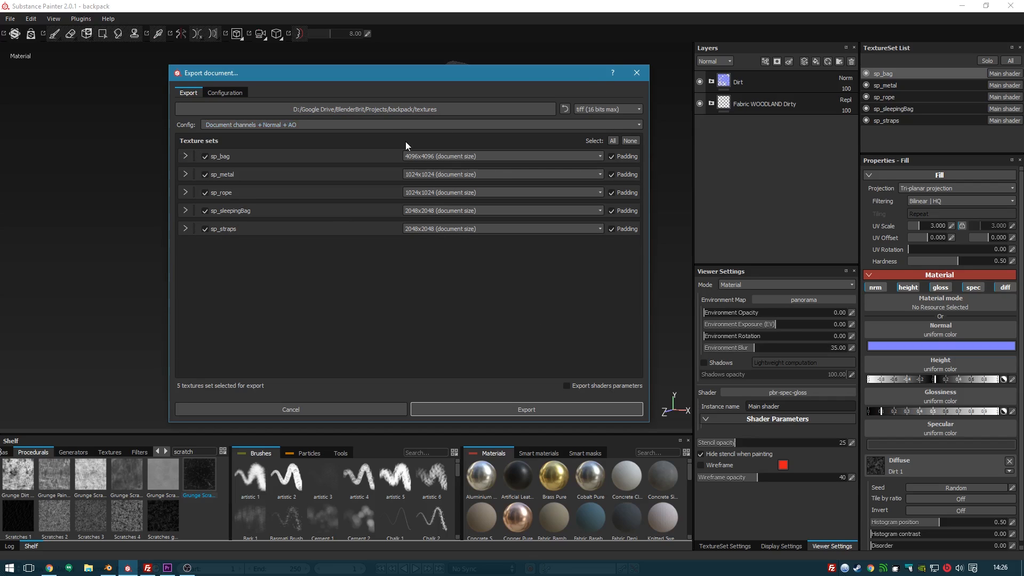
pyautogui.moveTo(350, 144)
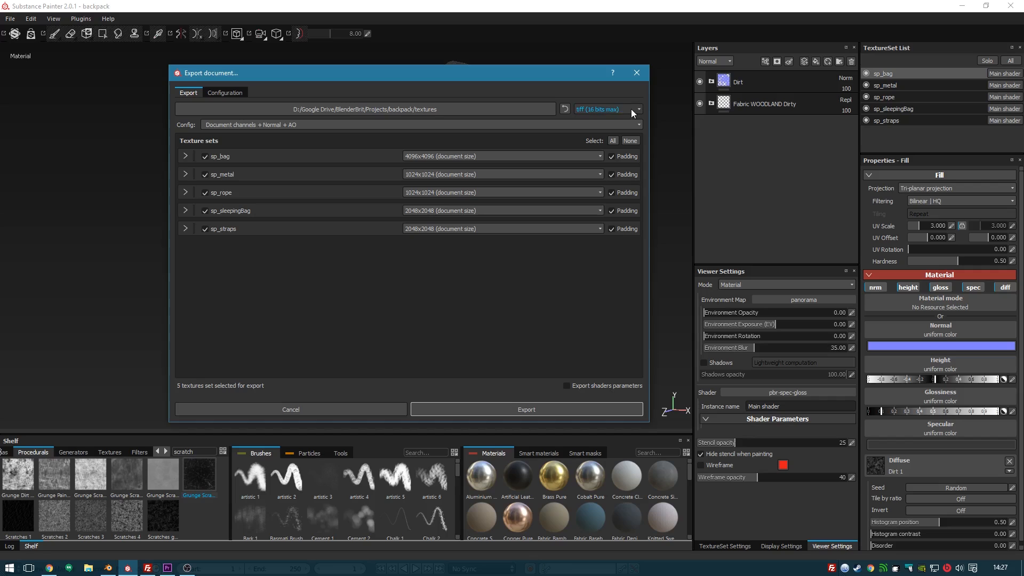
pyautogui.moveTo(573, 339)
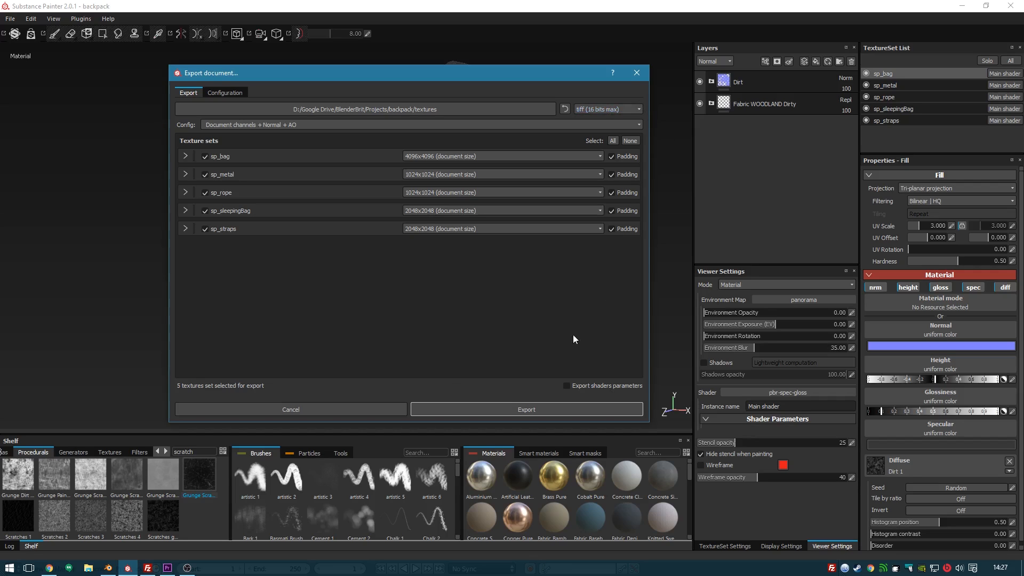
pyautogui.moveTo(482, 415)
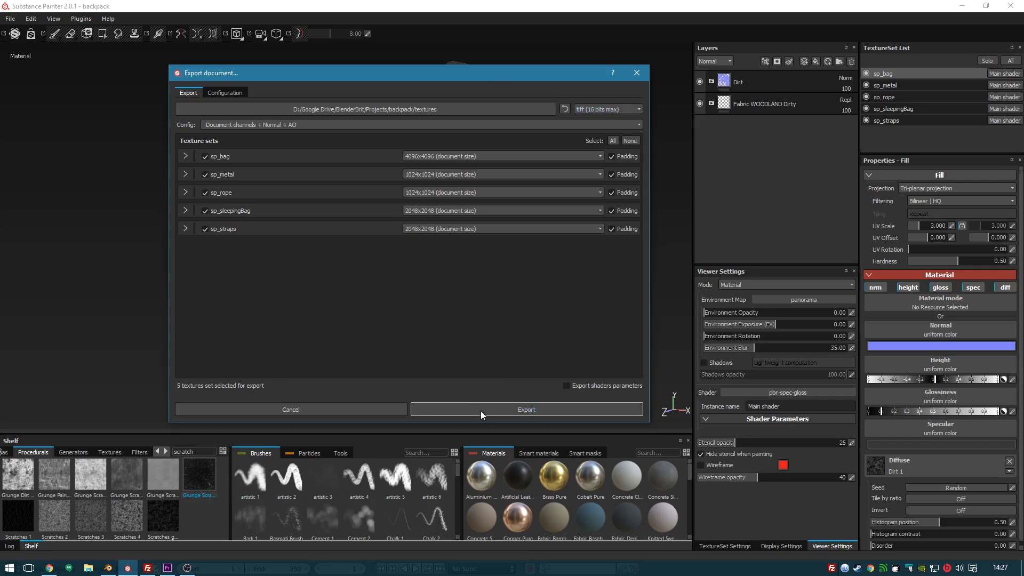
pyautogui.moveTo(351, 382)
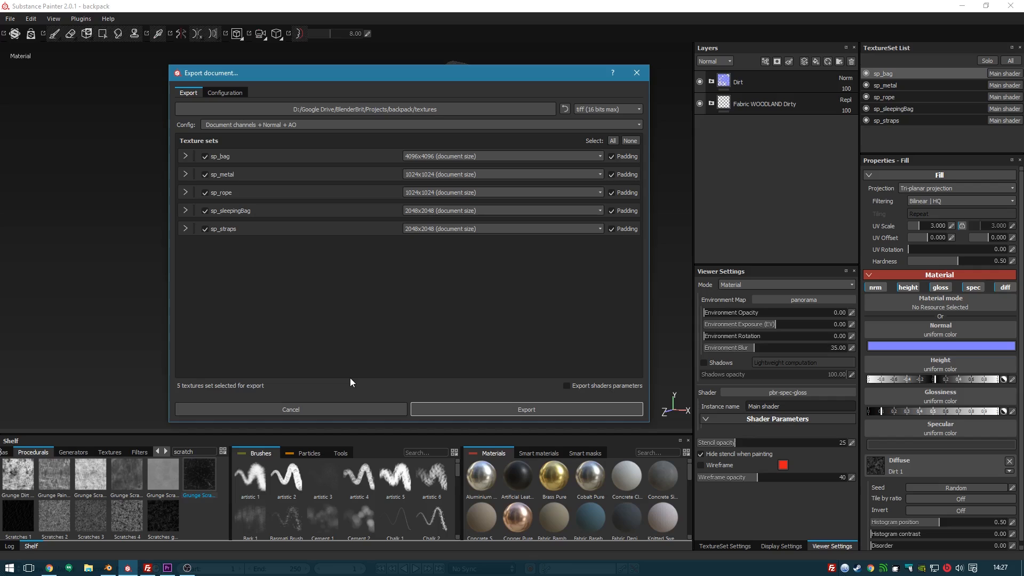
pyautogui.moveTo(428, 246)
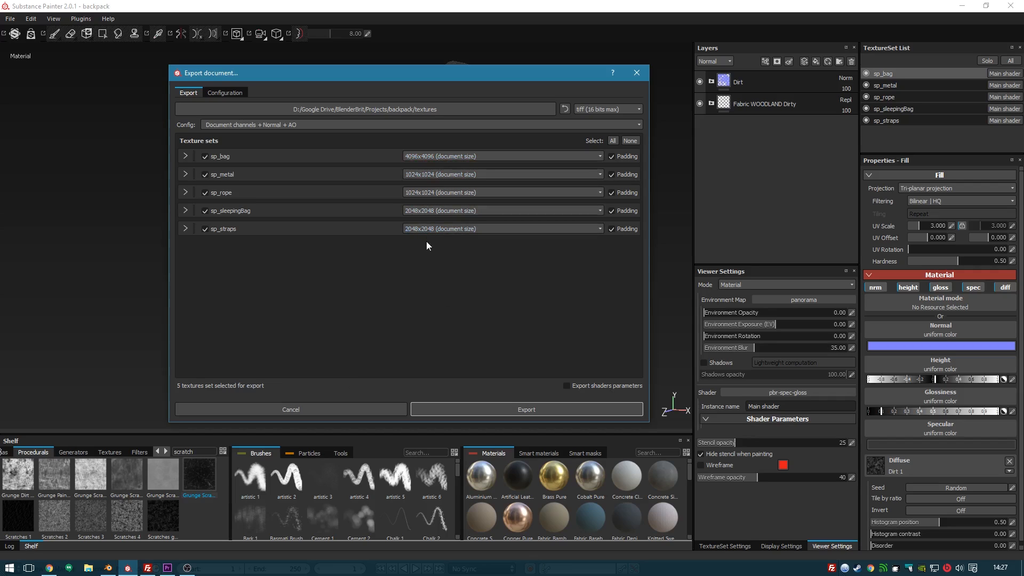
pyautogui.moveTo(426, 185)
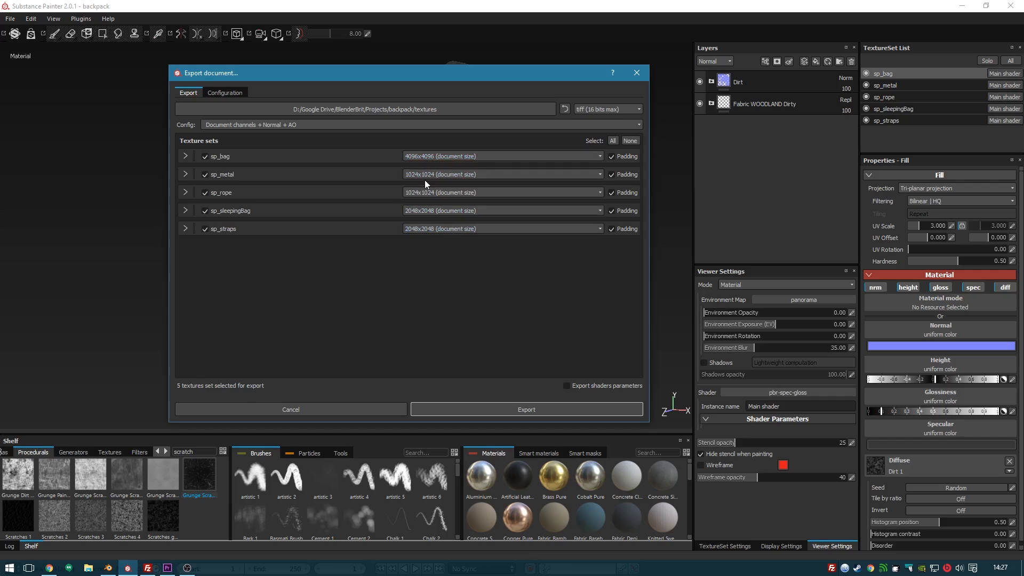
pyautogui.moveTo(458, 381)
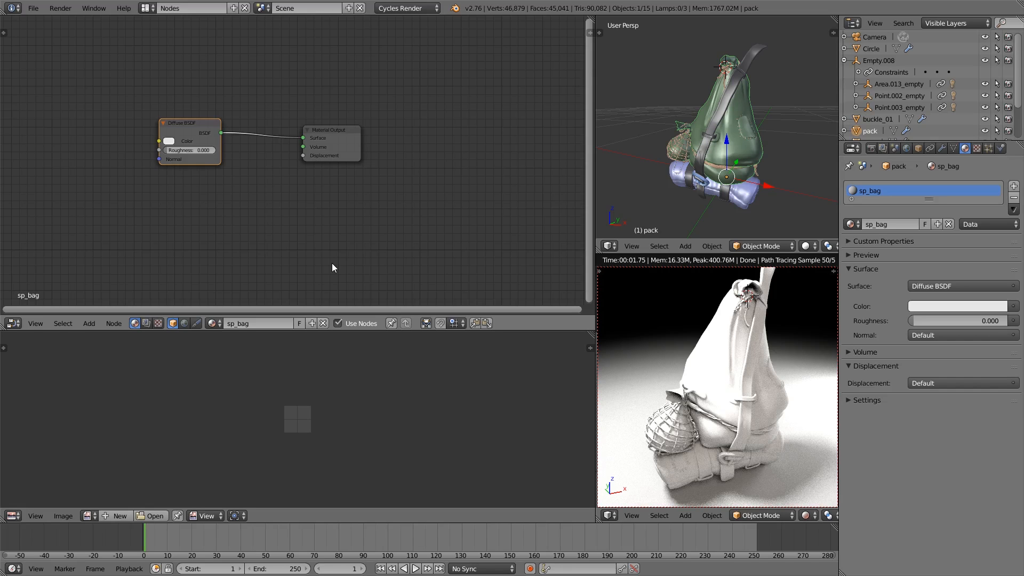
pyautogui.moveTo(257, 264)
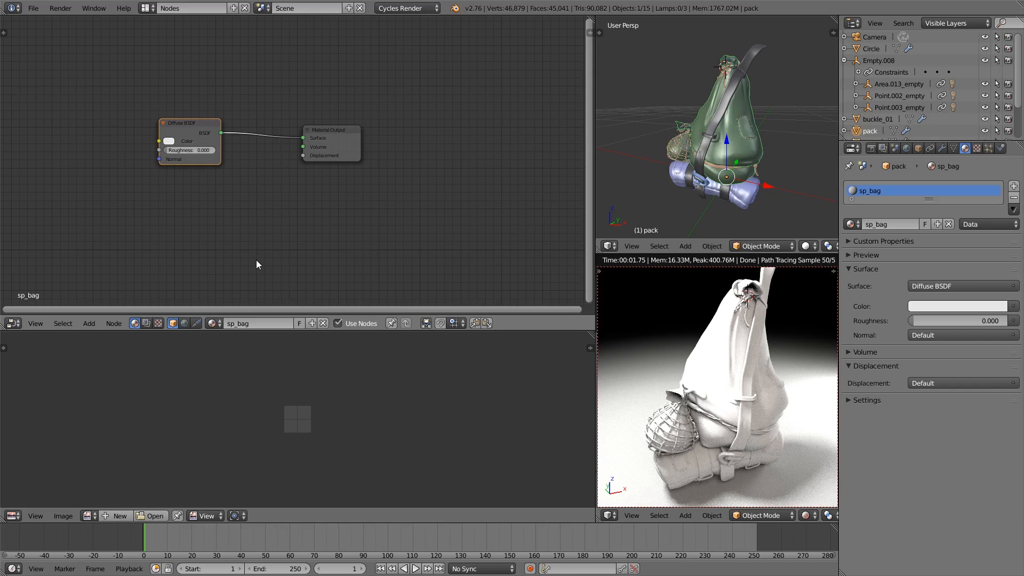
pyautogui.moveTo(189, 100)
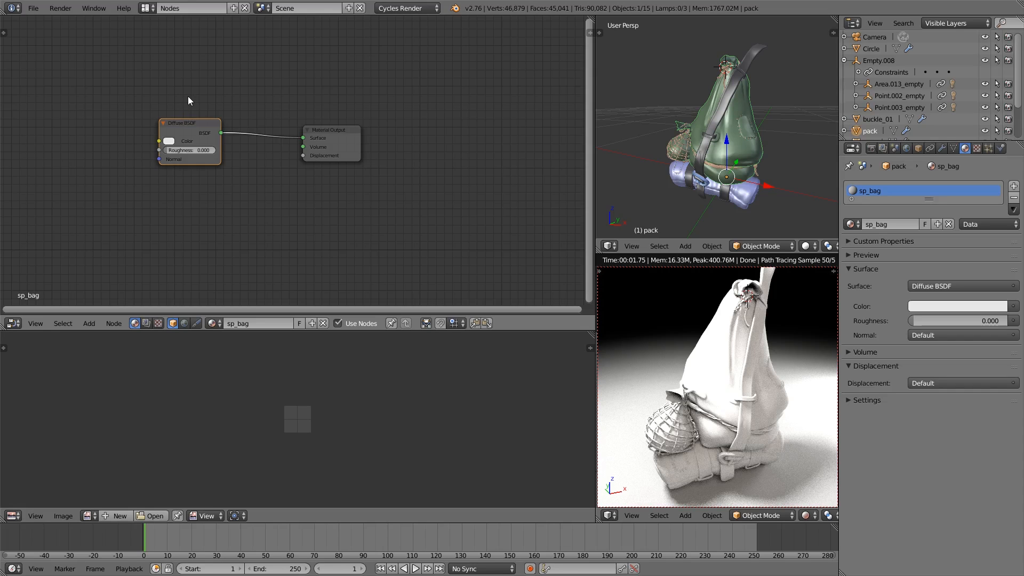
pyautogui.moveTo(740, 150)
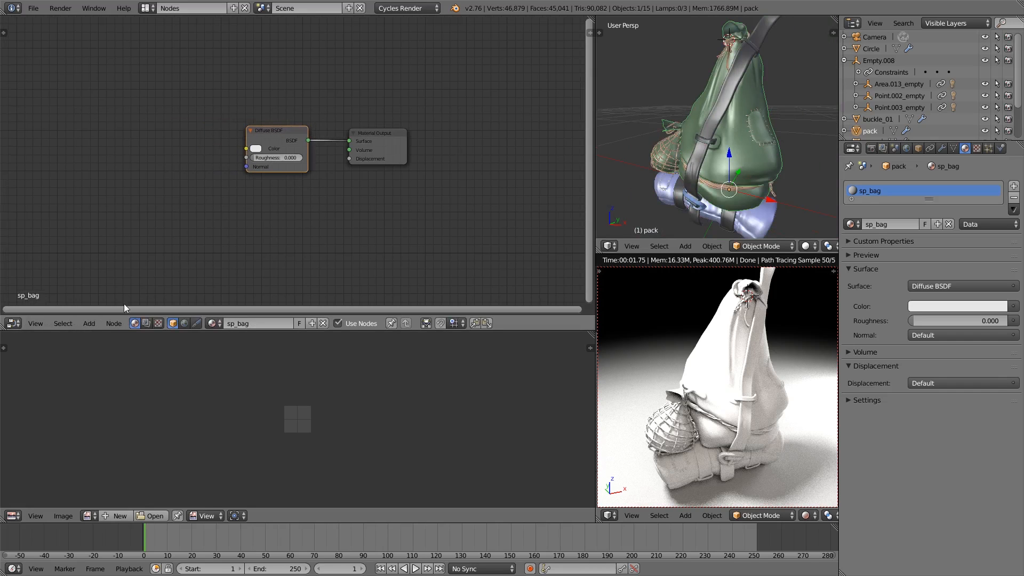
# Add an Image Texture node loaded with sp_bag_Diffuse.tif from the textures folder
pyautogui.click(89, 322)
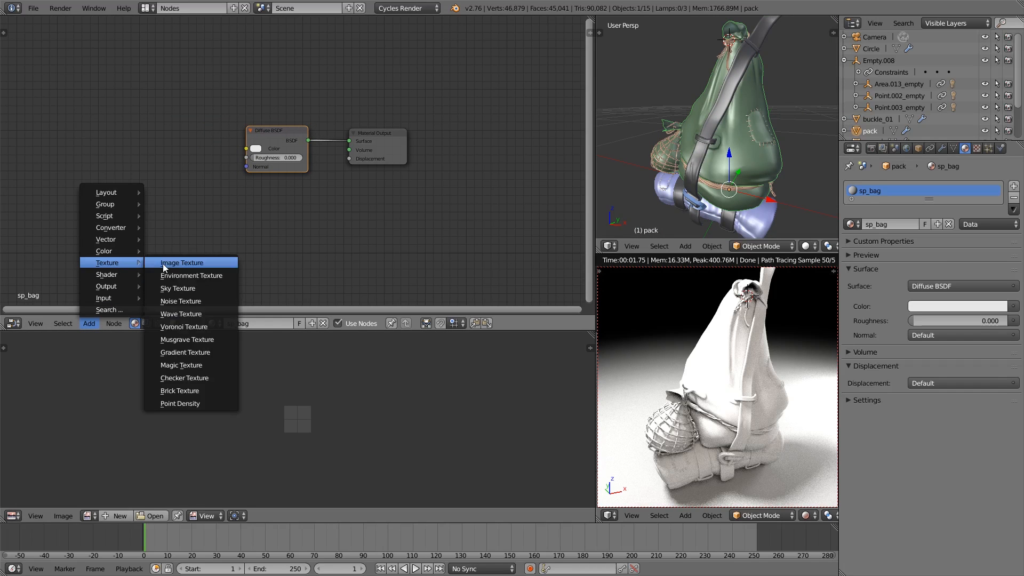
pyautogui.click(182, 262)
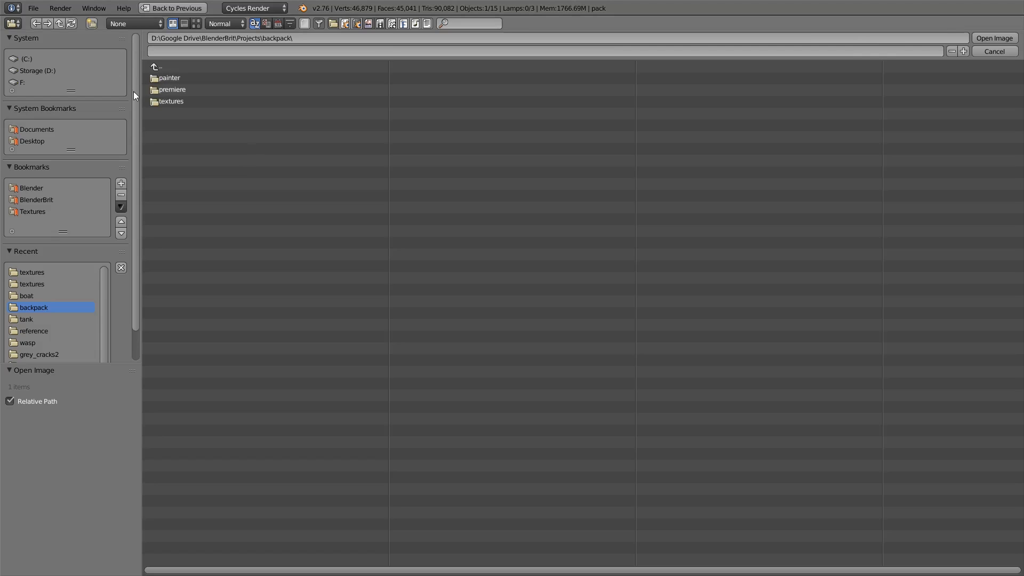
pyautogui.doubleClick(170, 101)
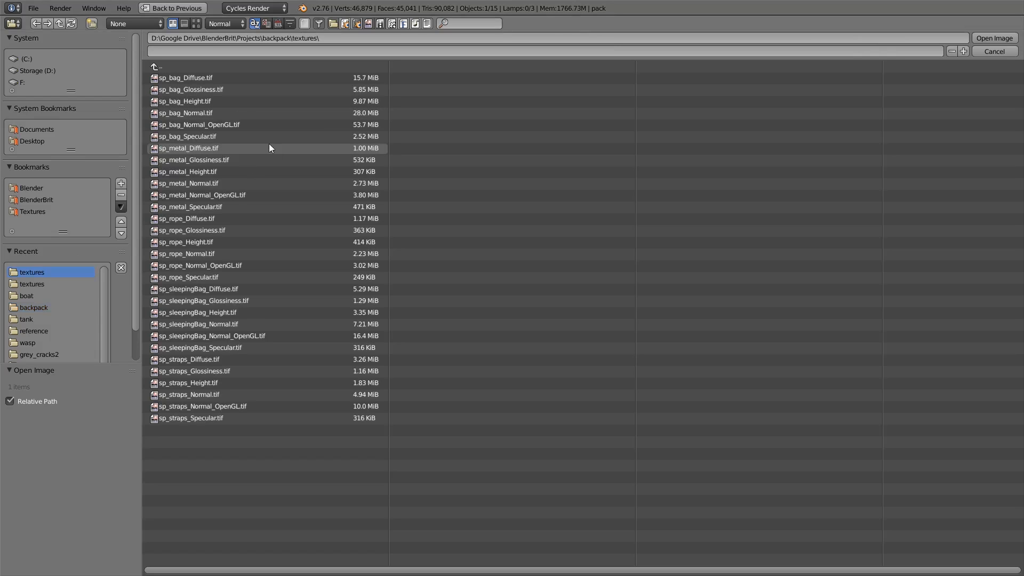
pyautogui.click(186, 77)
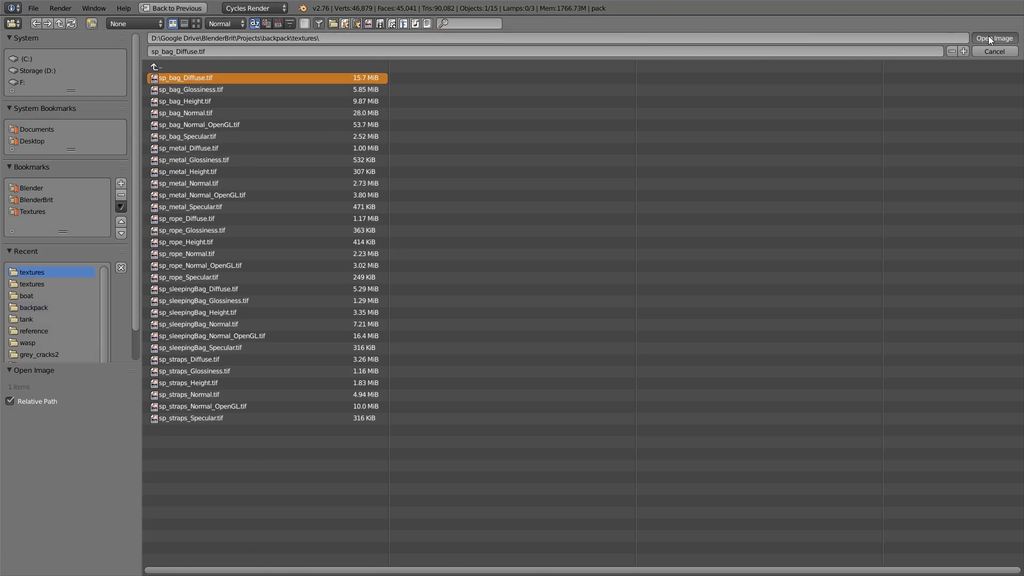
pyautogui.click(994, 38)
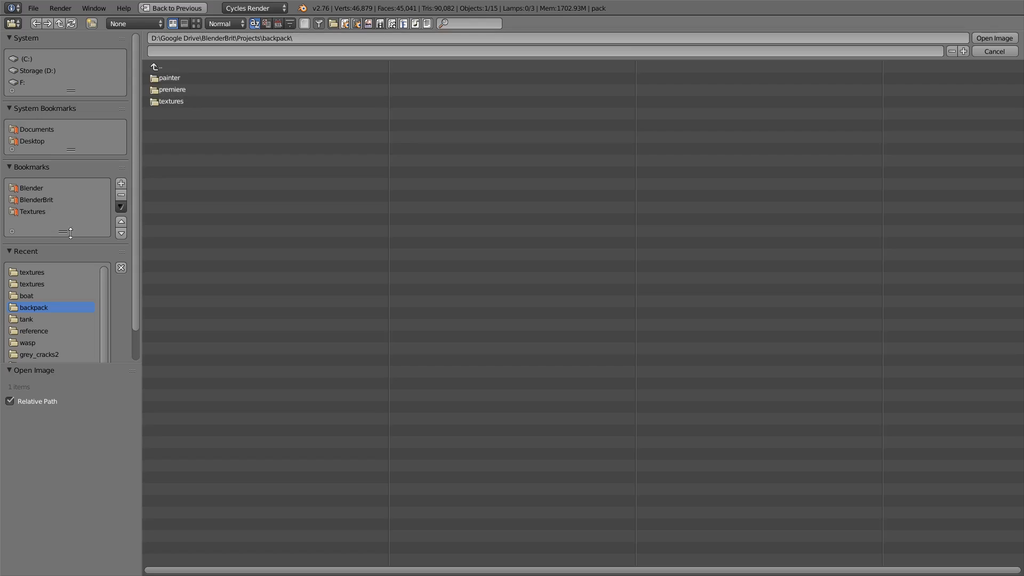
# Load the bag height texture into a further Image Texture node
pyautogui.doubleClick(171, 101)
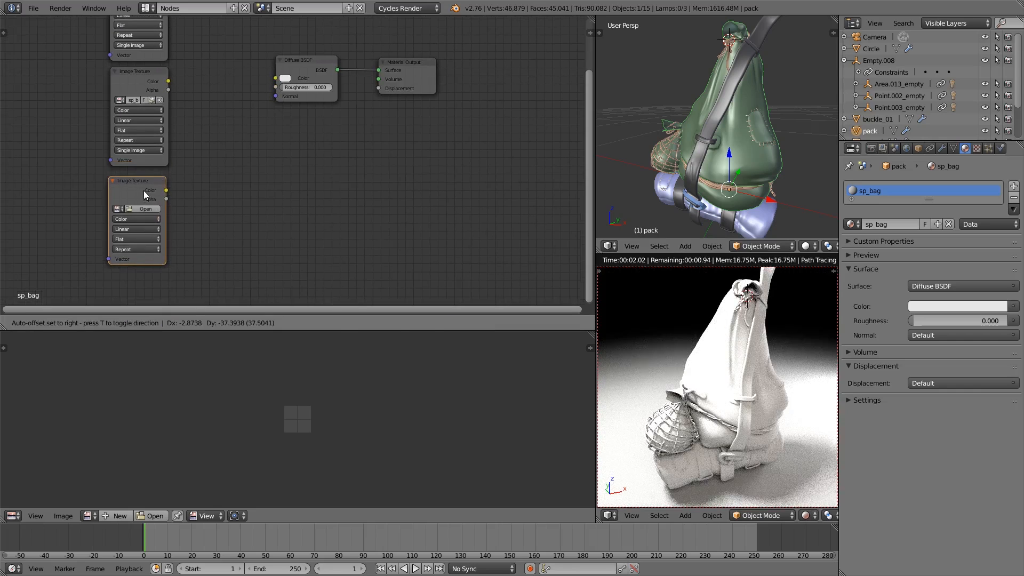
pyautogui.click(146, 208)
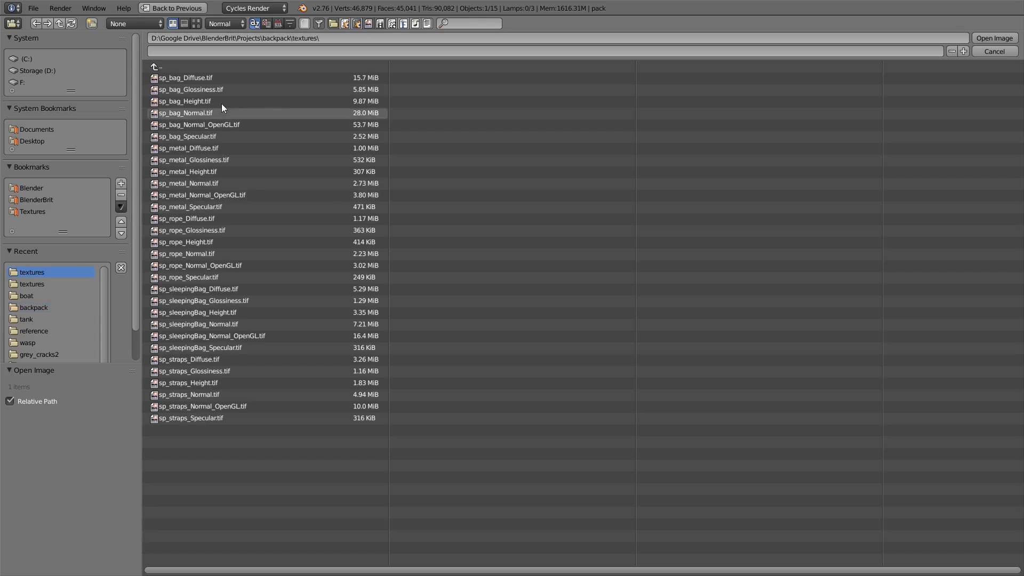
pyautogui.moveTo(220, 117)
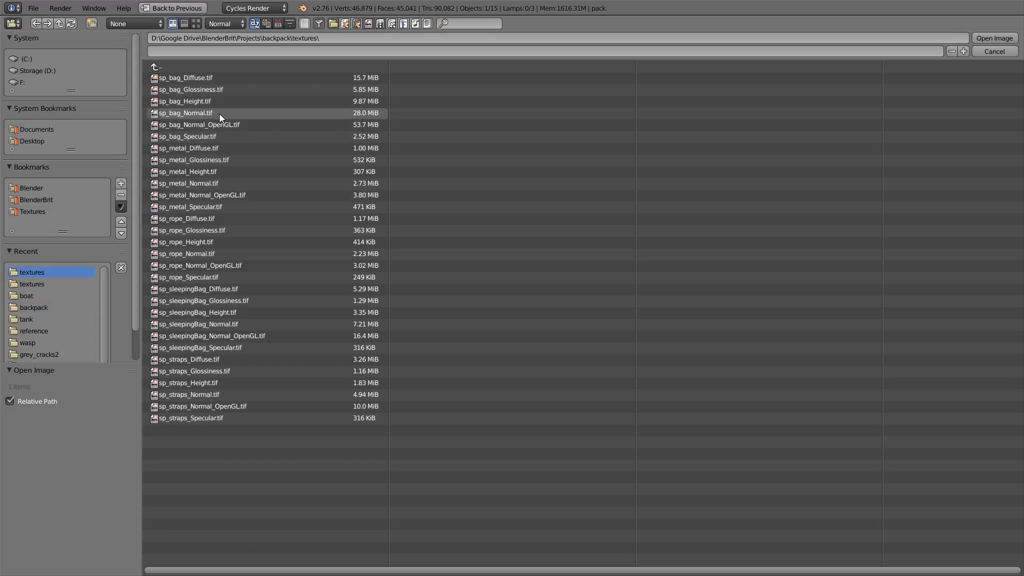
pyautogui.click(185, 101)
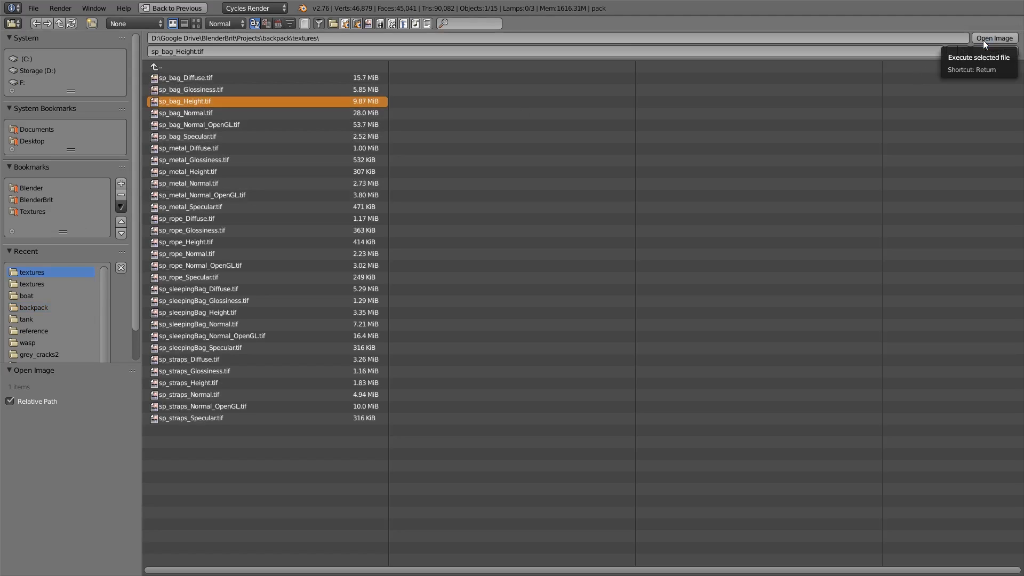
pyautogui.click(993, 38)
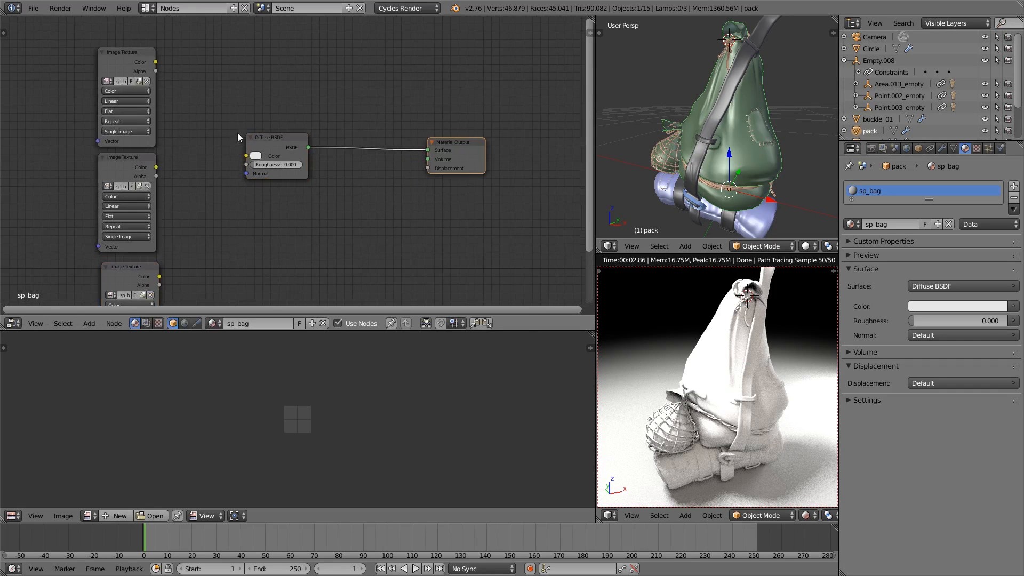
# Connect the colour texture to the Diffuse BSDF and insert a Mix Shader before the output
pyautogui.moveTo(274, 156); pyautogui.dragTo(320, 146)
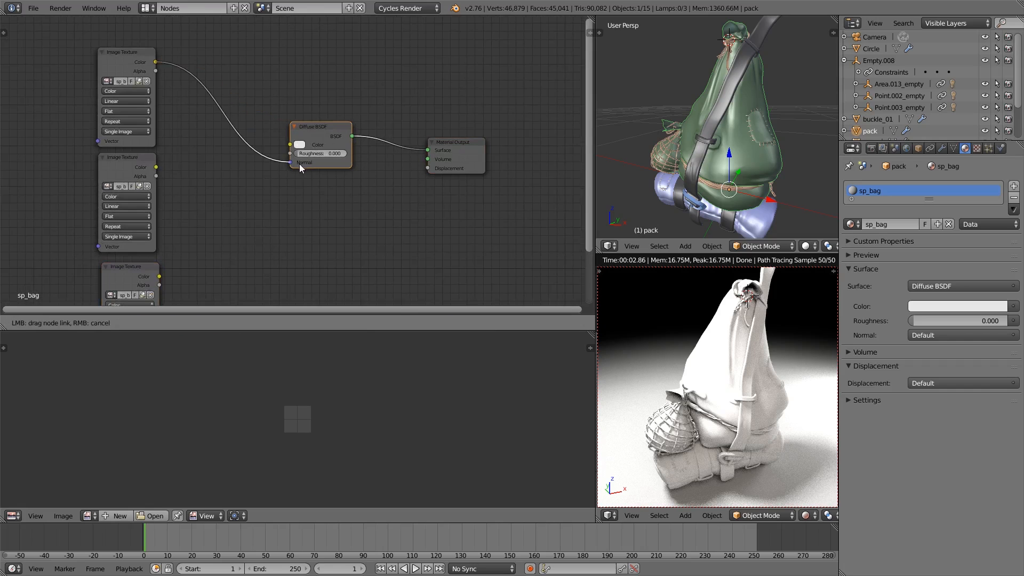
pyautogui.click(302, 144)
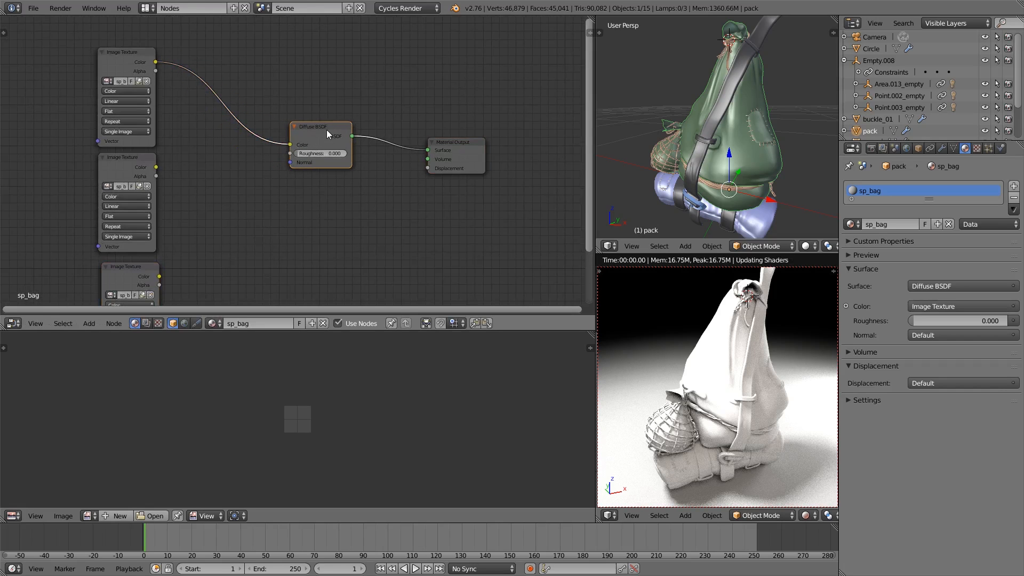
pyautogui.moveTo(327, 135); pyautogui.dragTo(312, 117)
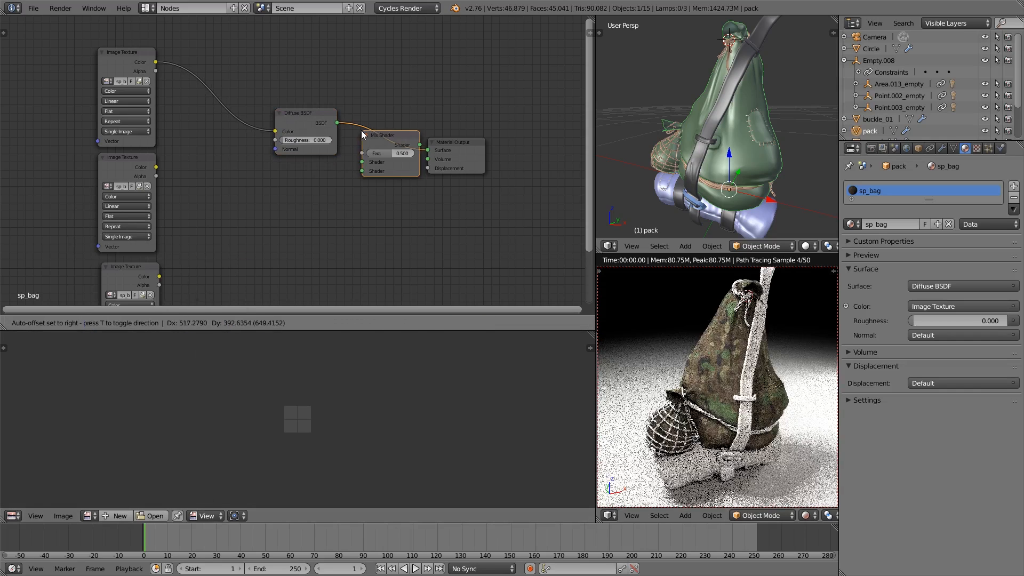
pyautogui.click(90, 323)
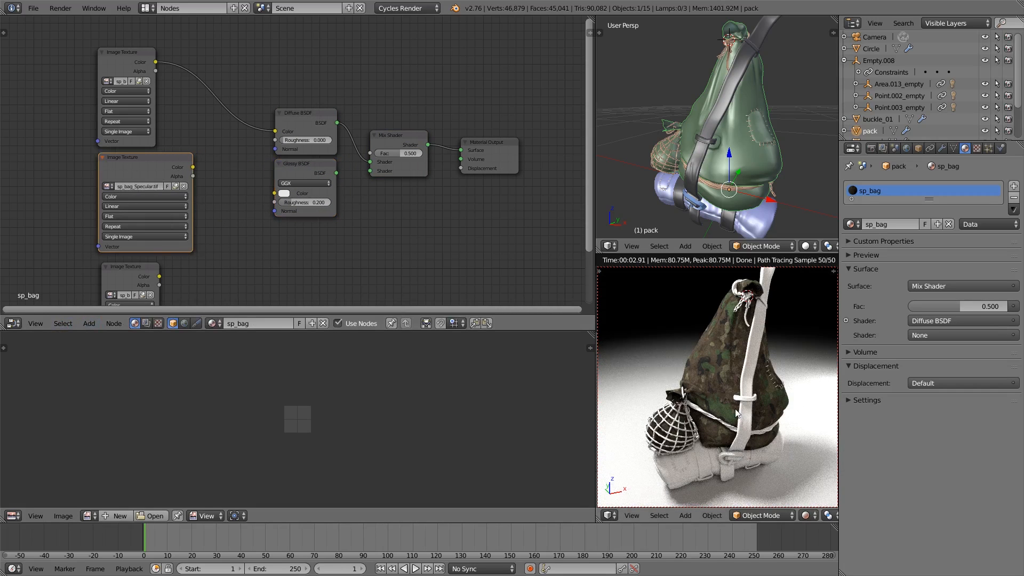
# Feed a Fresnel node at IOR 1.6 into the mix factor and place a second Mix Shader
pyautogui.click(88, 322)
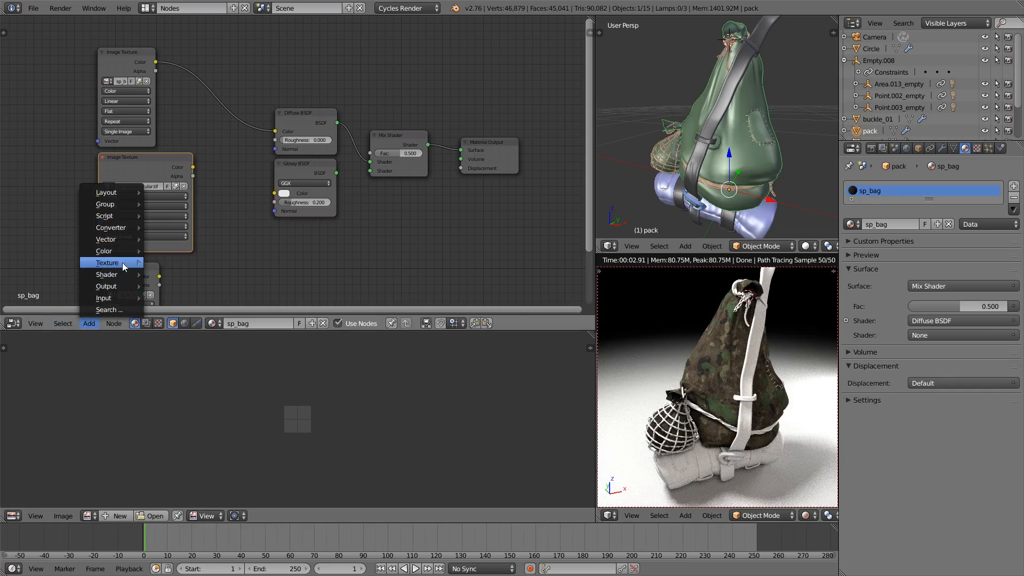
pyautogui.moveTo(104, 297)
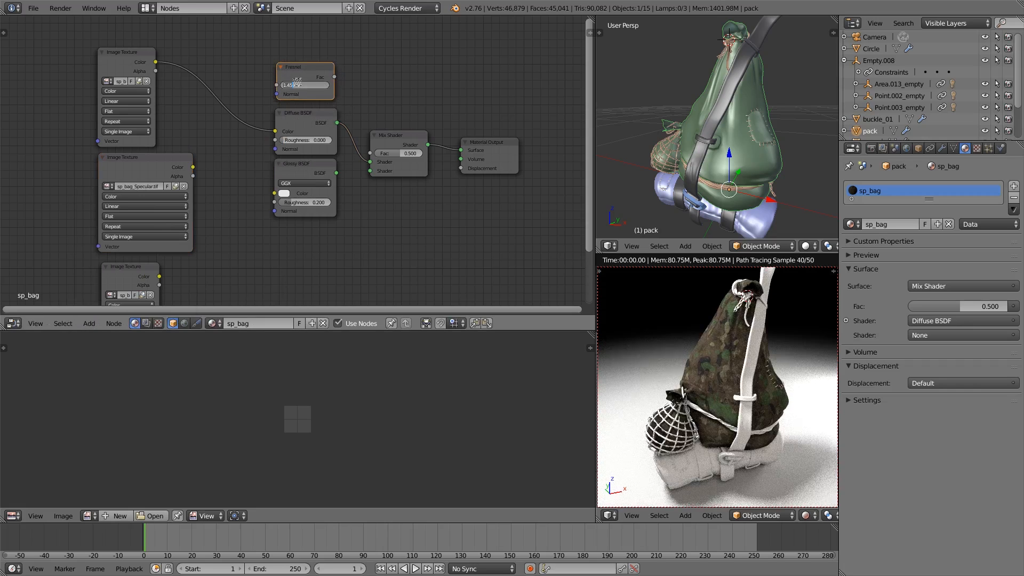
pyautogui.click(304, 85)
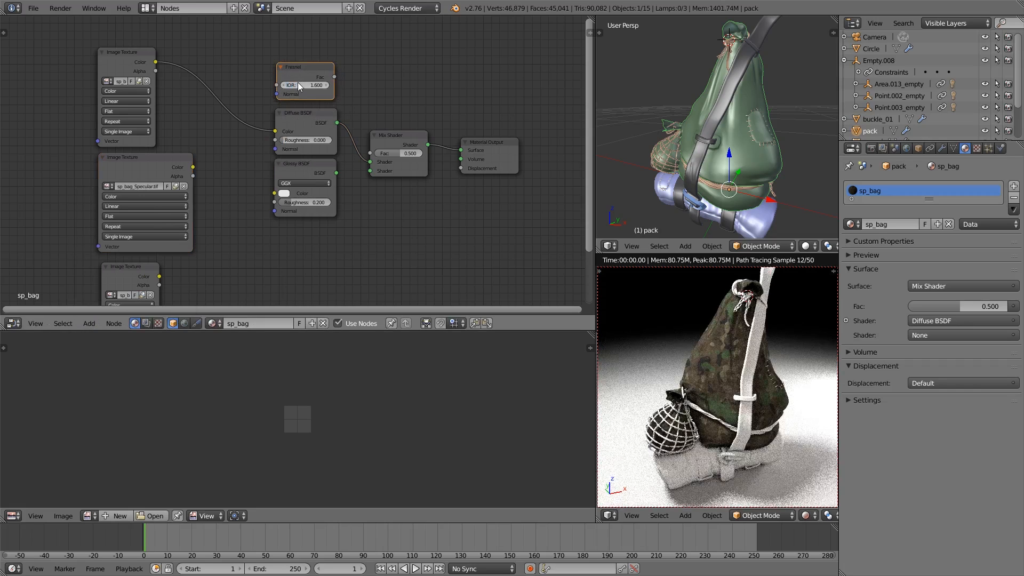
pyautogui.moveTo(335, 77); pyautogui.dragTo(369, 160)
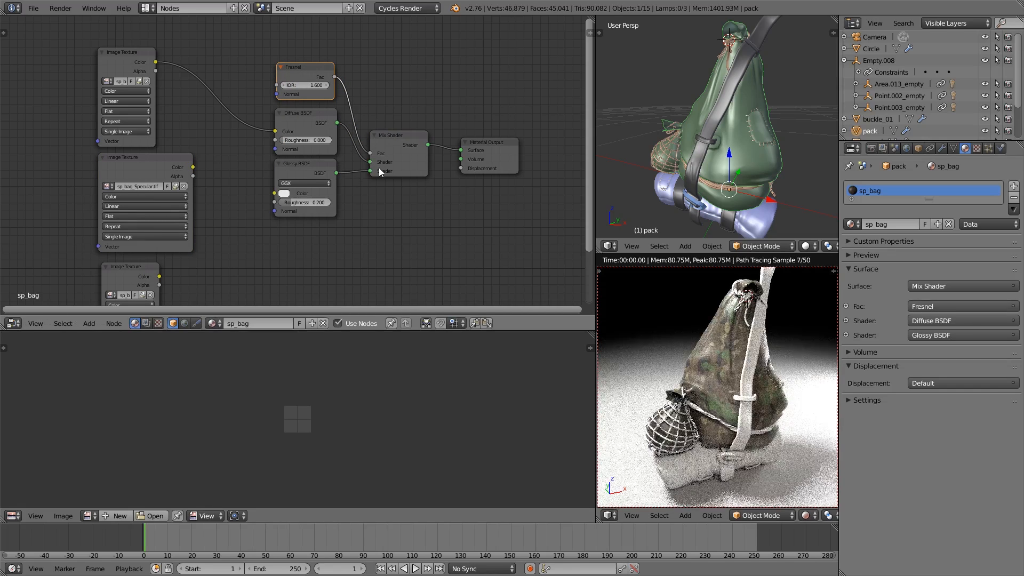
pyautogui.moveTo(783, 369)
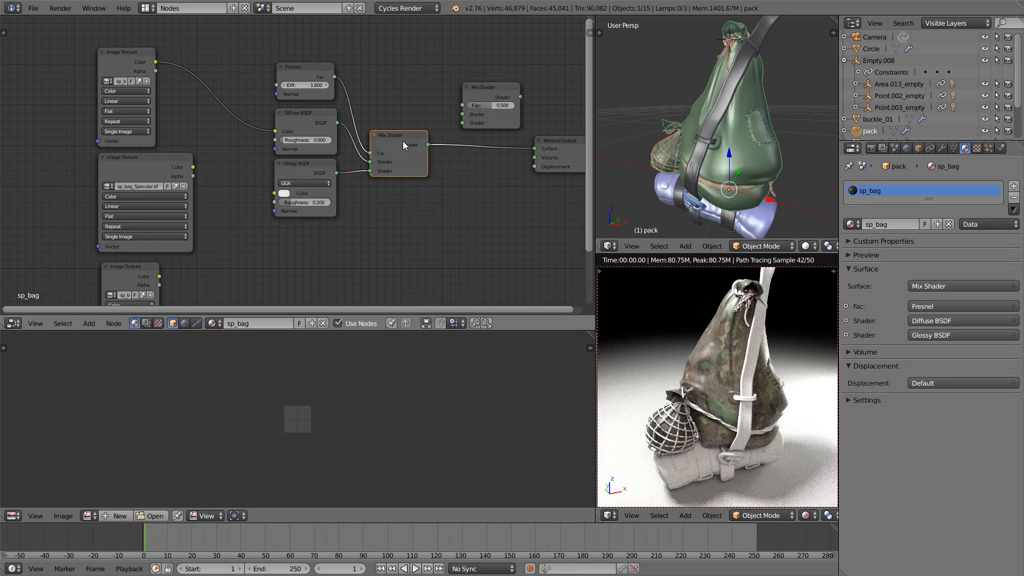
pyautogui.click(397, 136)
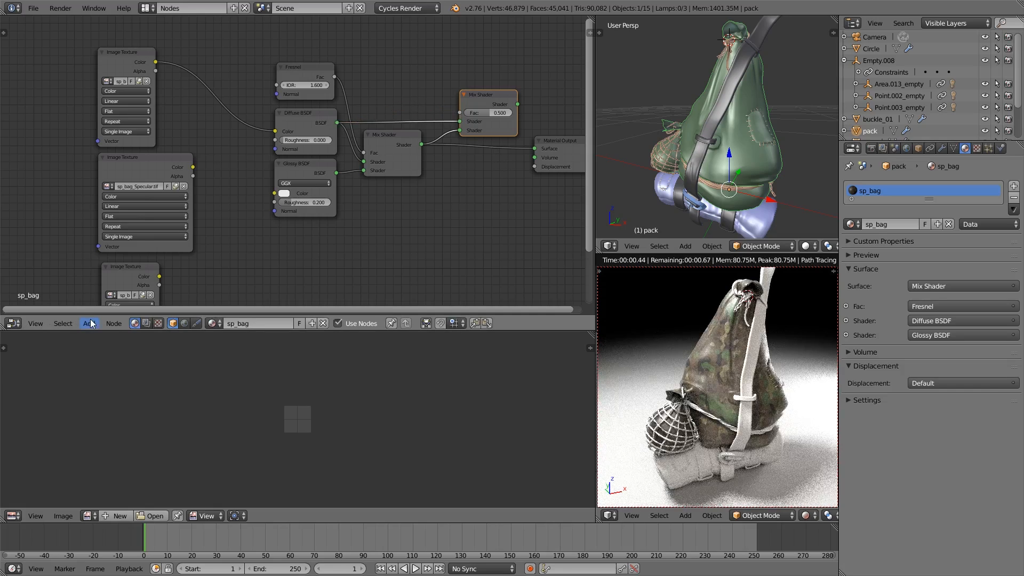
# Add a ColorRamp (Converter) to drive the outer Mix Shader factor on the bag material
pyautogui.click(89, 323)
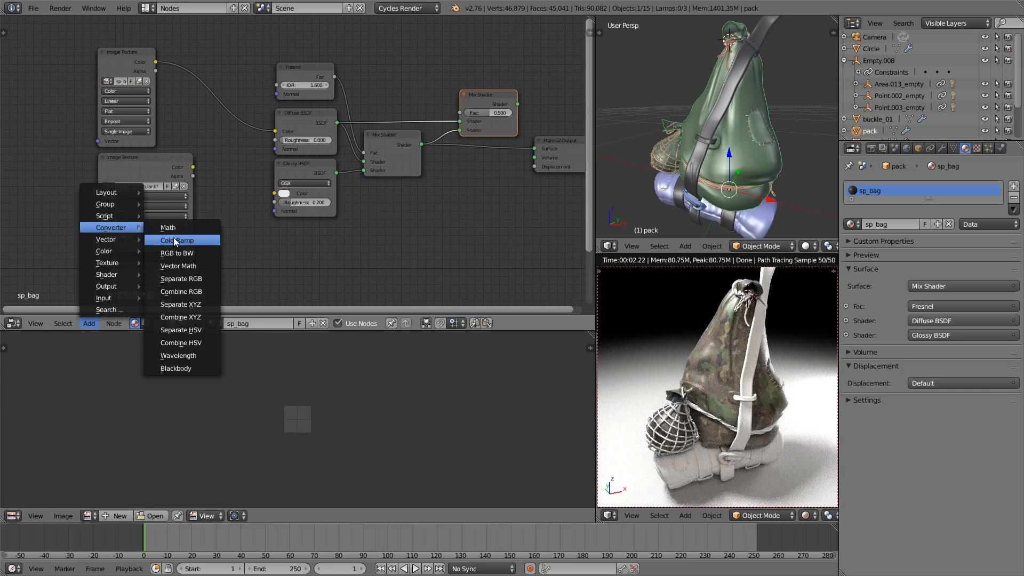
pyautogui.click(178, 240)
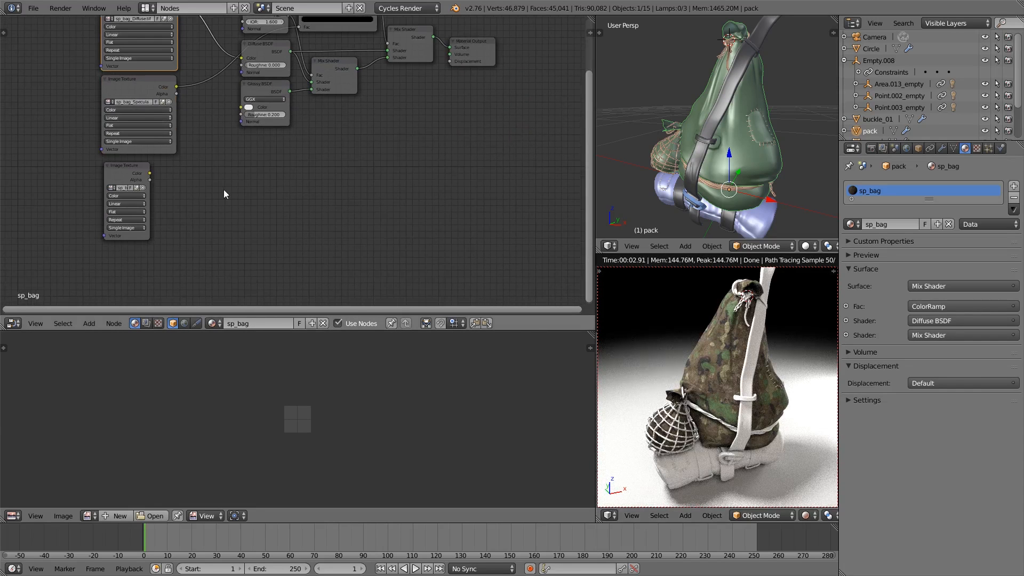
# Wire the height texture through a Bump node into the shader normals at Strength 0.3
pyautogui.click(89, 323)
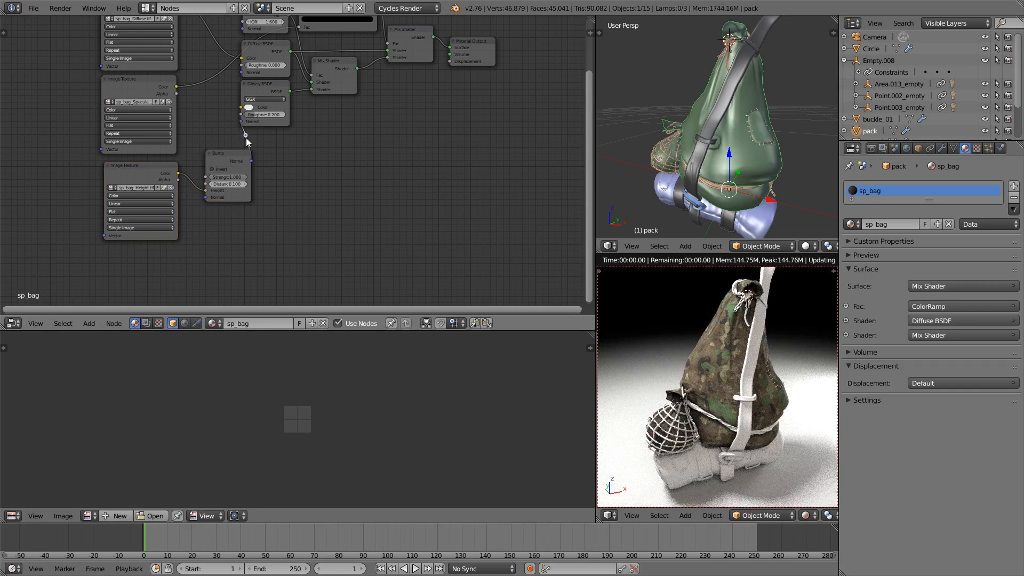
pyautogui.moveTo(245, 134); pyautogui.dragTo(204, 97)
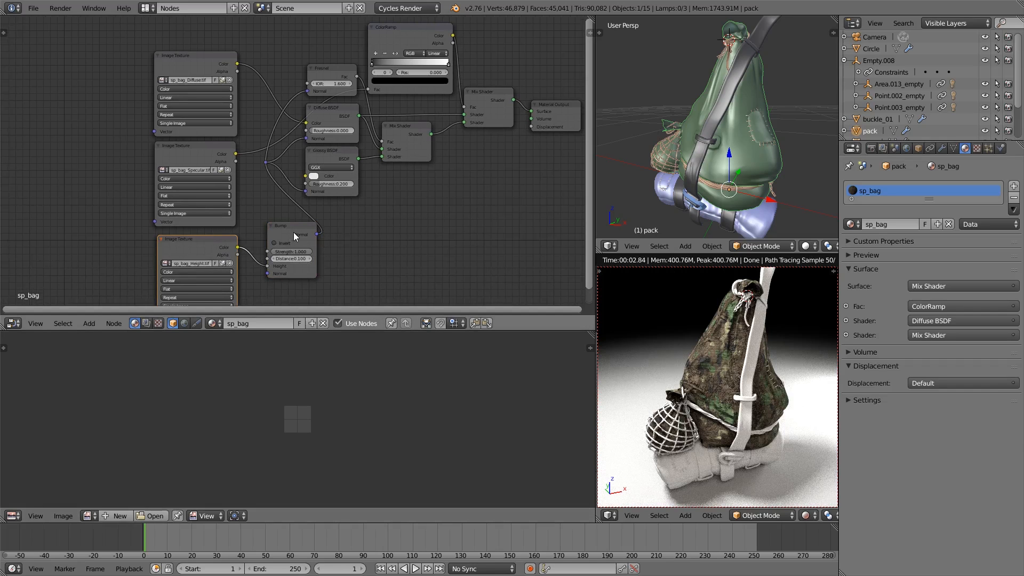
pyautogui.scroll(-3)
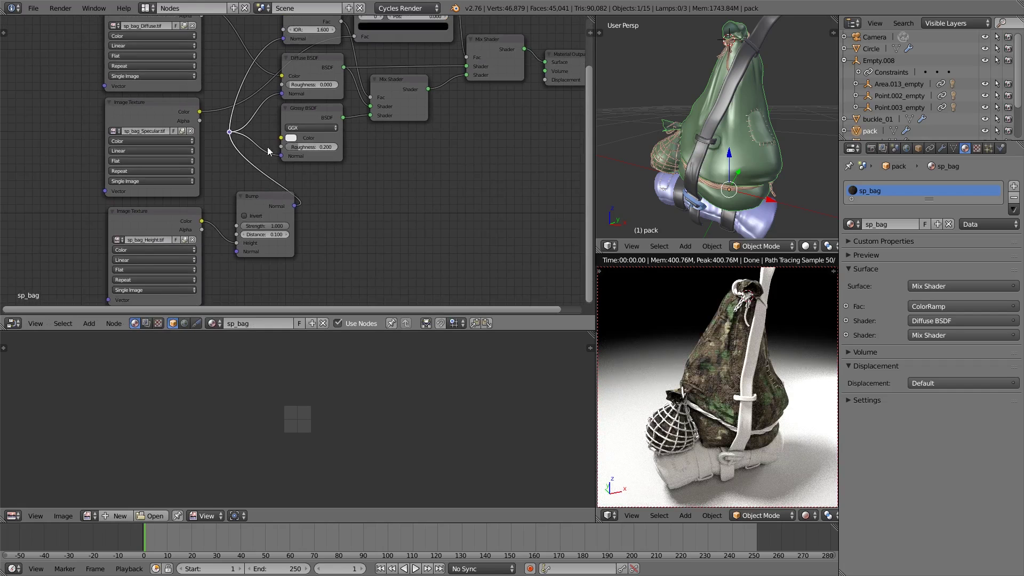
pyautogui.moveTo(240, 135)
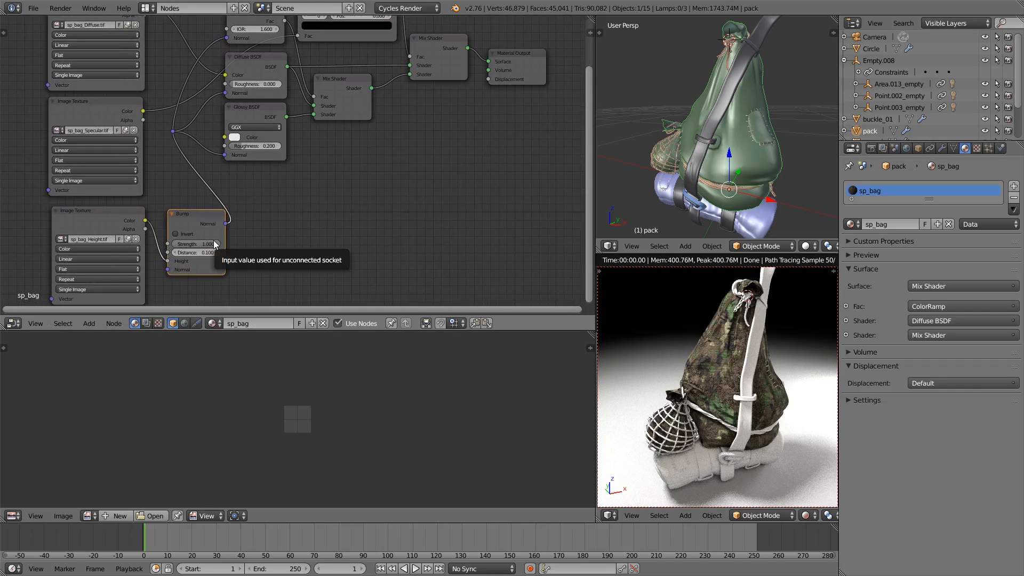
pyautogui.click(95, 247)
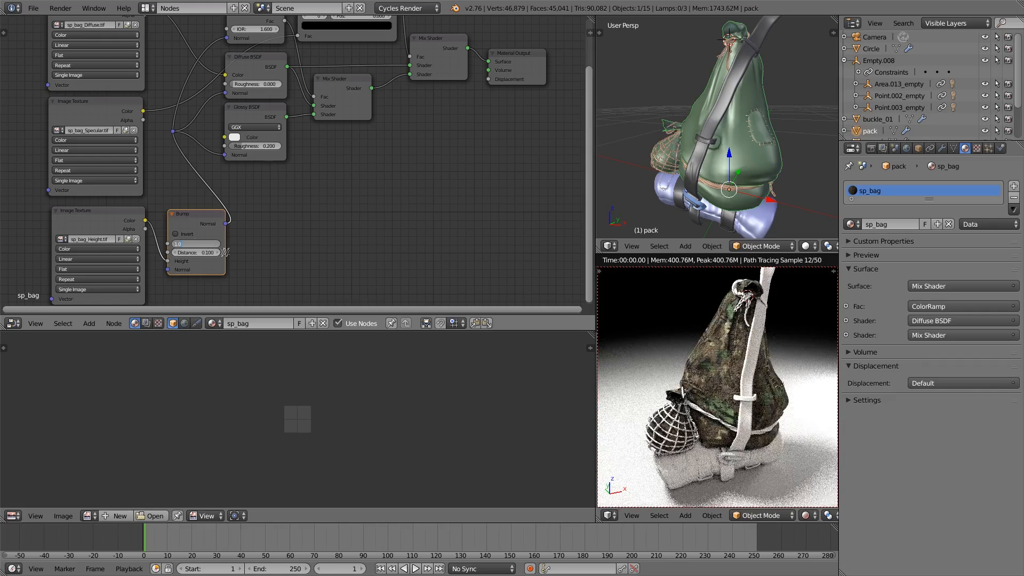
pyautogui.click(195, 243)
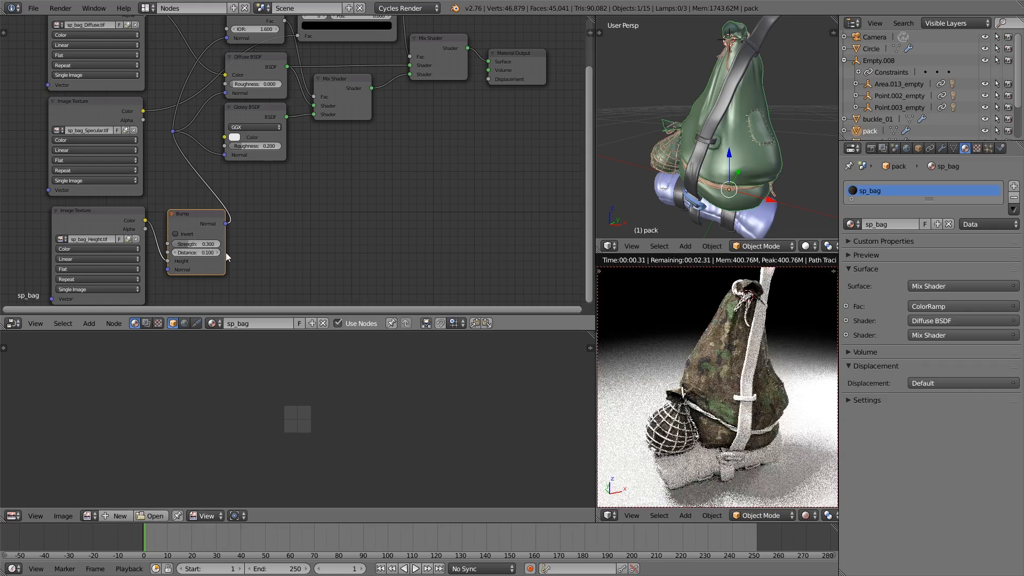
pyautogui.click(196, 252)
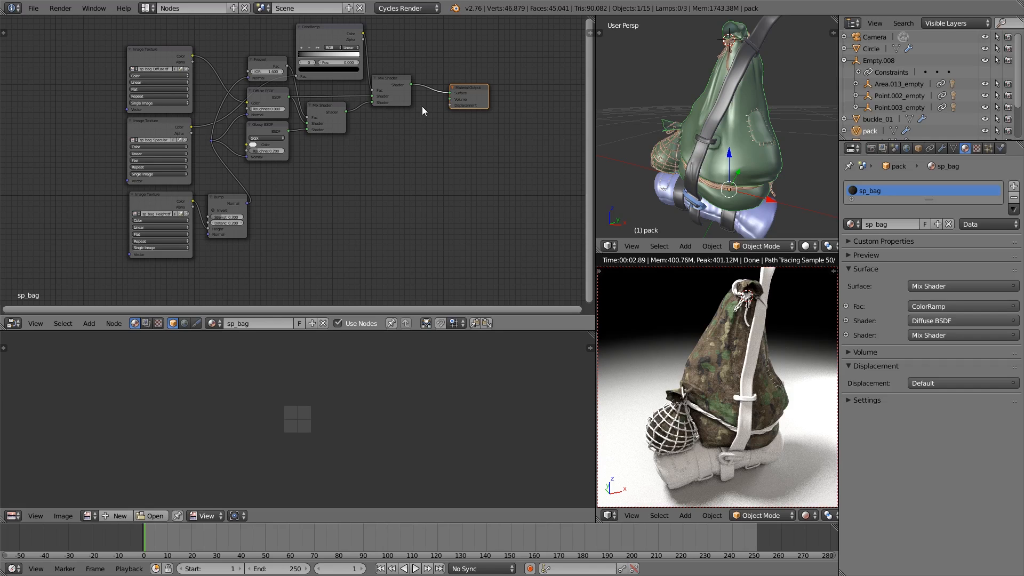
pyautogui.moveTo(692, 462)
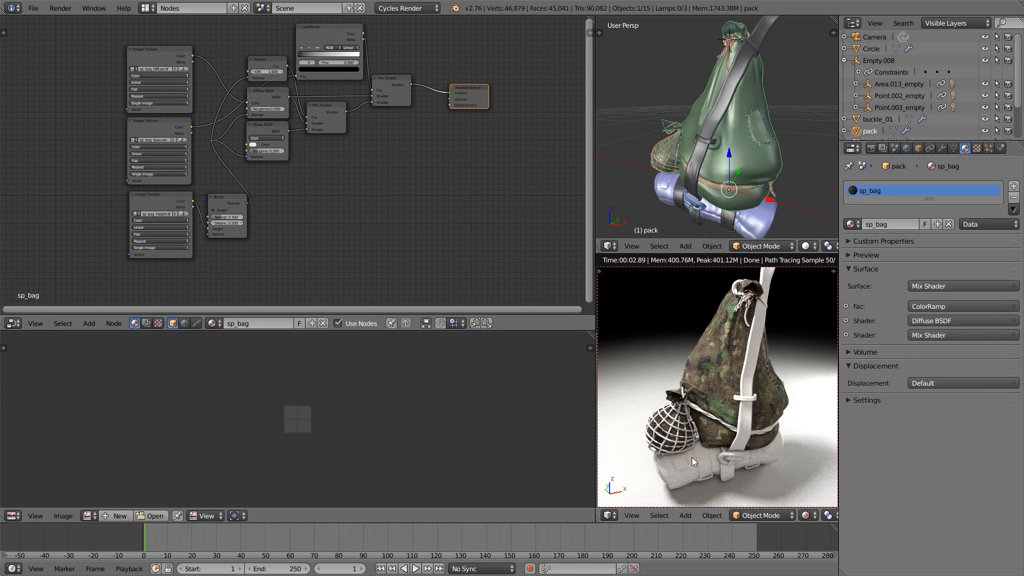
pyautogui.moveTo(601, 405)
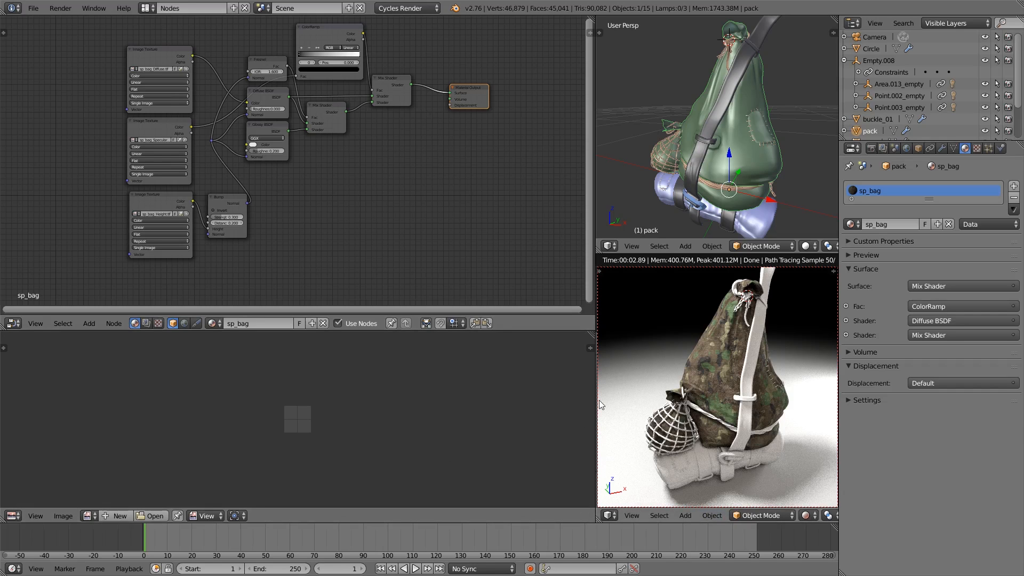
pyautogui.moveTo(768, 412)
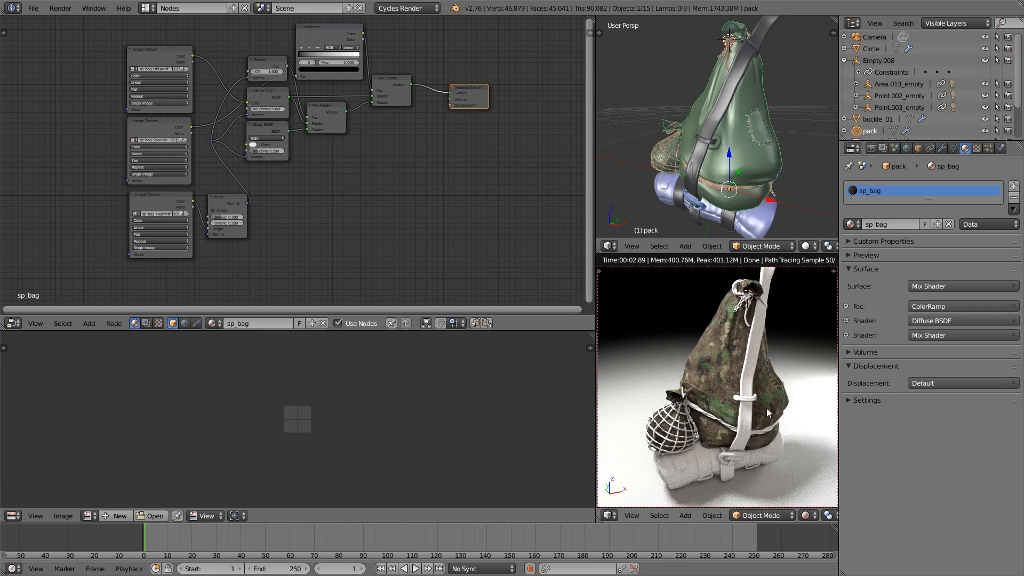
# Select buckle_01 in the Outliner to show its sp_metal material
pyautogui.click(877, 118)
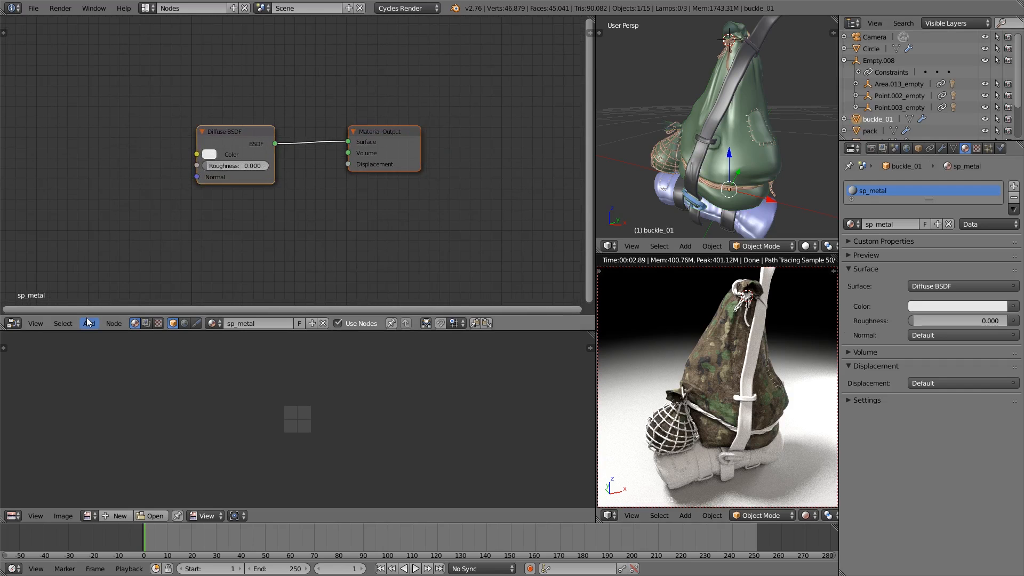
# Add three Image Texture nodes and a Glossy BSDF mixed with the Diffuse into the sp_metal output
pyautogui.click(89, 322)
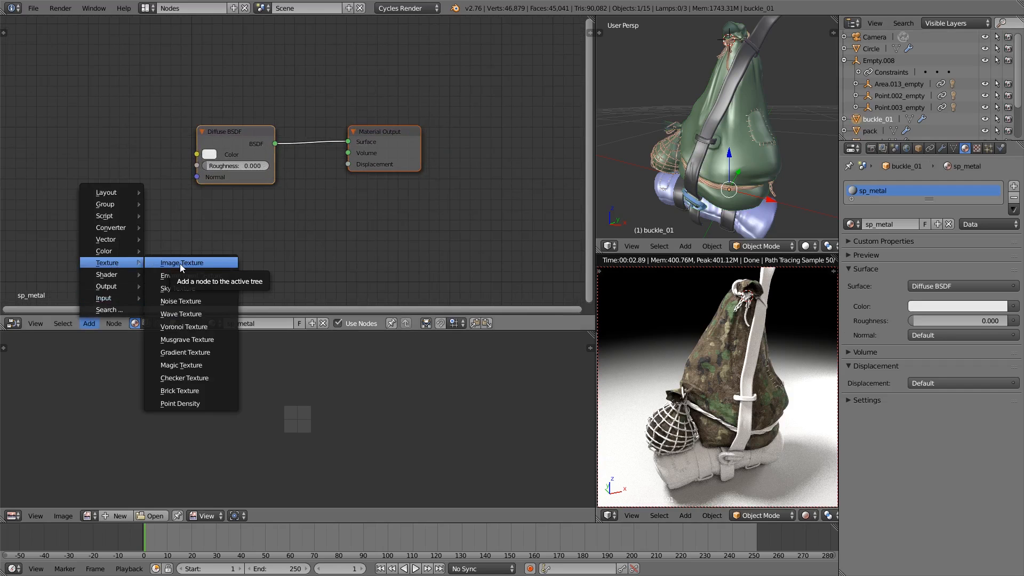
pyautogui.moveTo(127, 274)
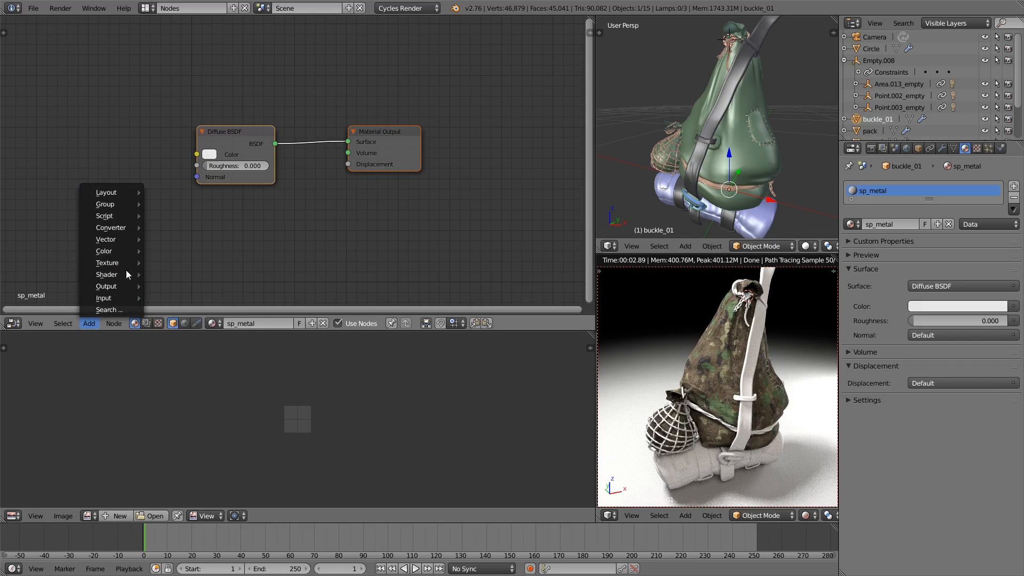
pyautogui.moveTo(108, 263)
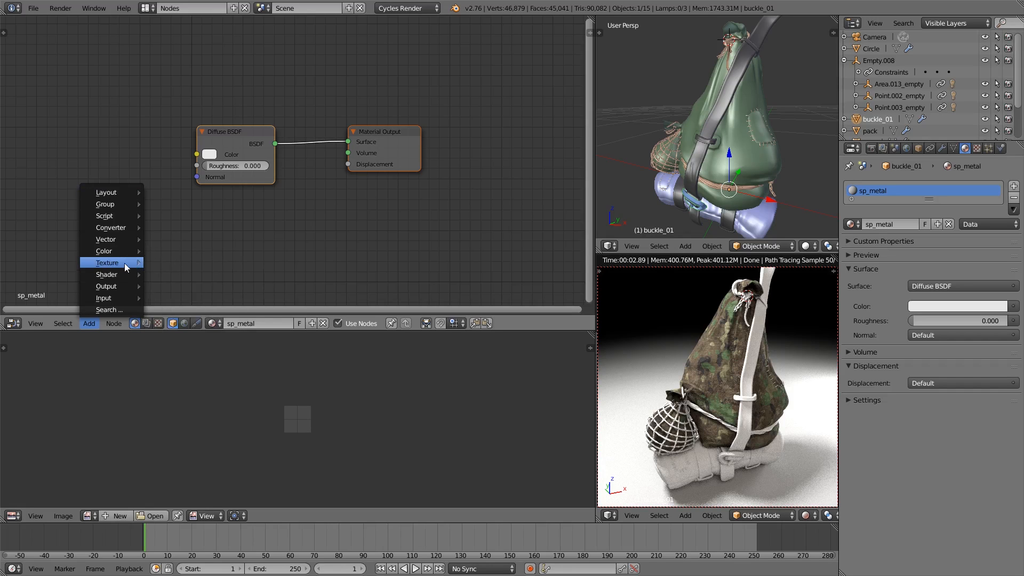
pyautogui.moveTo(107, 274)
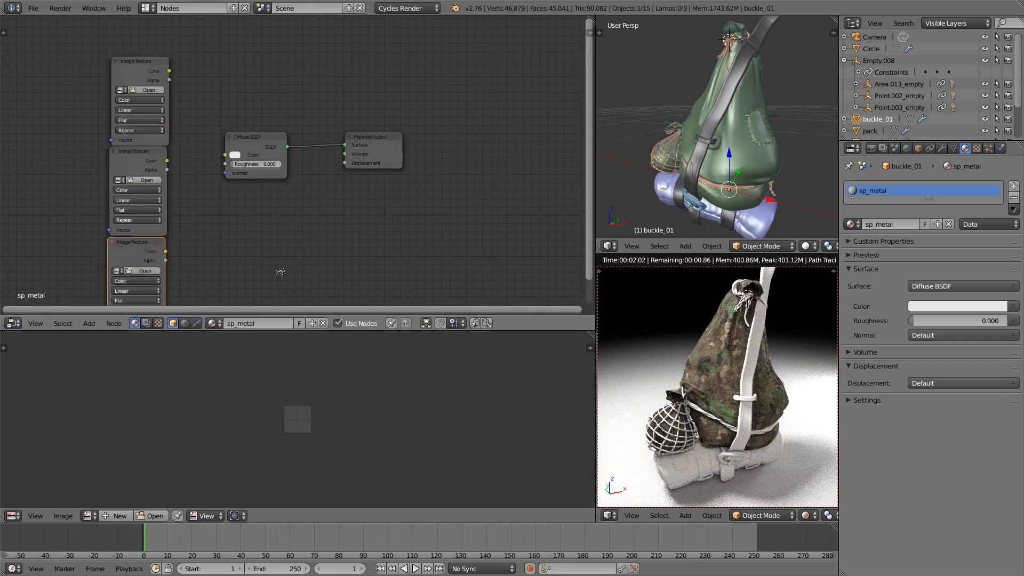
pyautogui.moveTo(252, 137); pyautogui.dragTo(336, 160)
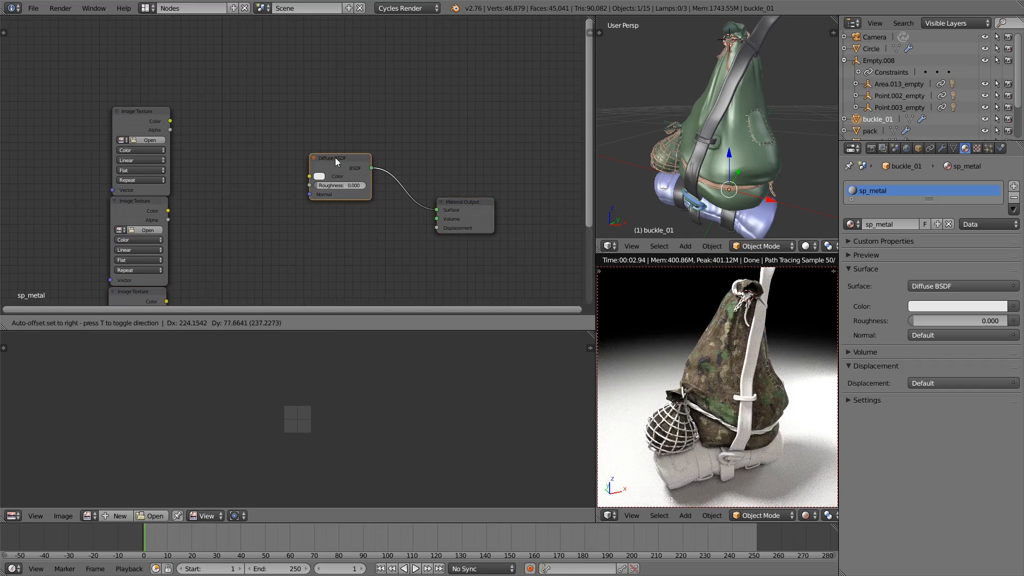
pyautogui.click(88, 323)
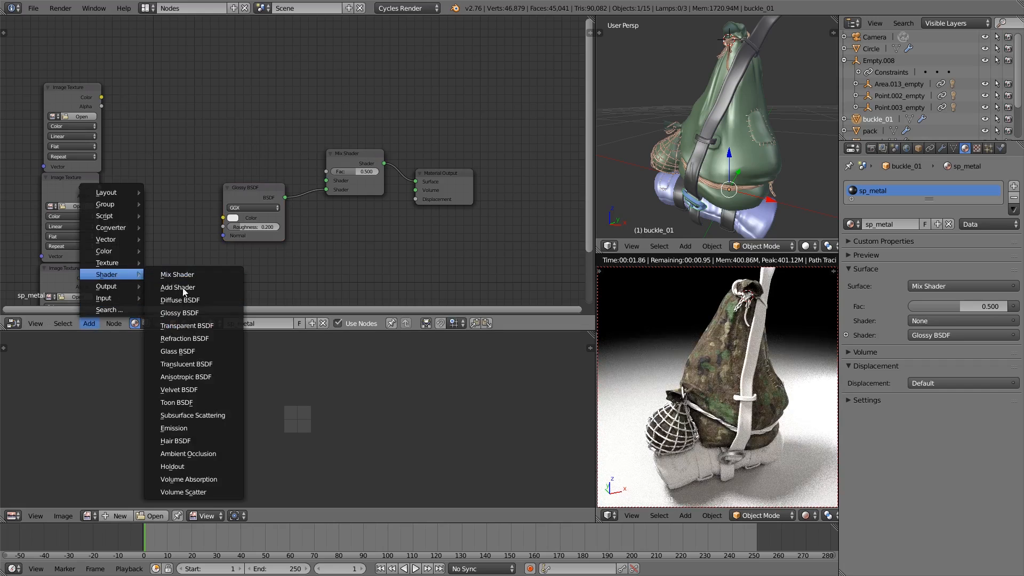
pyautogui.click(179, 299)
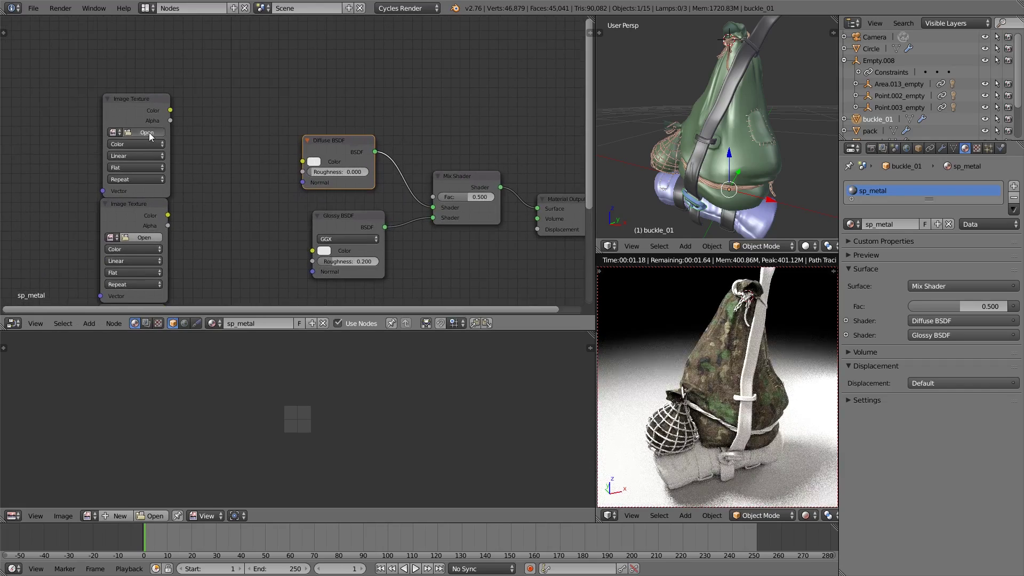
# Load the sp_metal colour, sp_metal_Specular.tif and glossiness maps into the three Image Texture nodes
pyautogui.click(146, 132)
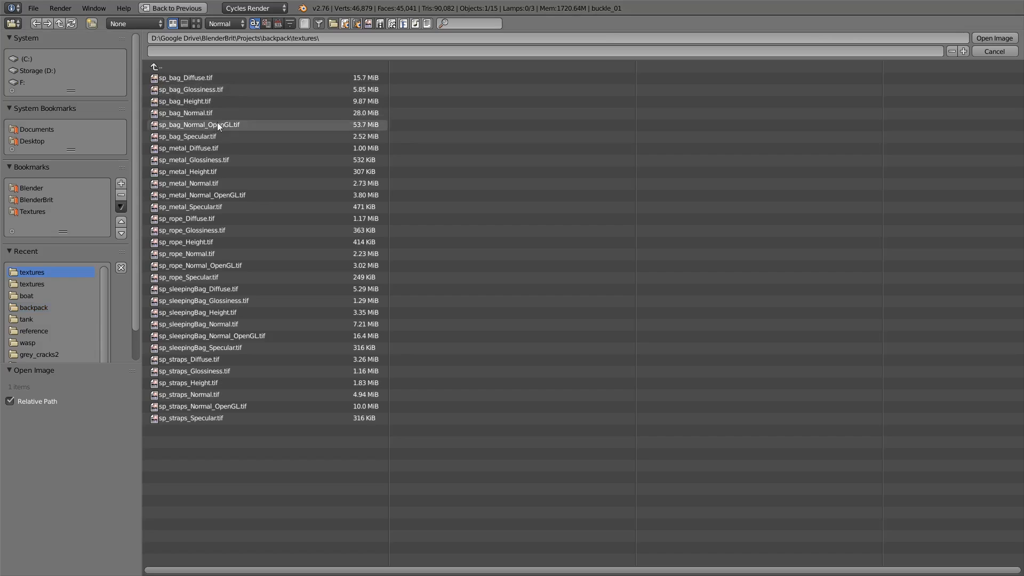
pyautogui.click(993, 51)
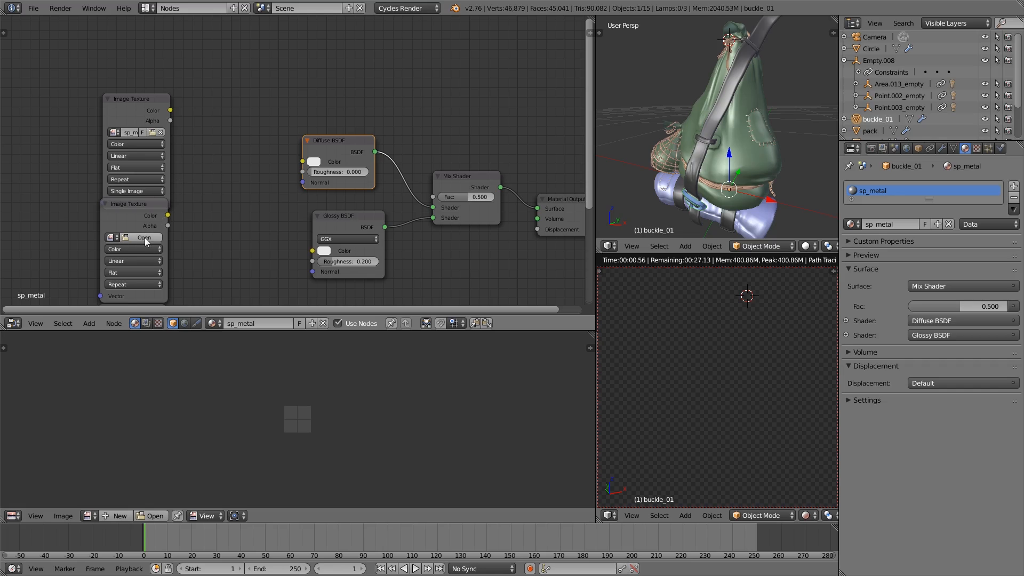
pyautogui.click(145, 237)
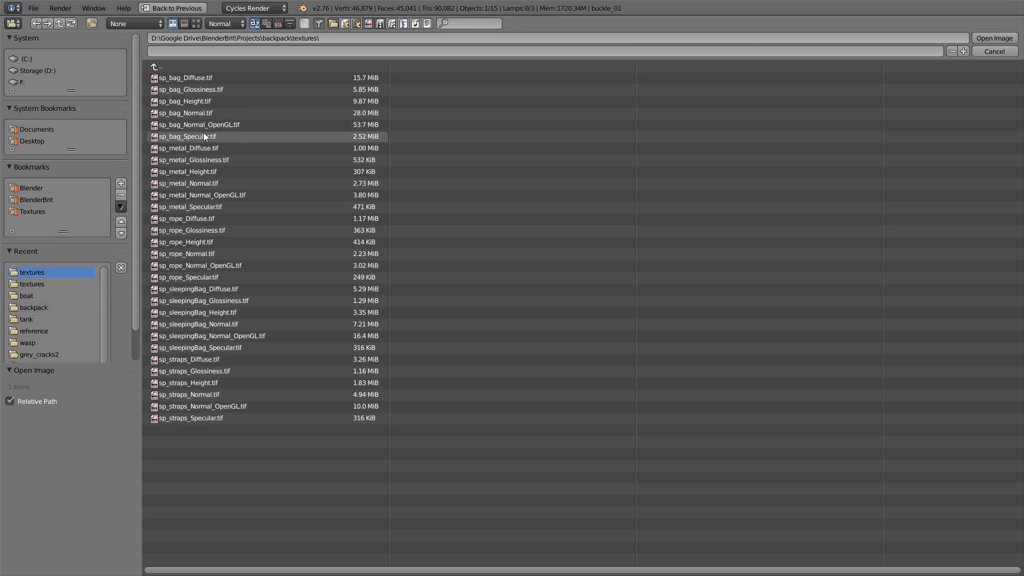
pyautogui.click(191, 206)
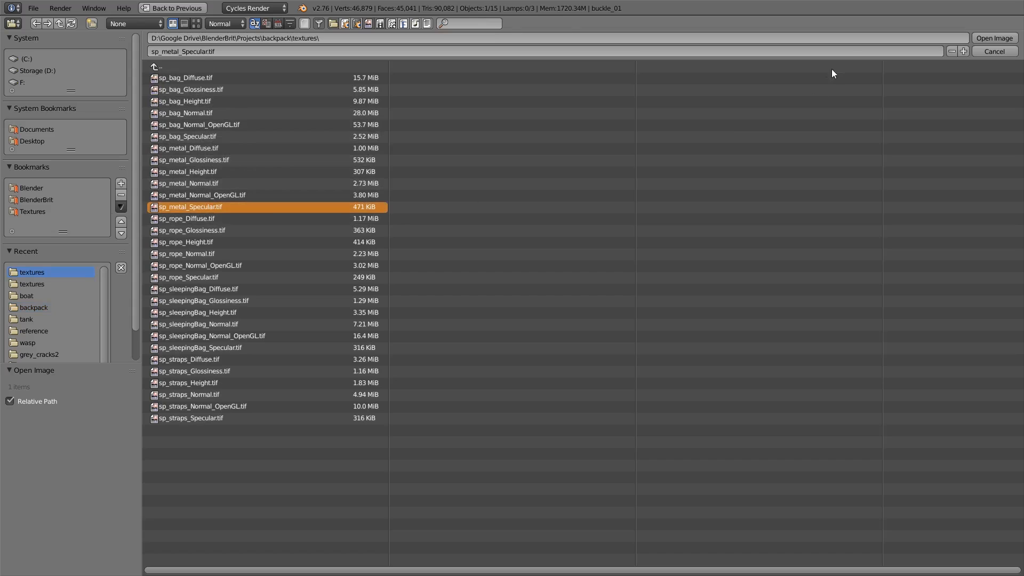
pyautogui.click(992, 38)
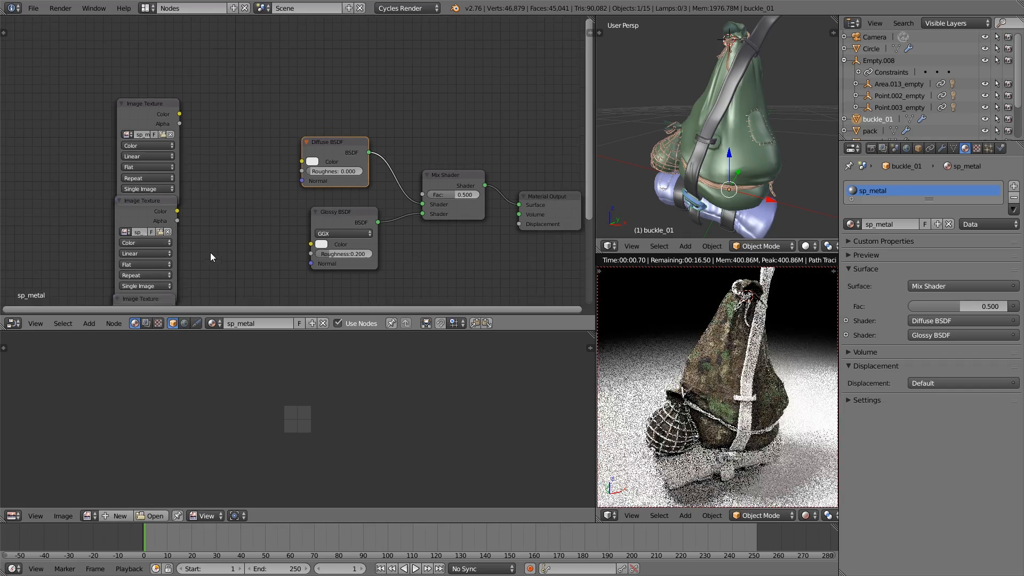
pyautogui.click(153, 515)
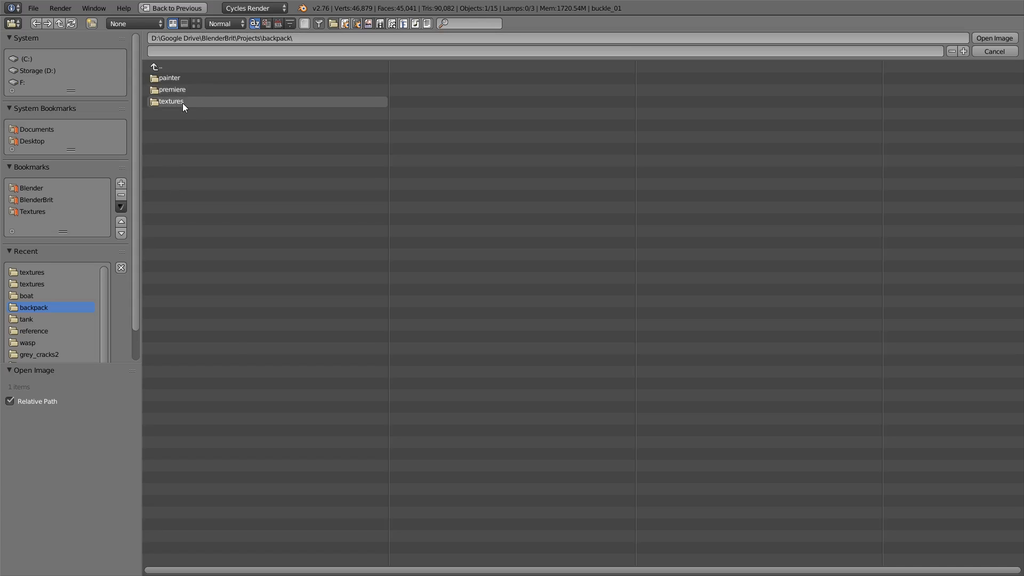
pyautogui.doubleClick(171, 101)
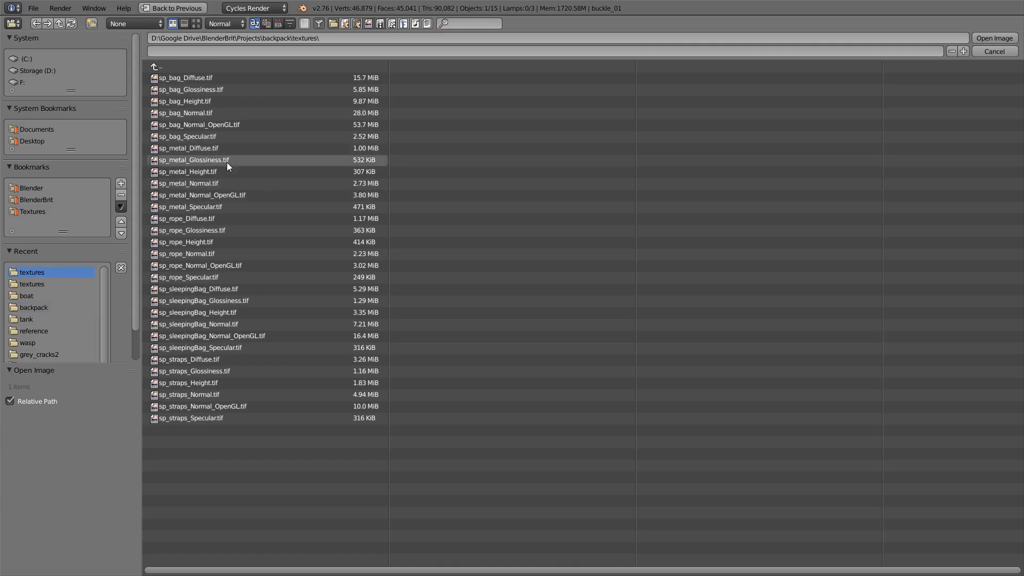
pyautogui.click(994, 37)
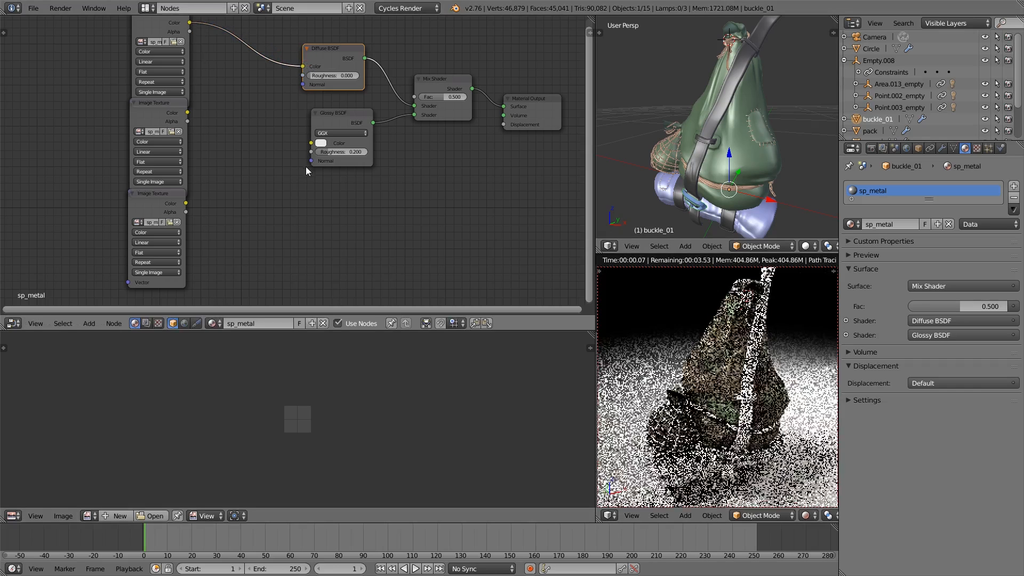
# Add a ColorRamp fed by a texture to control the sp_metal Mix Shader factor
pyautogui.click(88, 323)
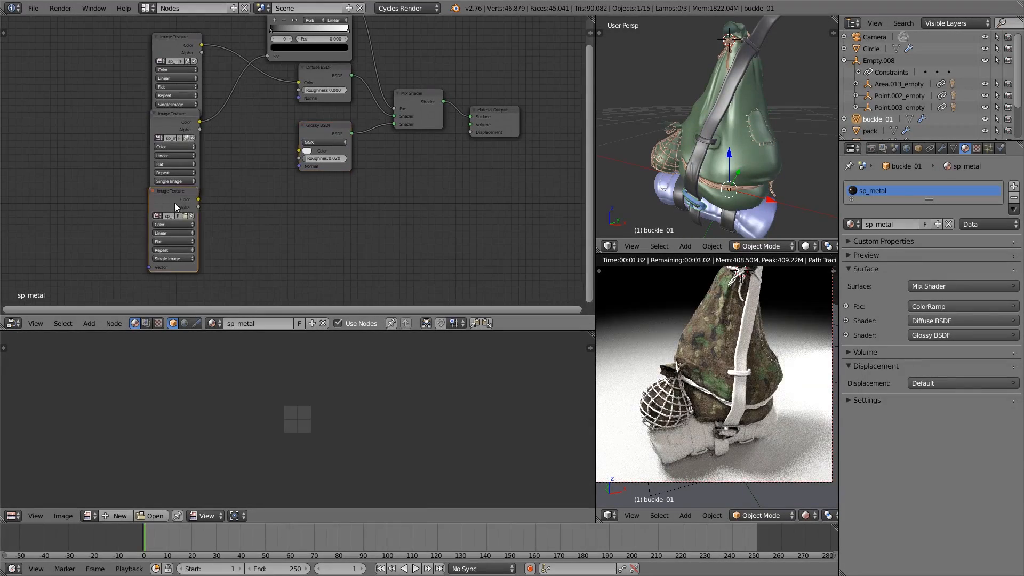
# Add a Bump node fed by the third texture, its Normal routed into the buckle shaders
pyautogui.click(88, 322)
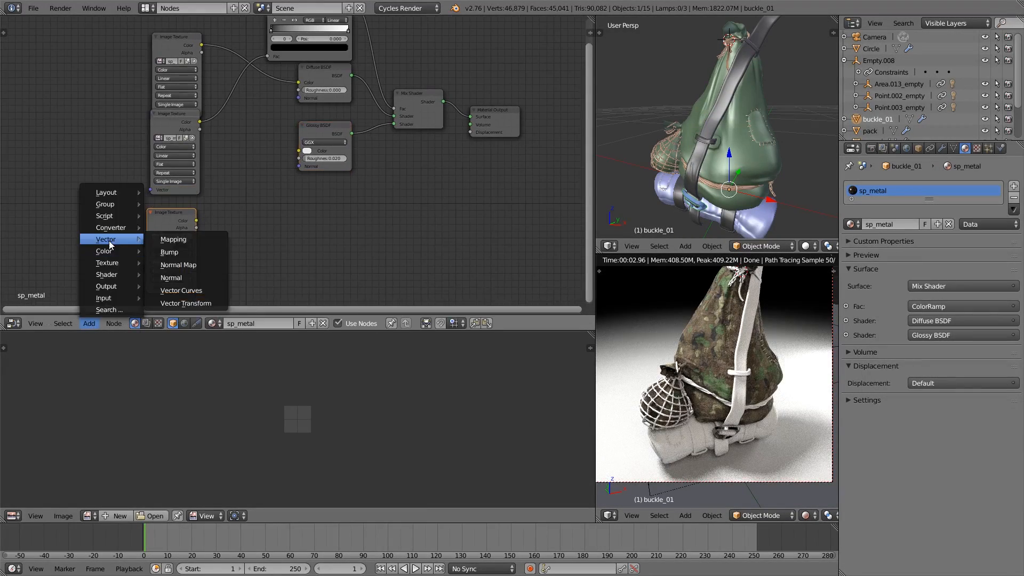
pyautogui.click(169, 251)
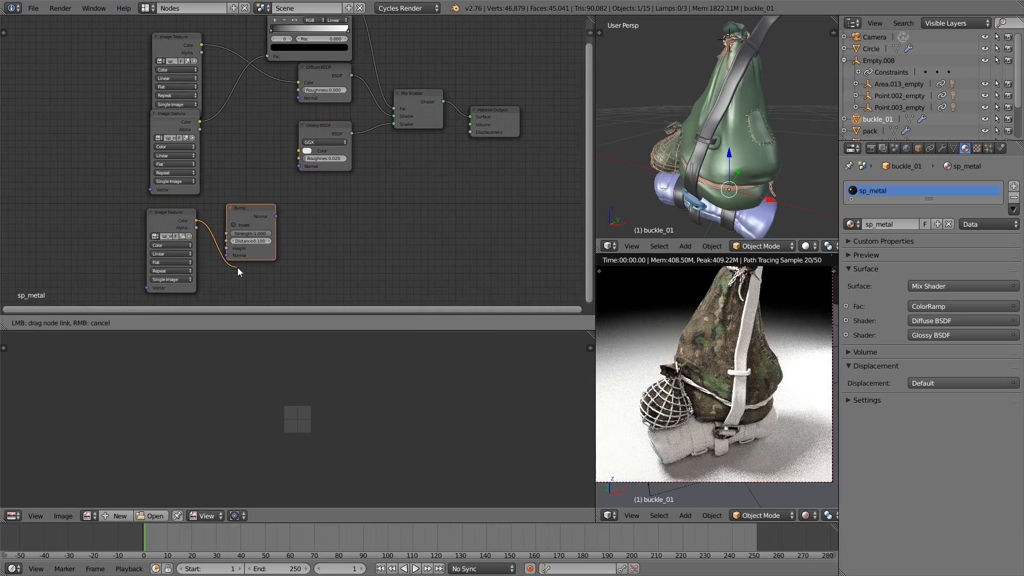
pyautogui.moveTo(302, 171)
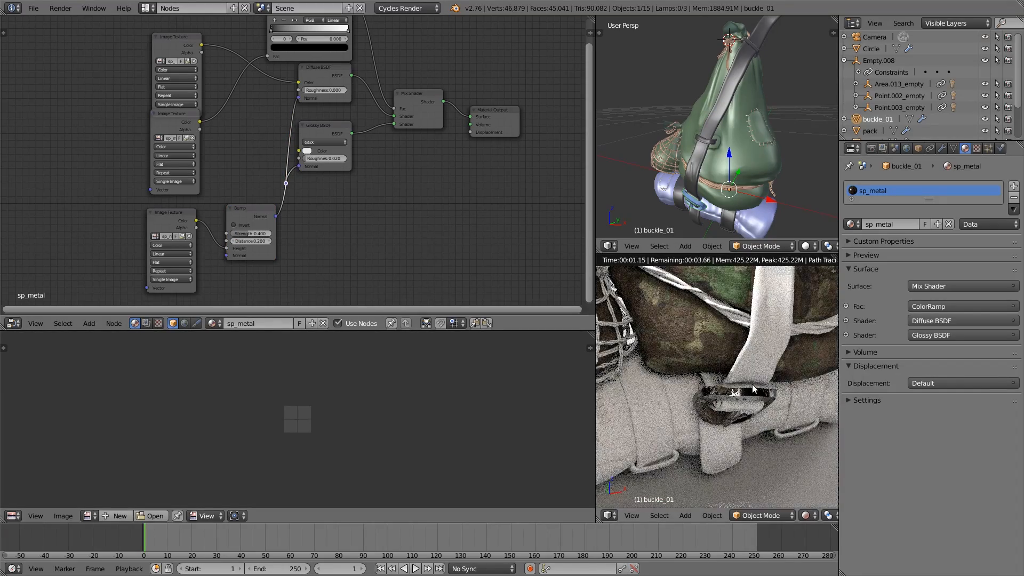
pyautogui.moveTo(240, 208); pyautogui.dragTo(235, 199)
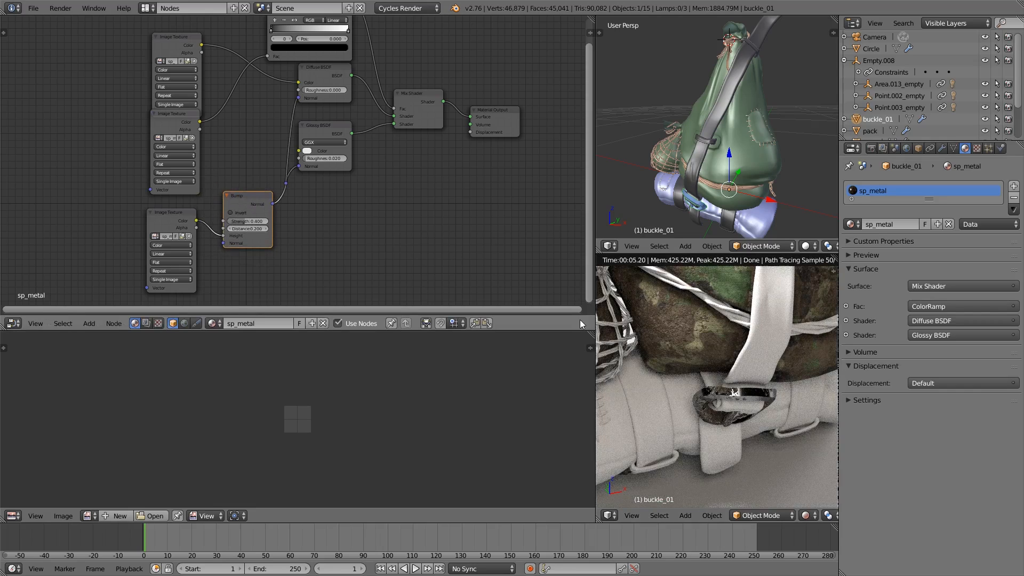
pyautogui.moveTo(581, 329)
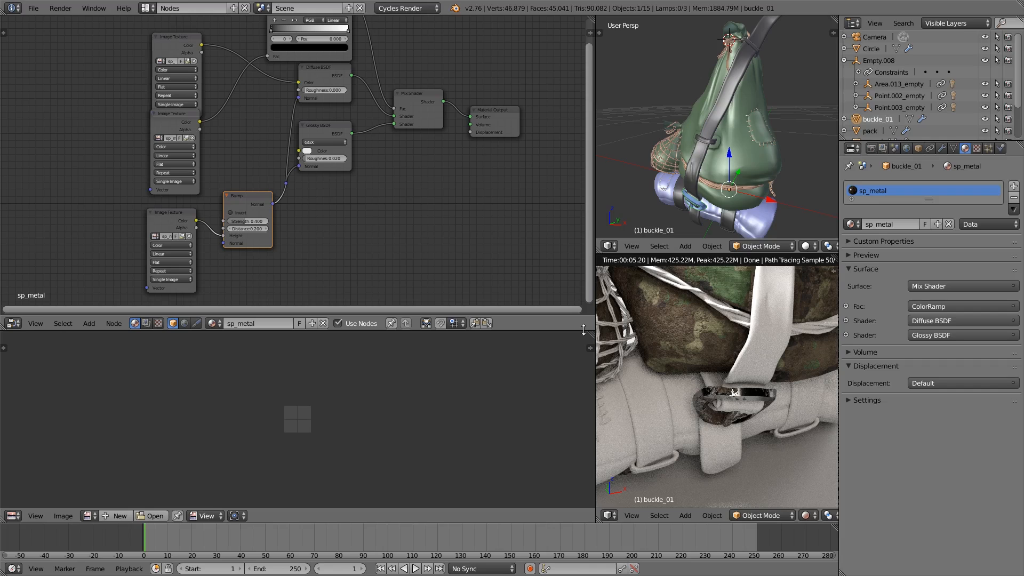
pyautogui.moveTo(322, 72); pyautogui.dragTo(331, 80)
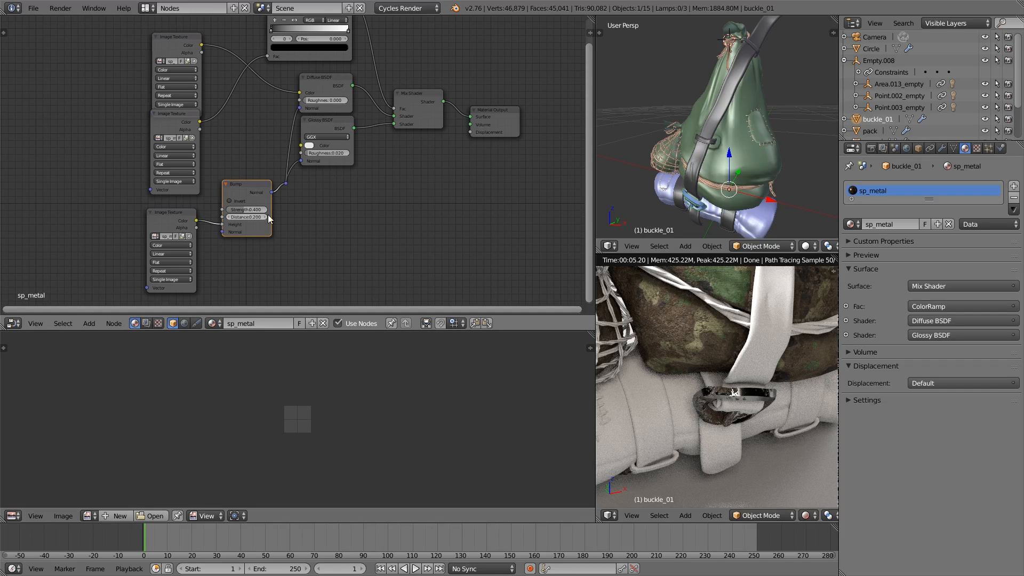
pyautogui.moveTo(284, 223)
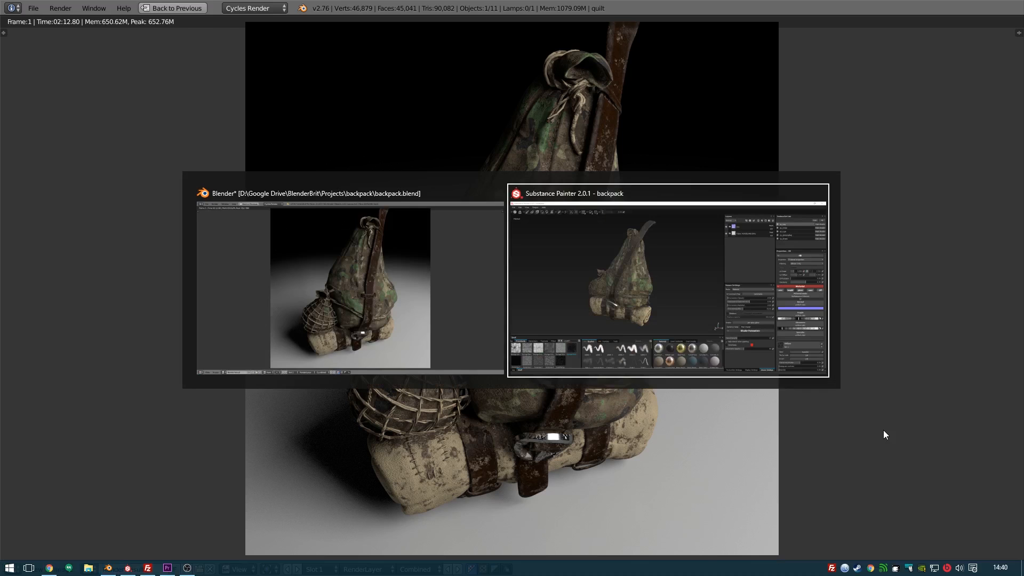
# Bring the Substance Painter backpack project to the front for comparison with the render
pyautogui.click(666, 193)
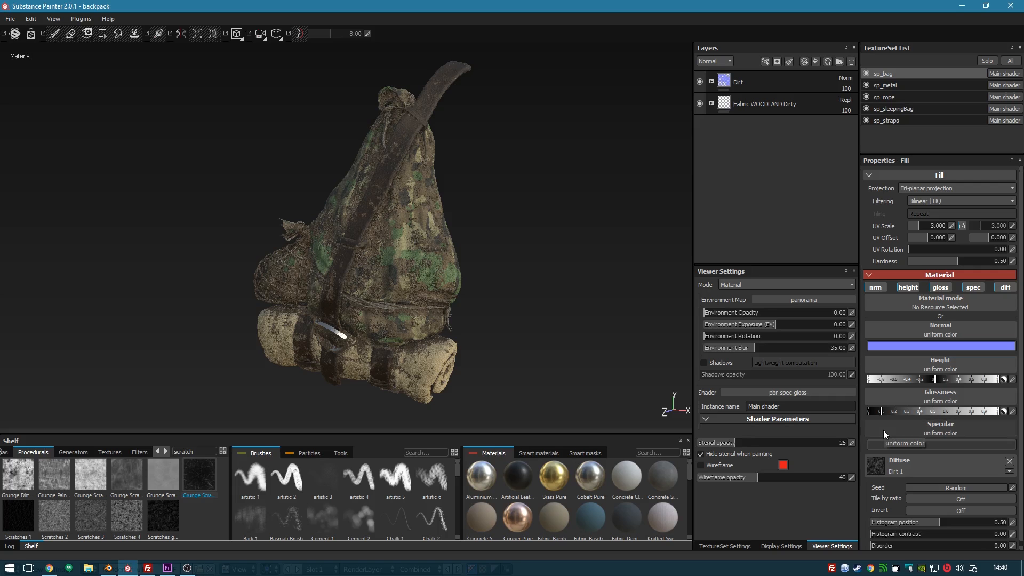